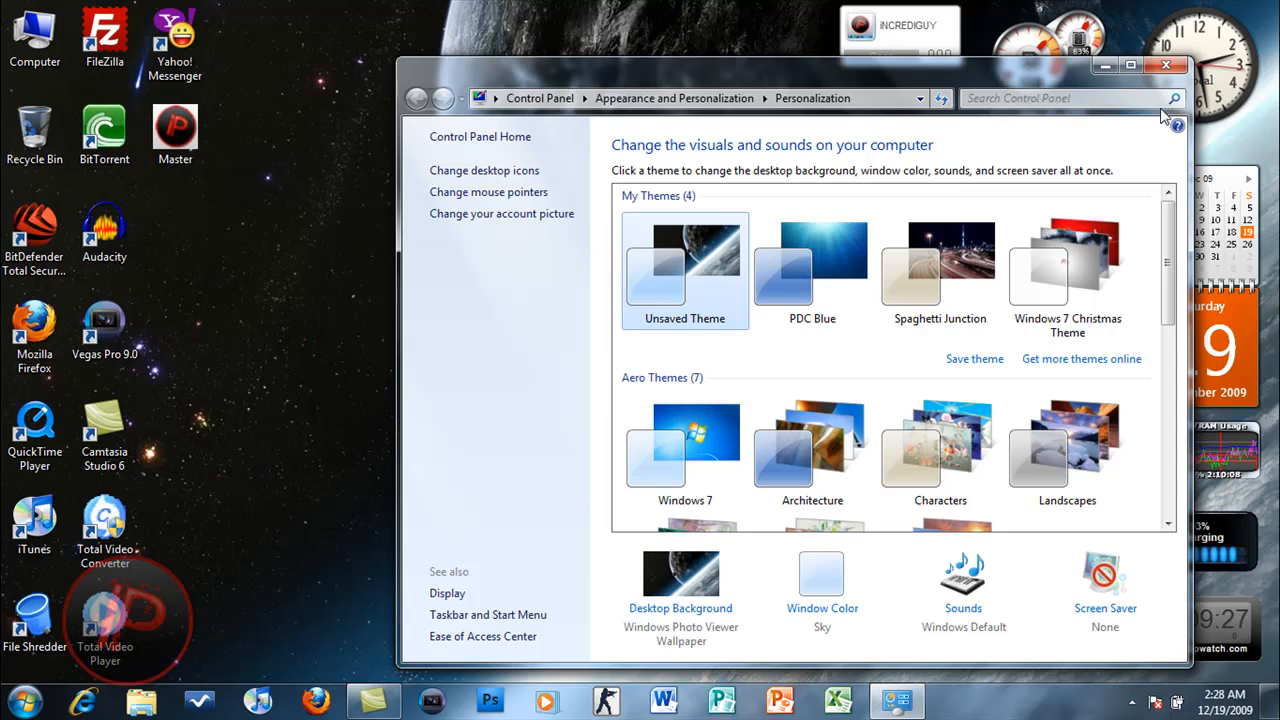
Step: Go from Personalization to the Screen Resolution settings for the display
click(1164, 64)
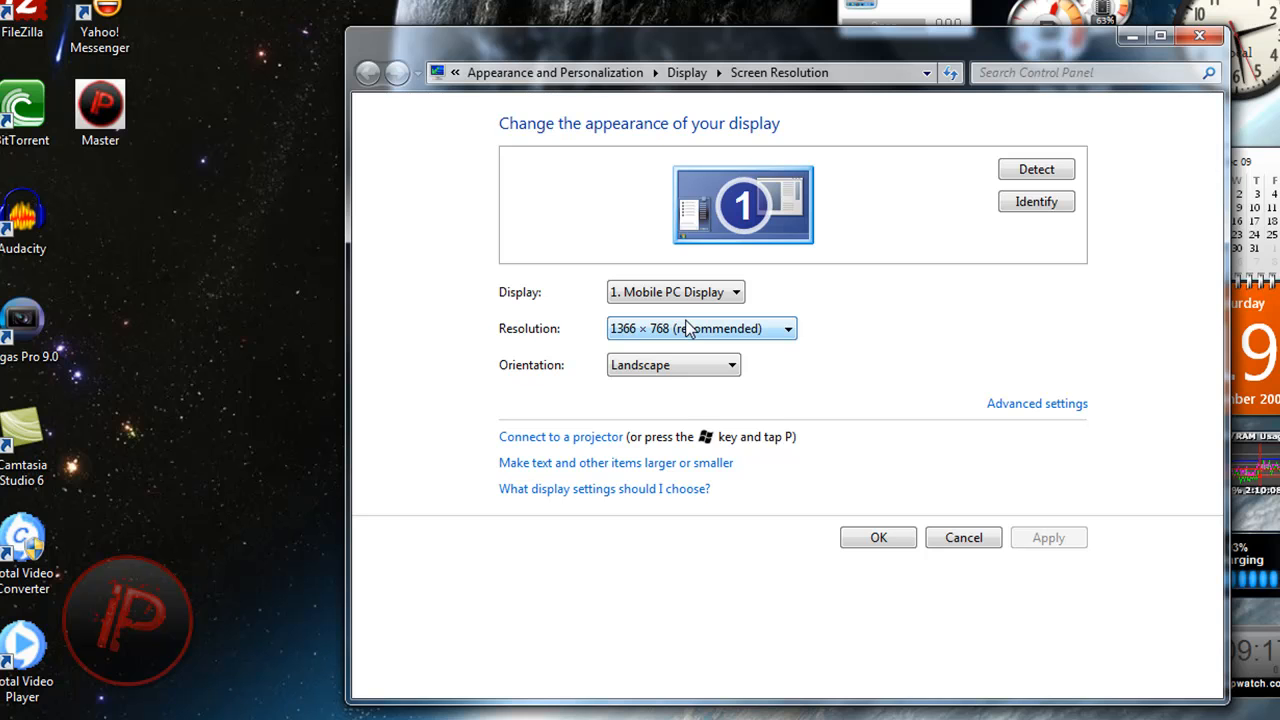
mouse_move(792, 332)
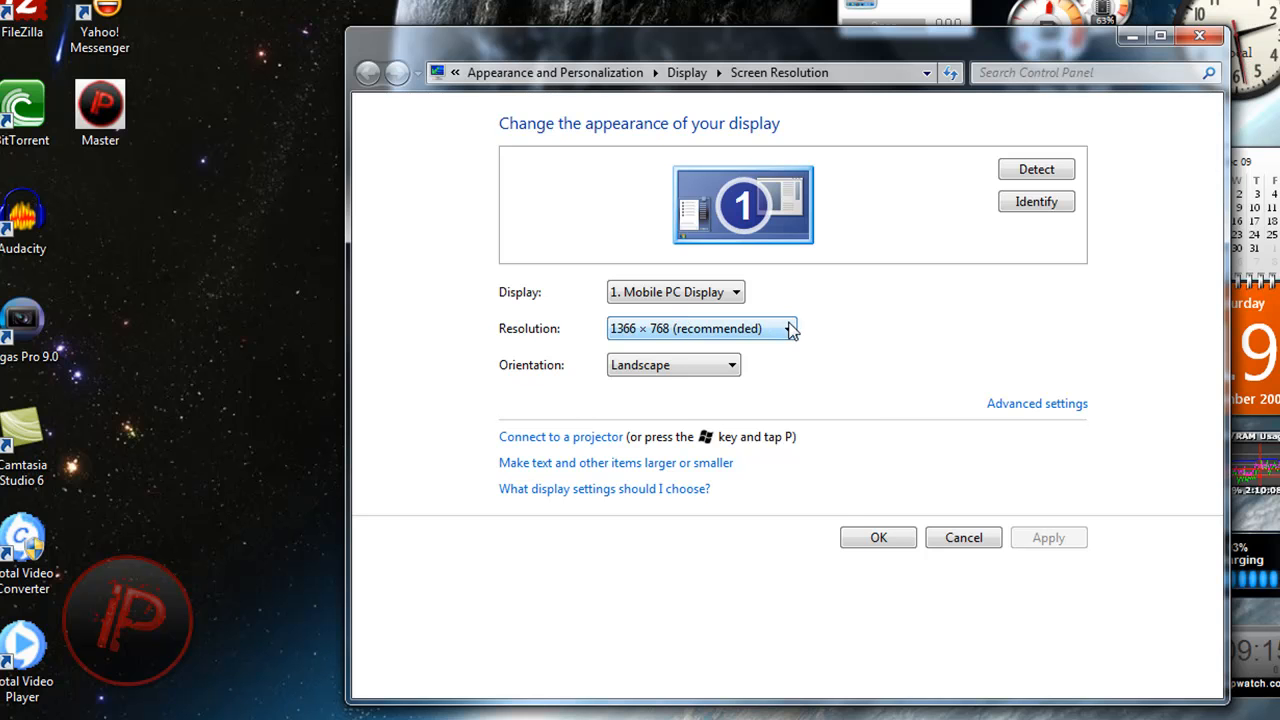
click(788, 328)
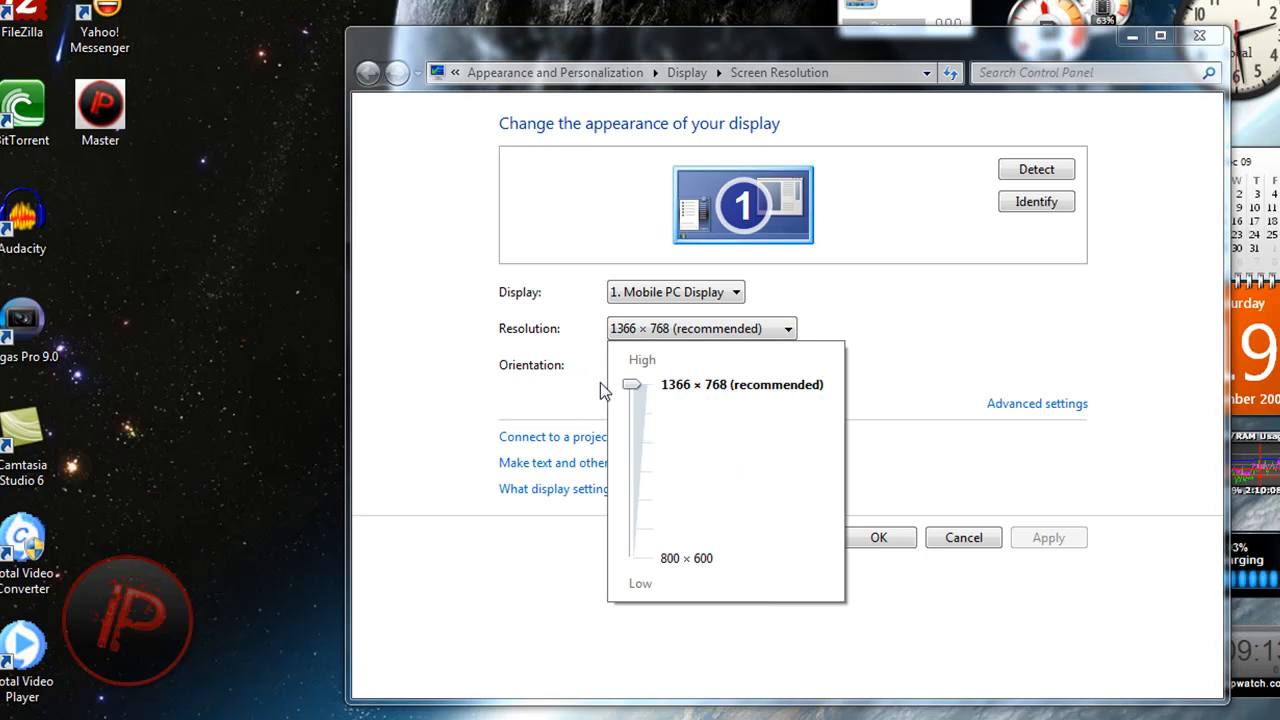
drag(632, 384, 632, 558)
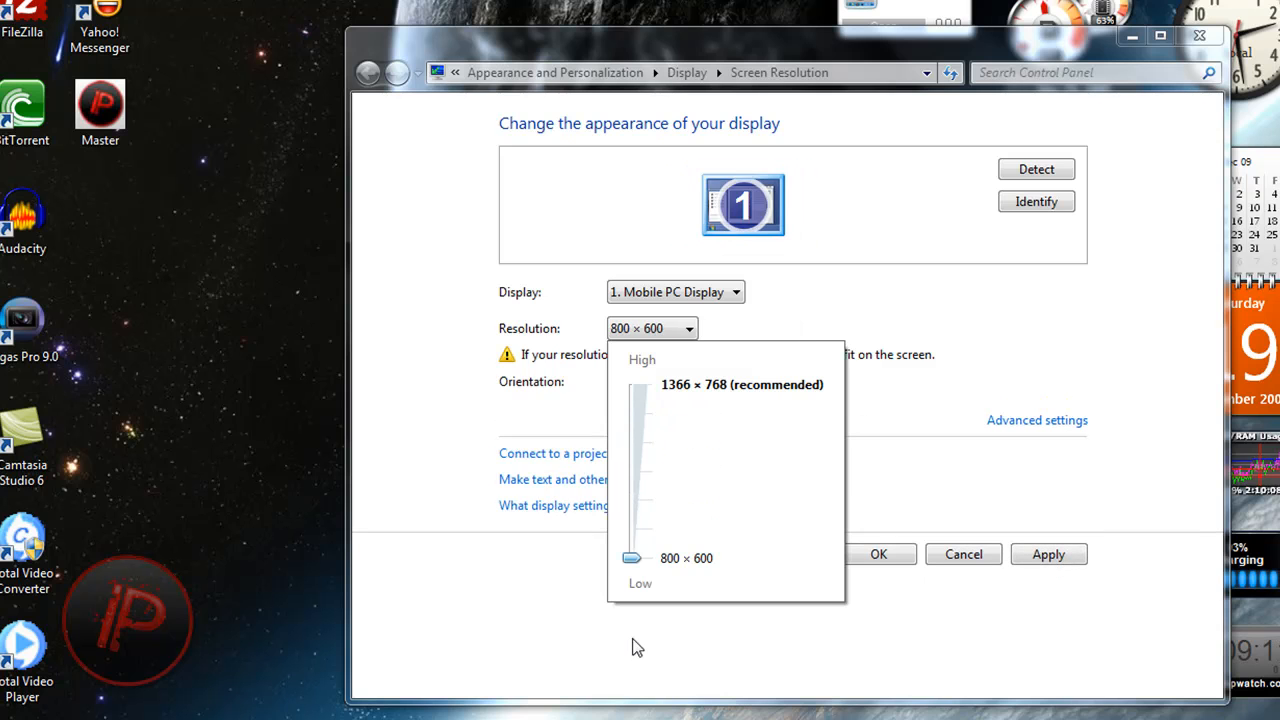
drag(632, 556, 632, 412)
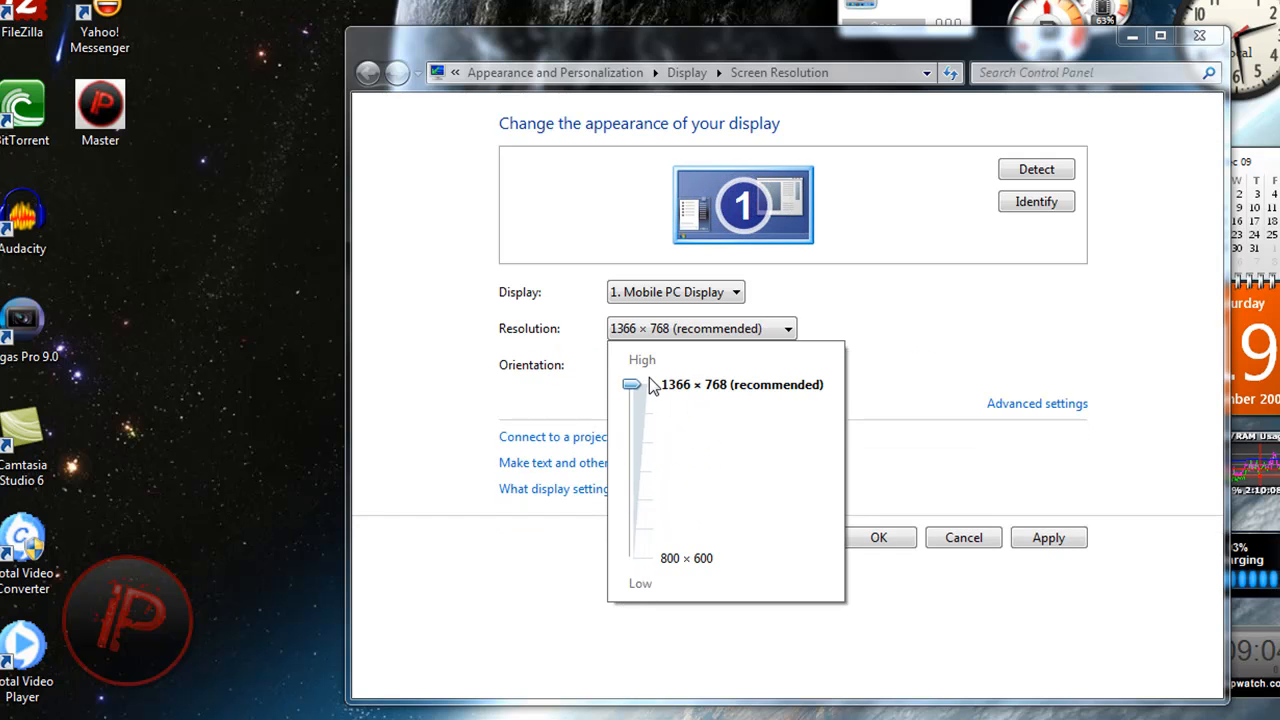
drag(632, 384, 632, 558)
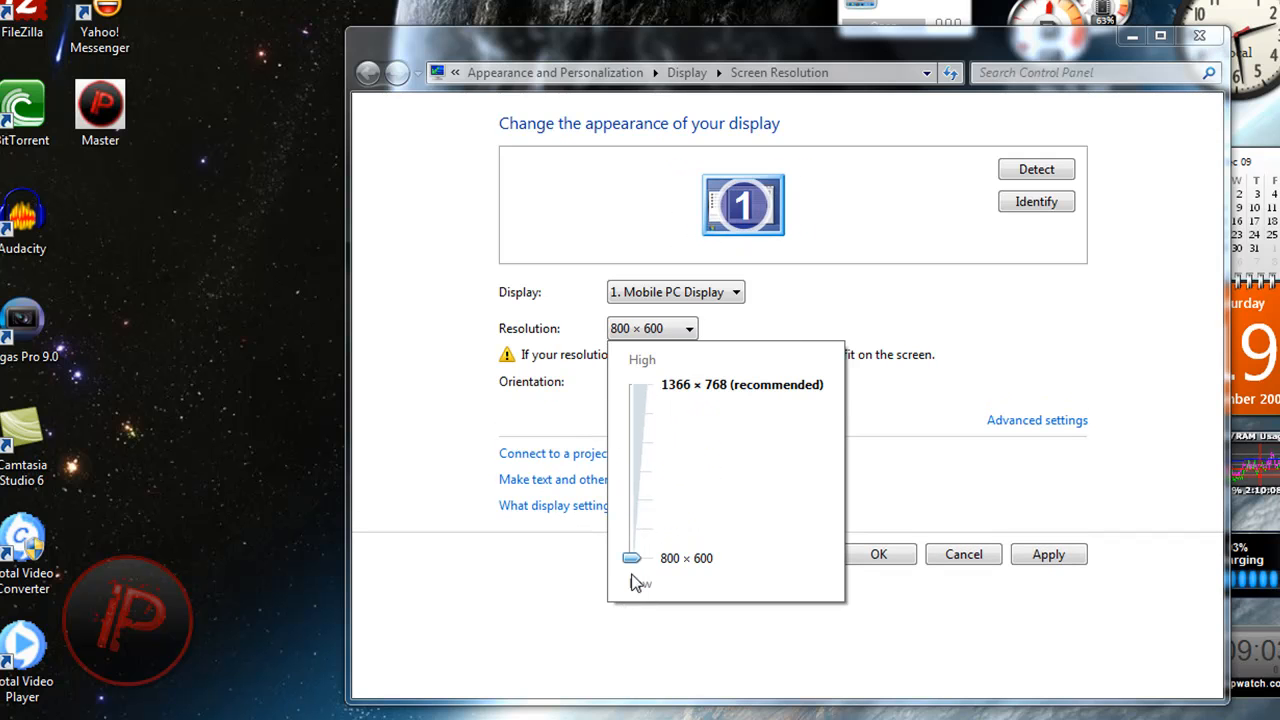
drag(632, 558, 632, 500)
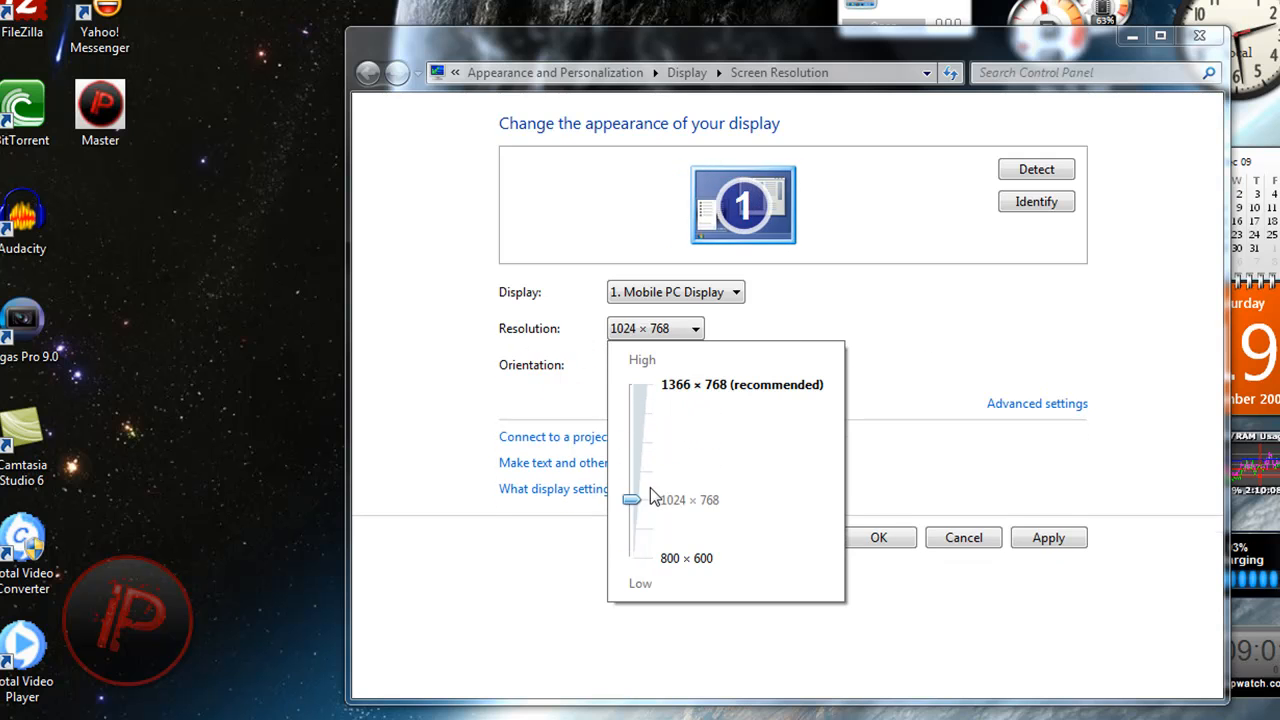
drag(632, 500, 632, 412)
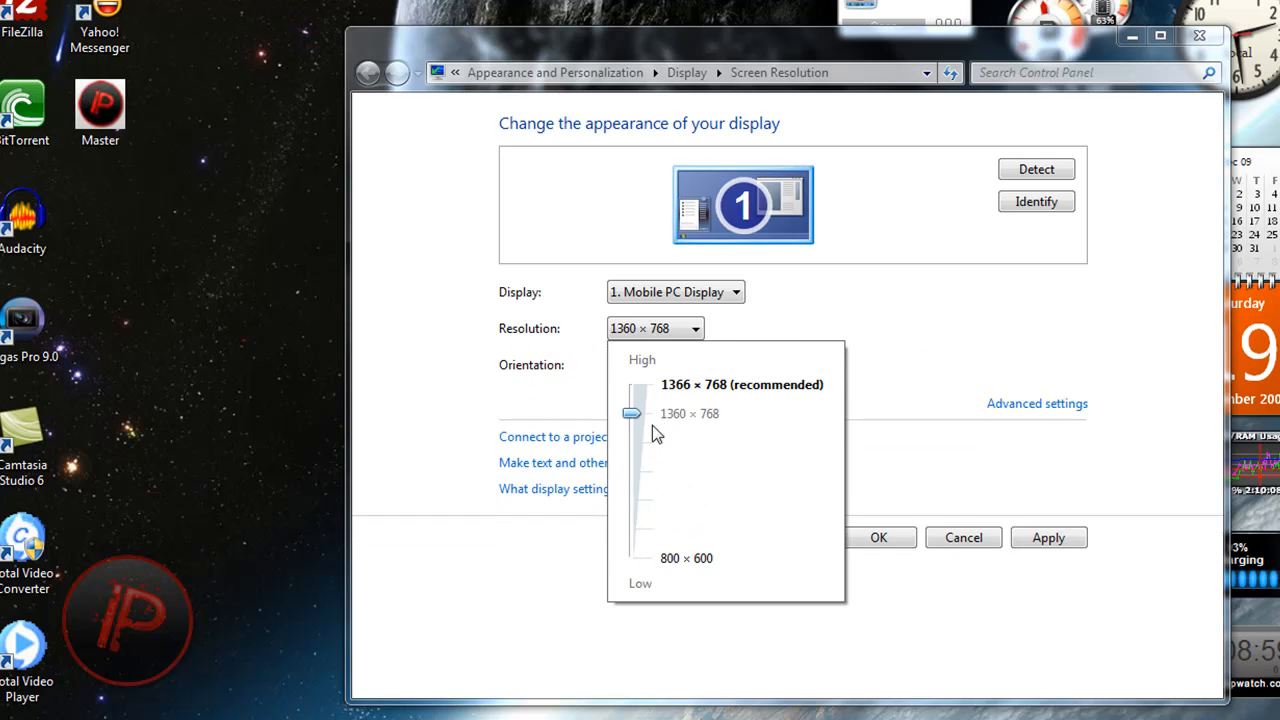
drag(632, 412, 632, 384)
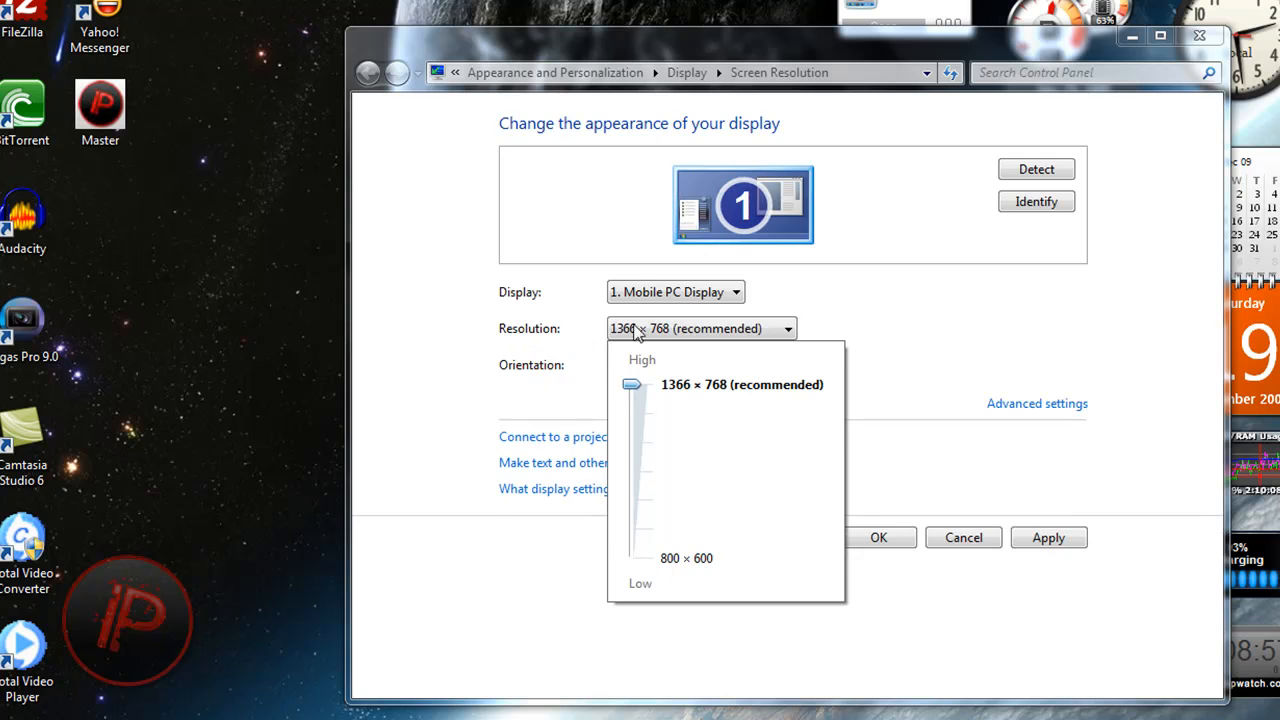
drag(632, 384, 632, 558)
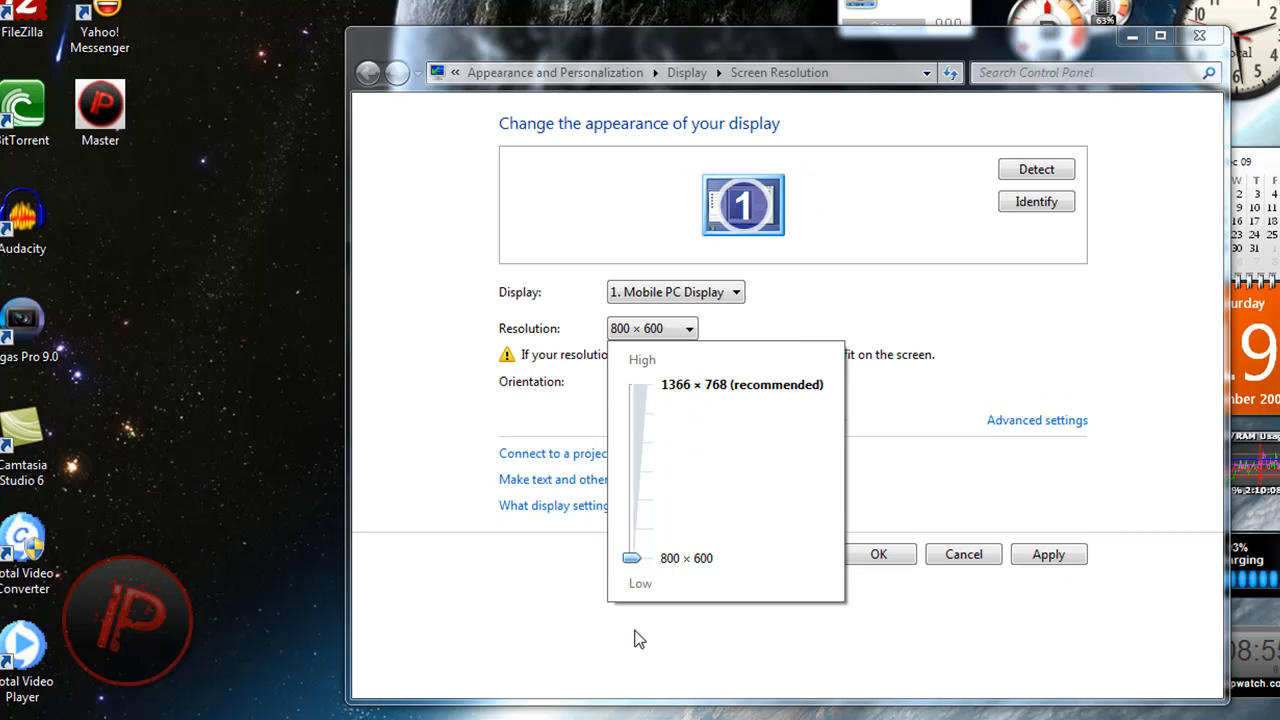
drag(632, 556, 632, 472)
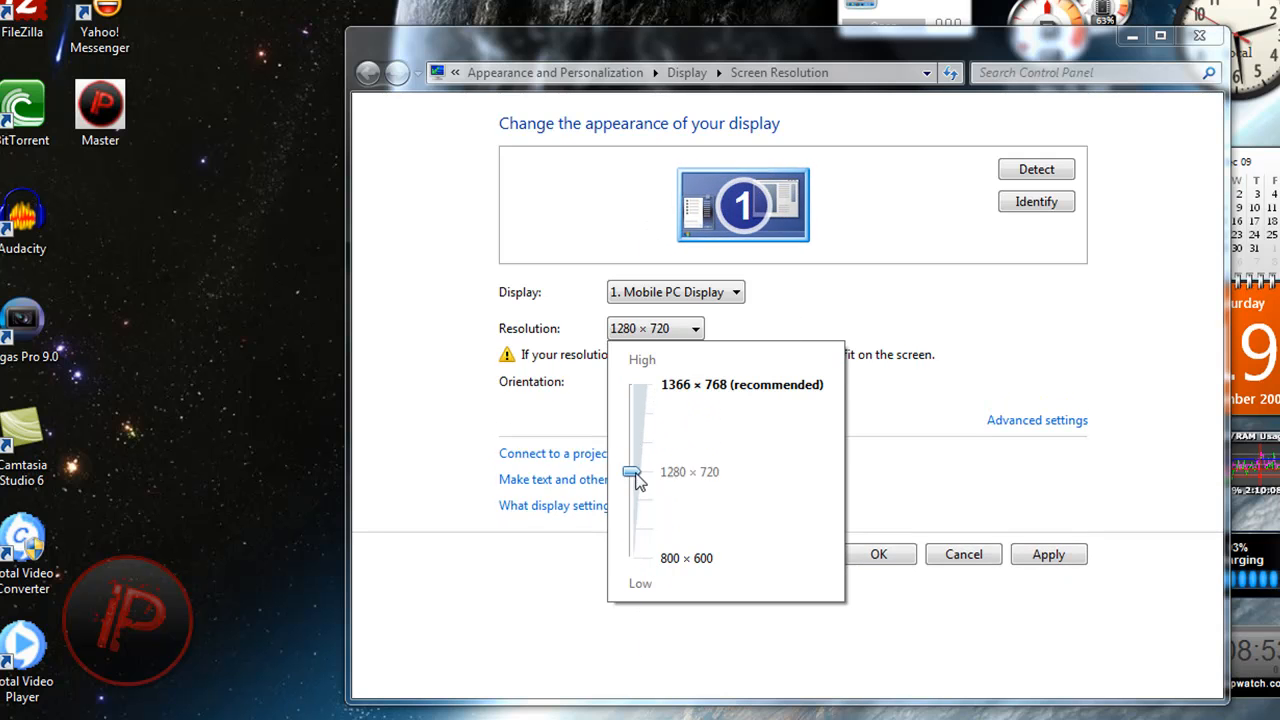
drag(632, 472, 632, 384)
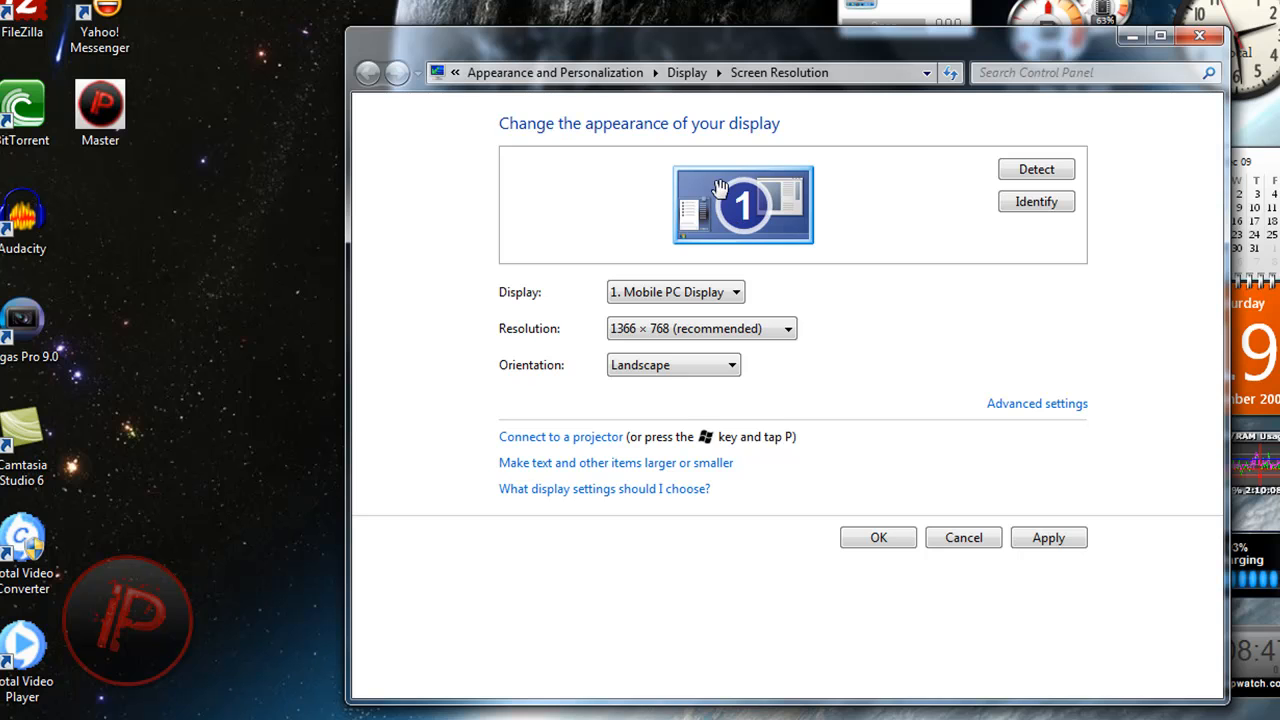
mouse_move(748, 236)
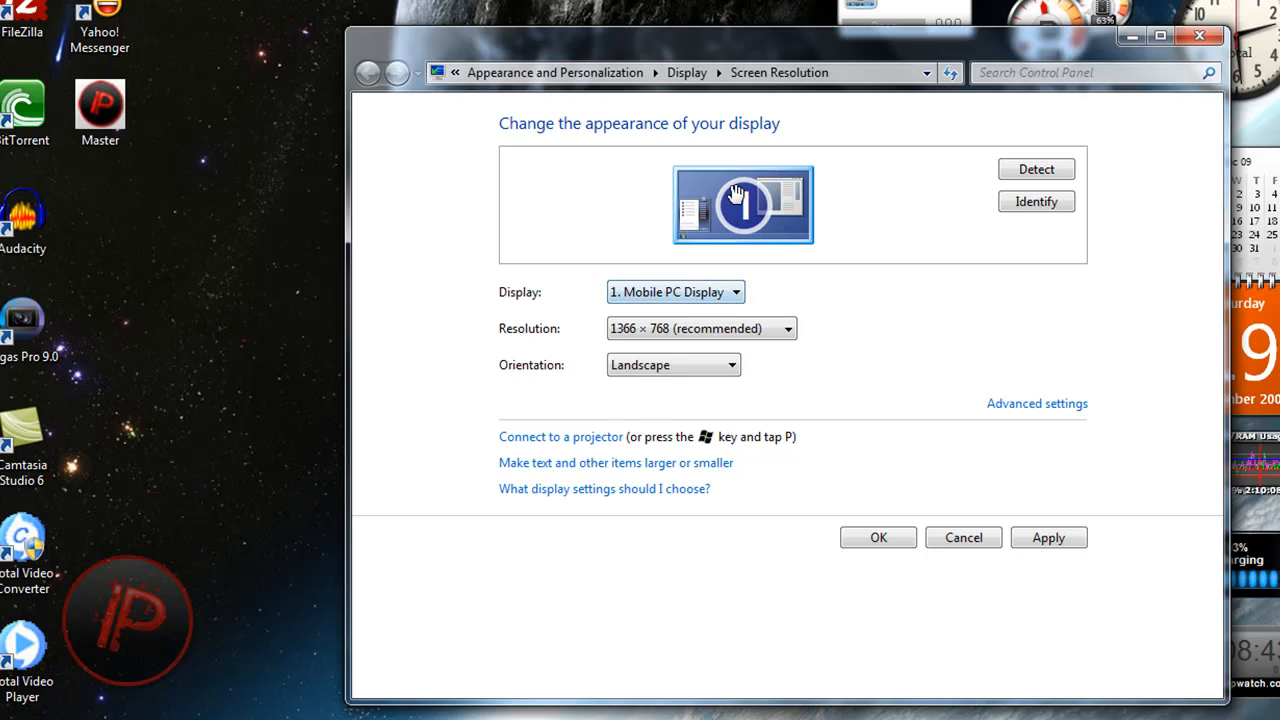
mouse_move(790, 208)
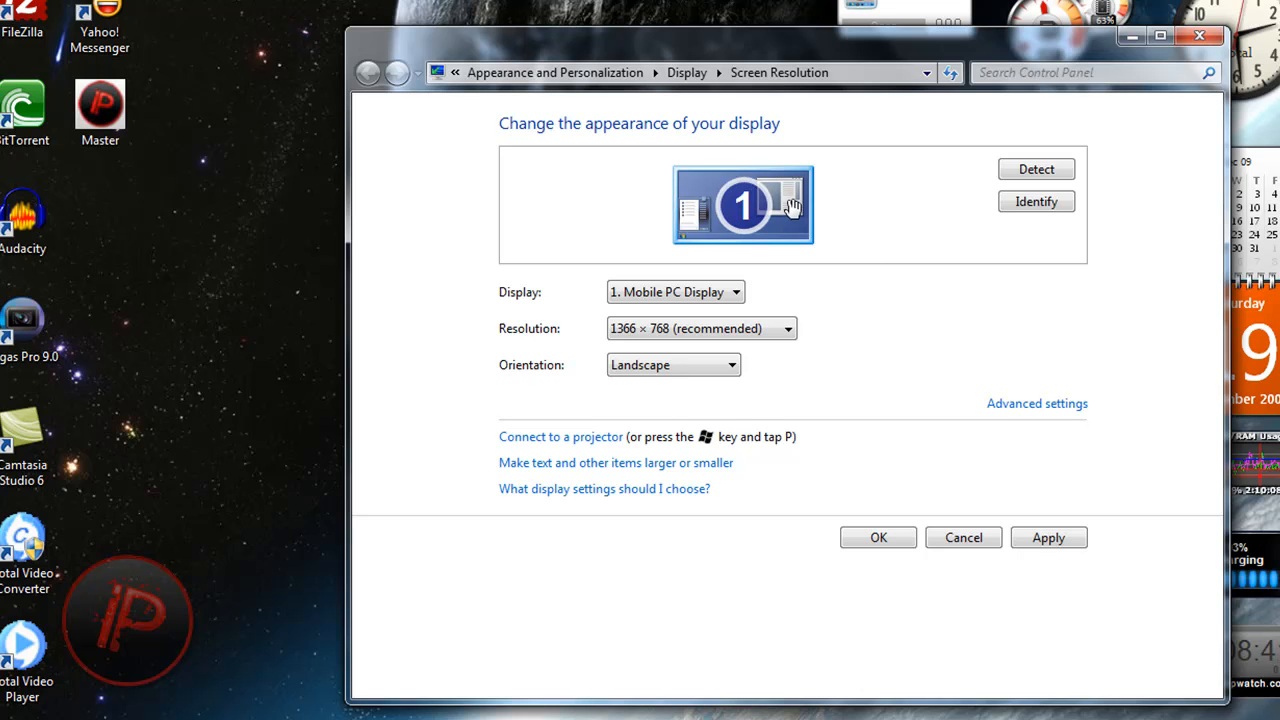
mouse_move(756, 264)
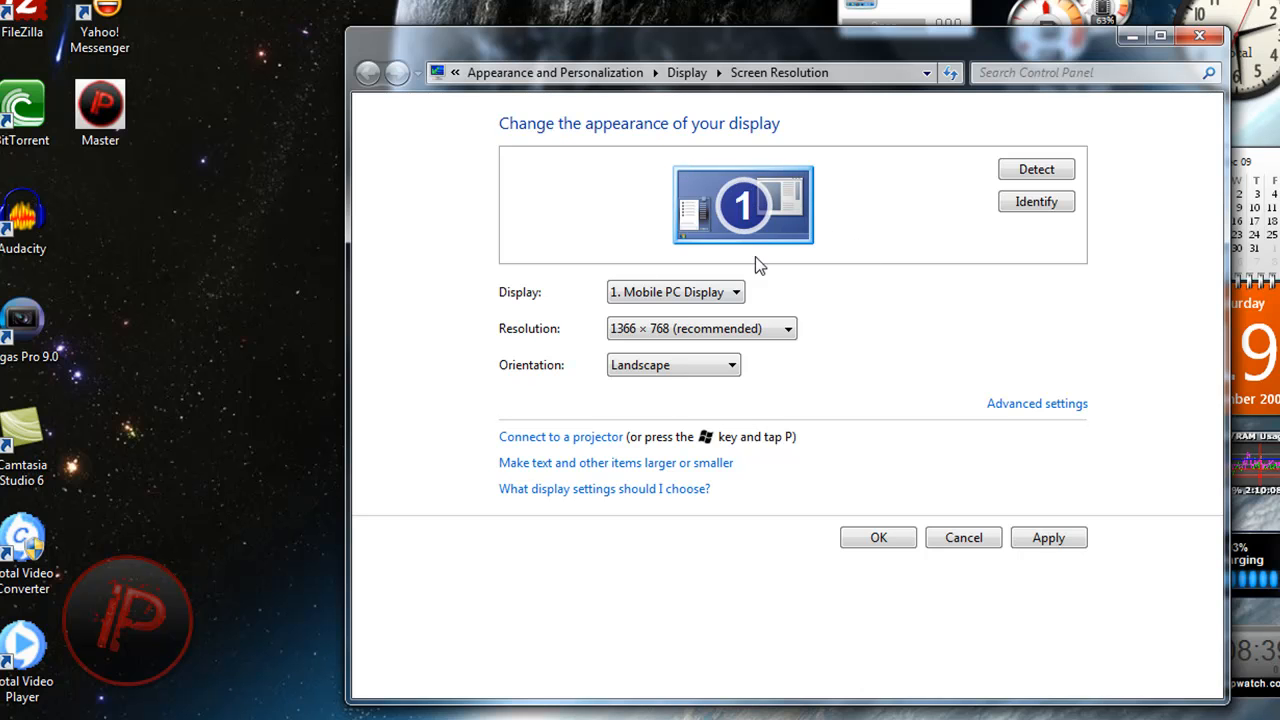
mouse_move(776, 210)
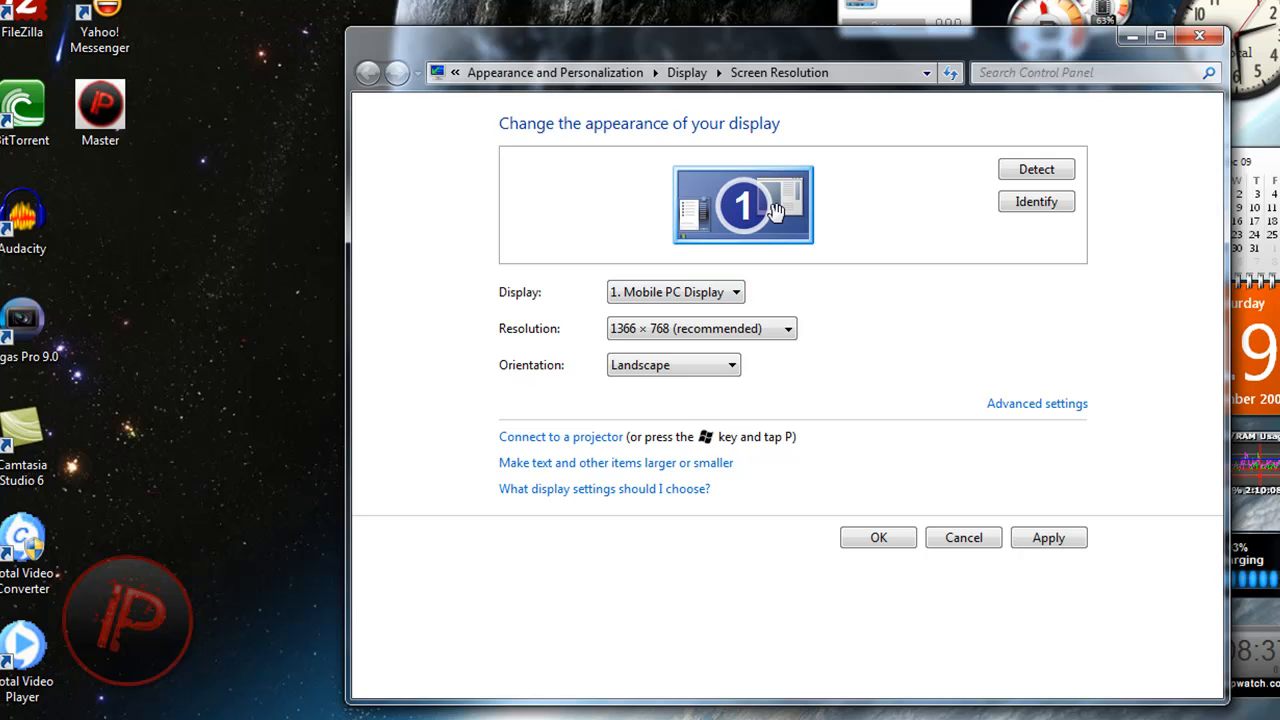
mouse_move(980, 568)
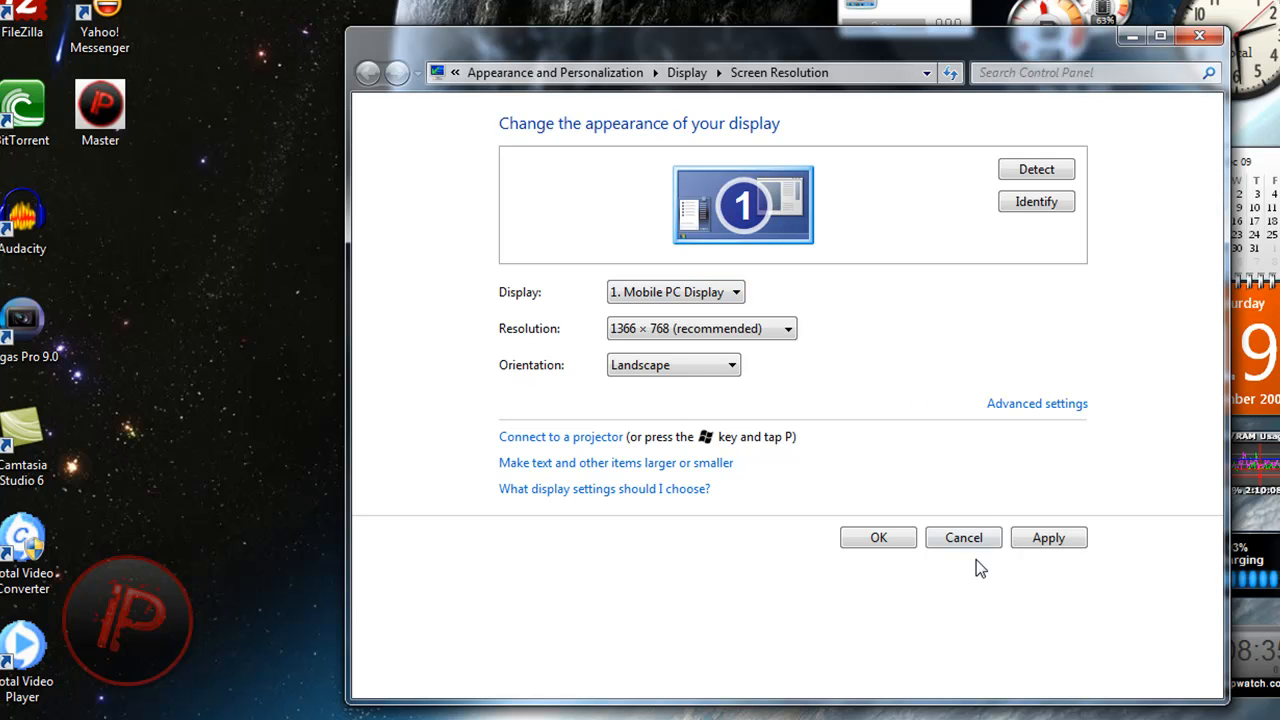
Step: Cancel out of Screen Resolution so the desktop shows at 1366 × 768
click(964, 536)
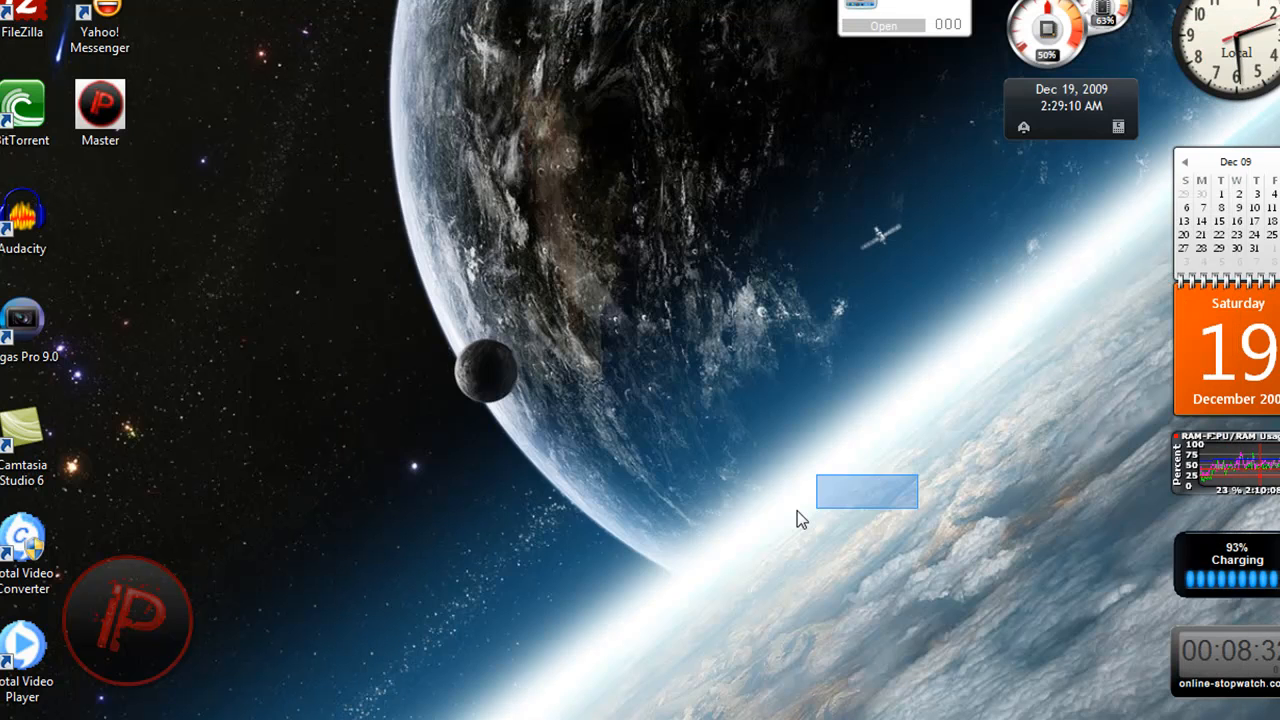
click(800, 518)
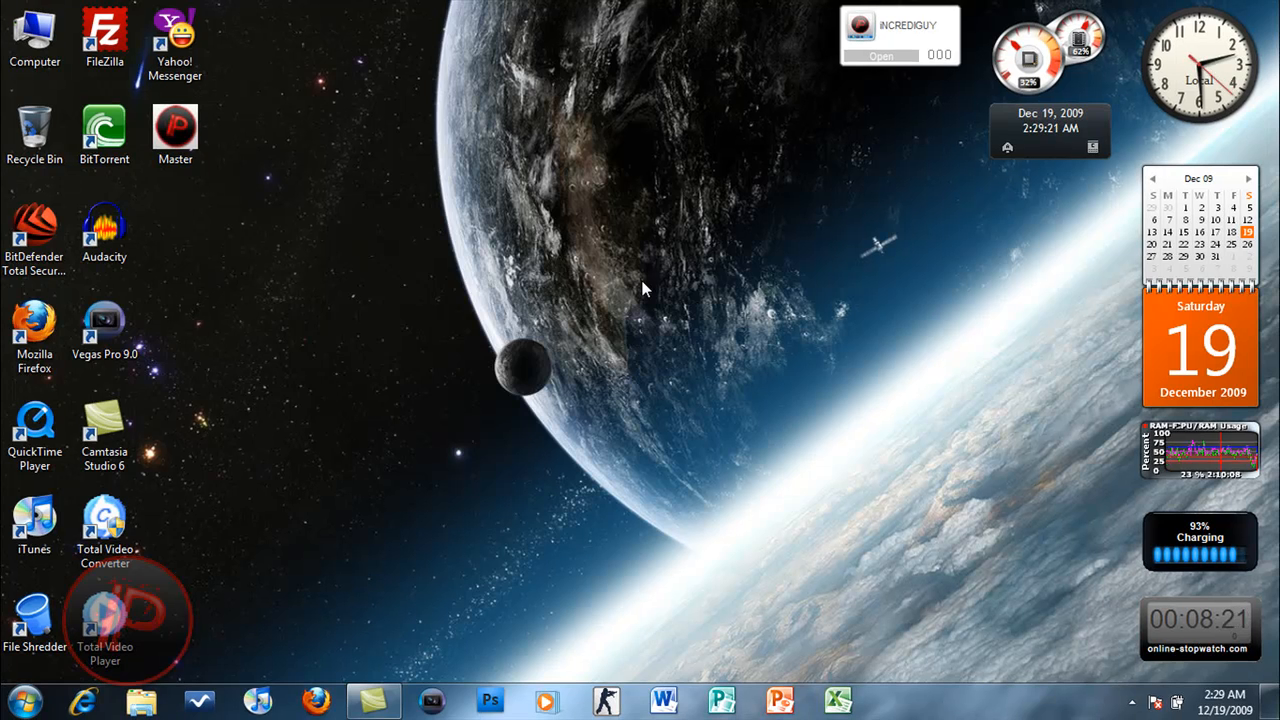
drag(644, 290, 710, 408)
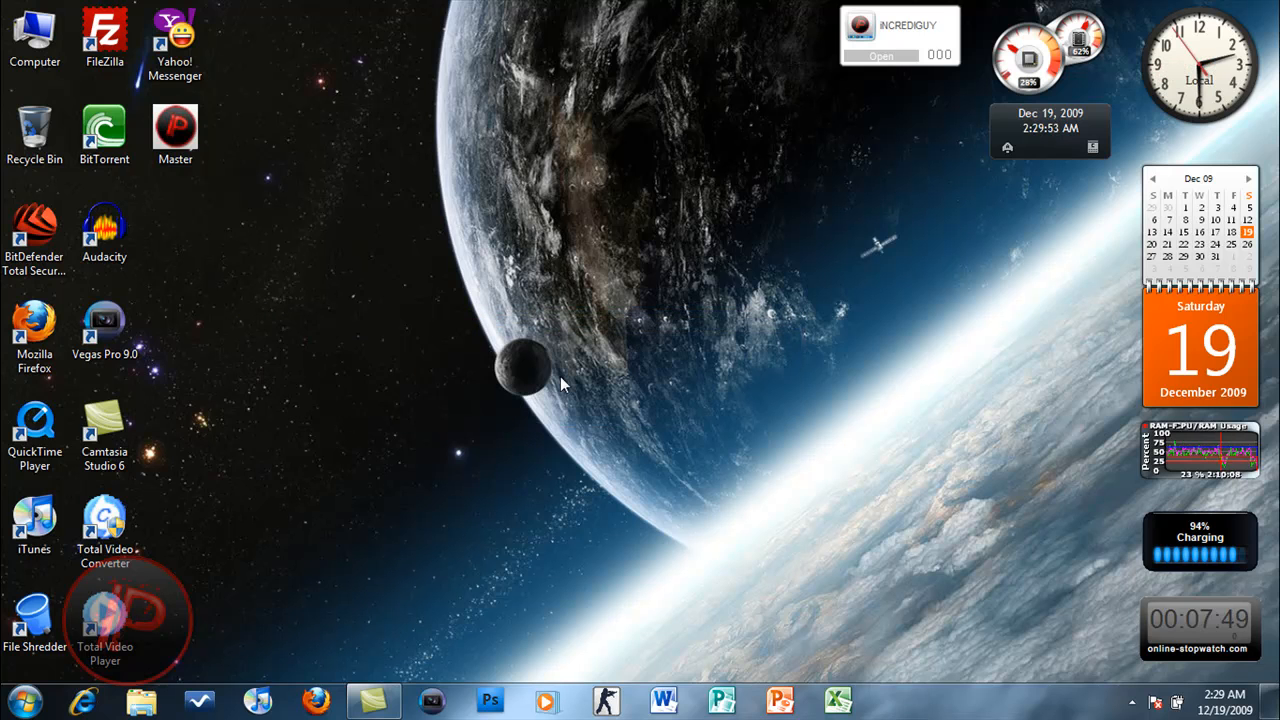
mouse_move(400, 400)
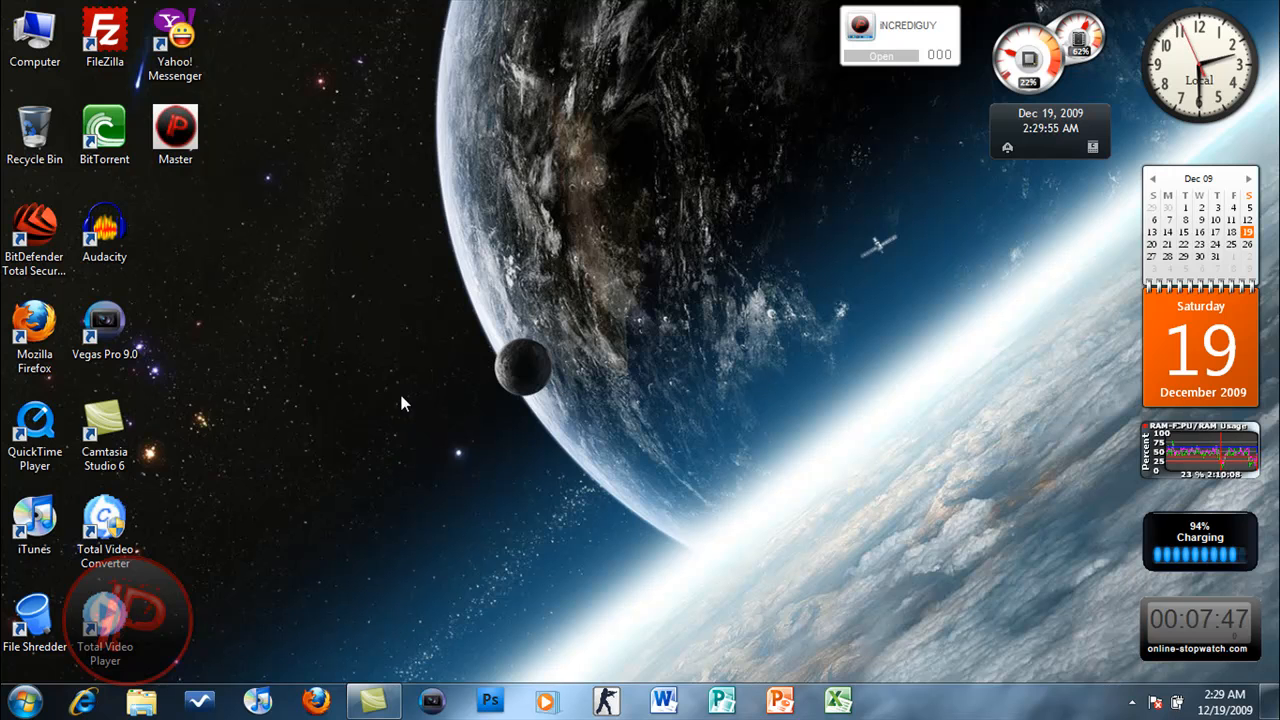
Step: Search the Start menu for 'paint' to launch Paint
click(18, 700)
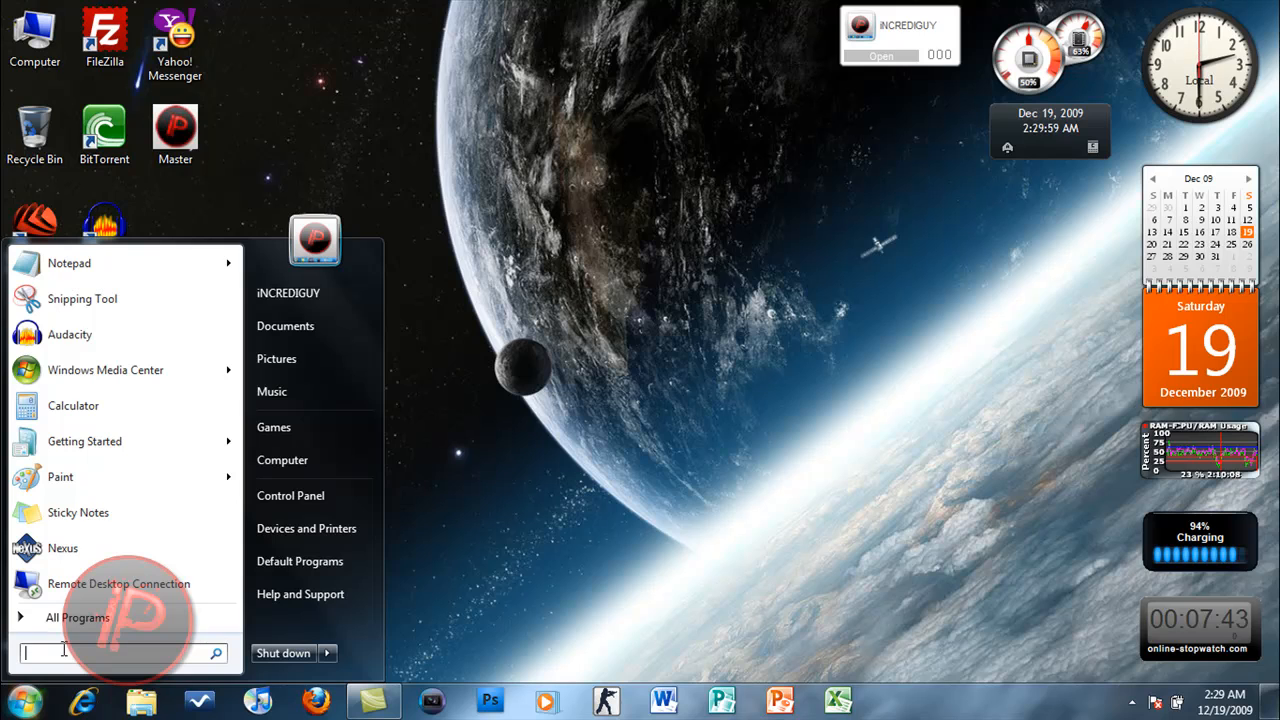
text(paint)
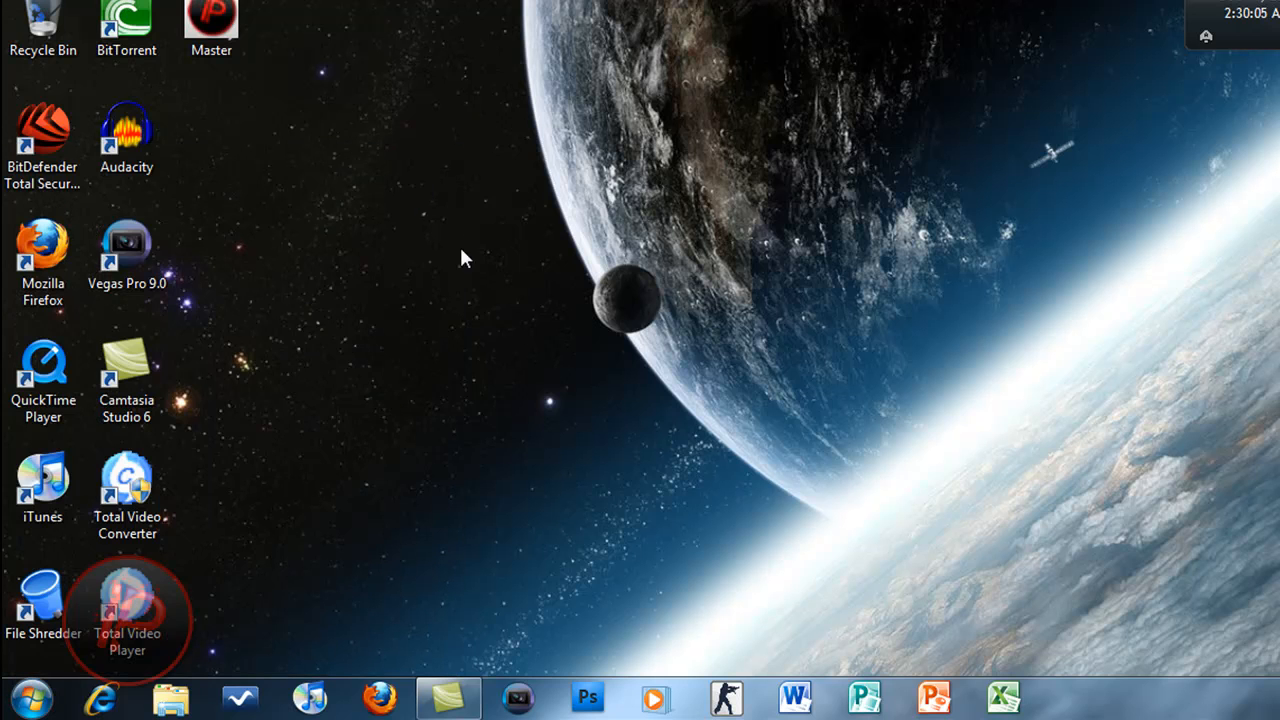
mouse_move(648, 172)
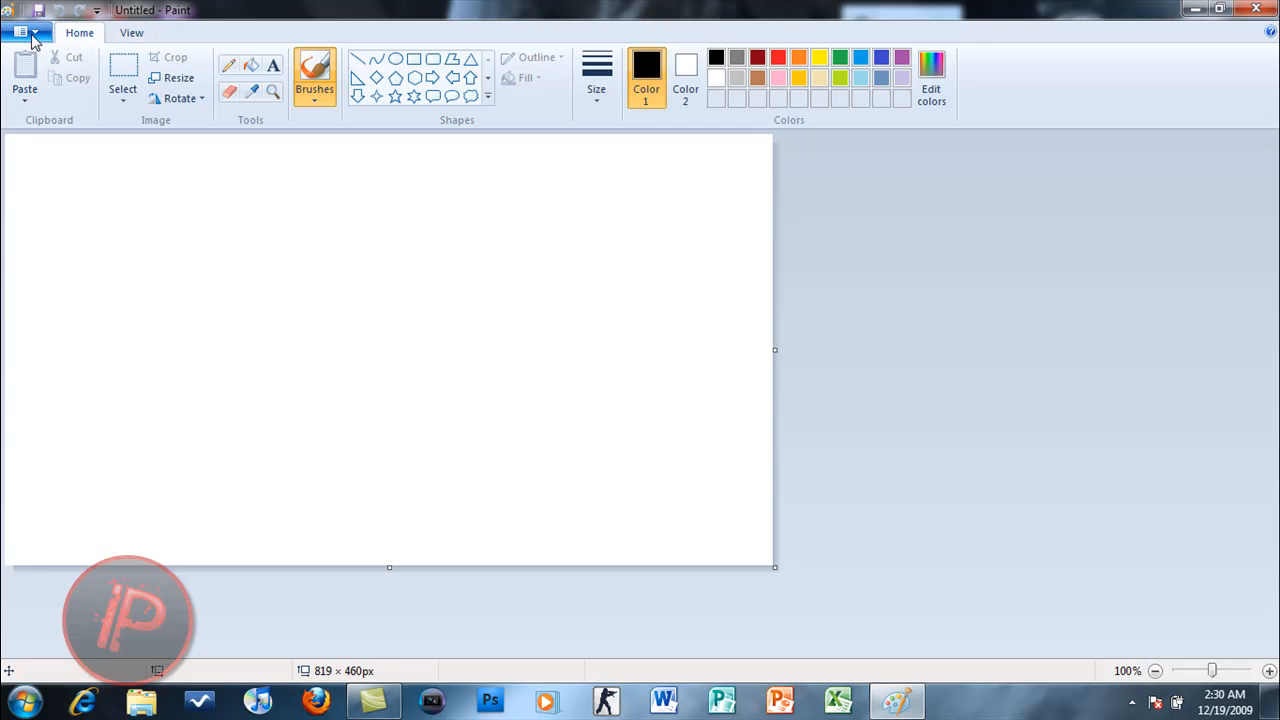
mouse_move(28, 32)
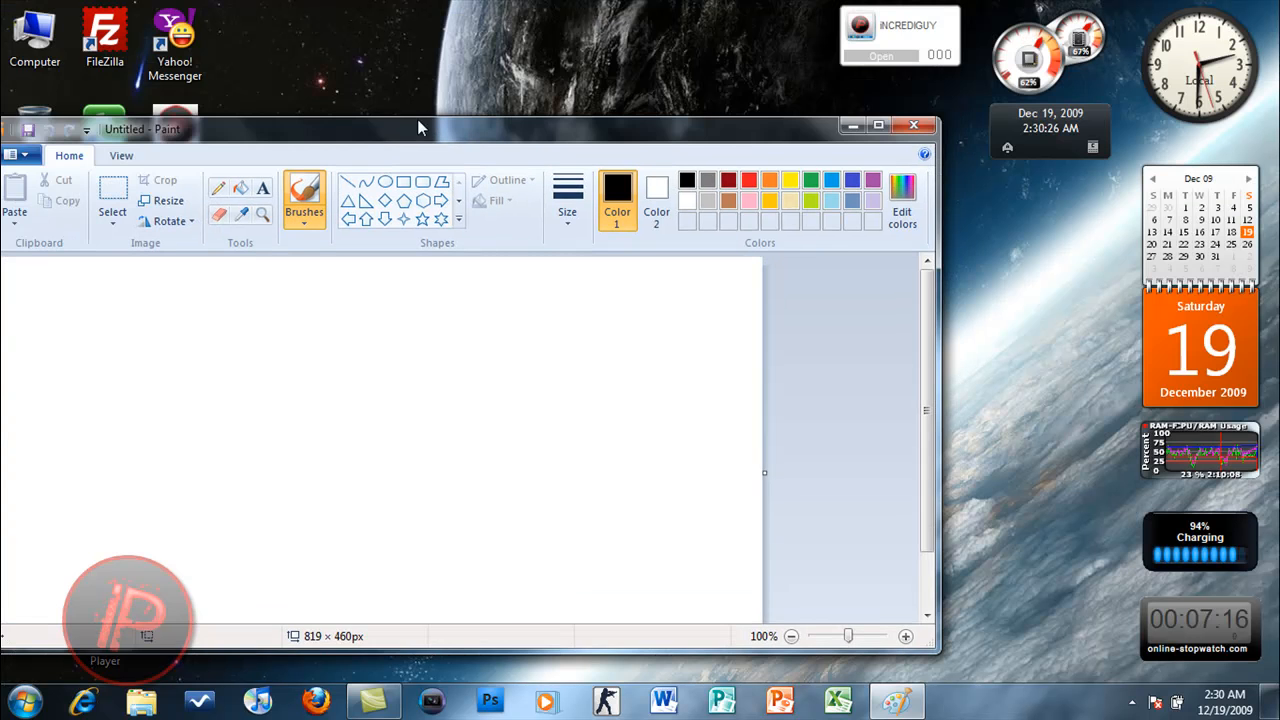
Step: Maximize Paint, glance at the View ribbon, and bring up the Brushes list
drag(420, 128, 570, 42)
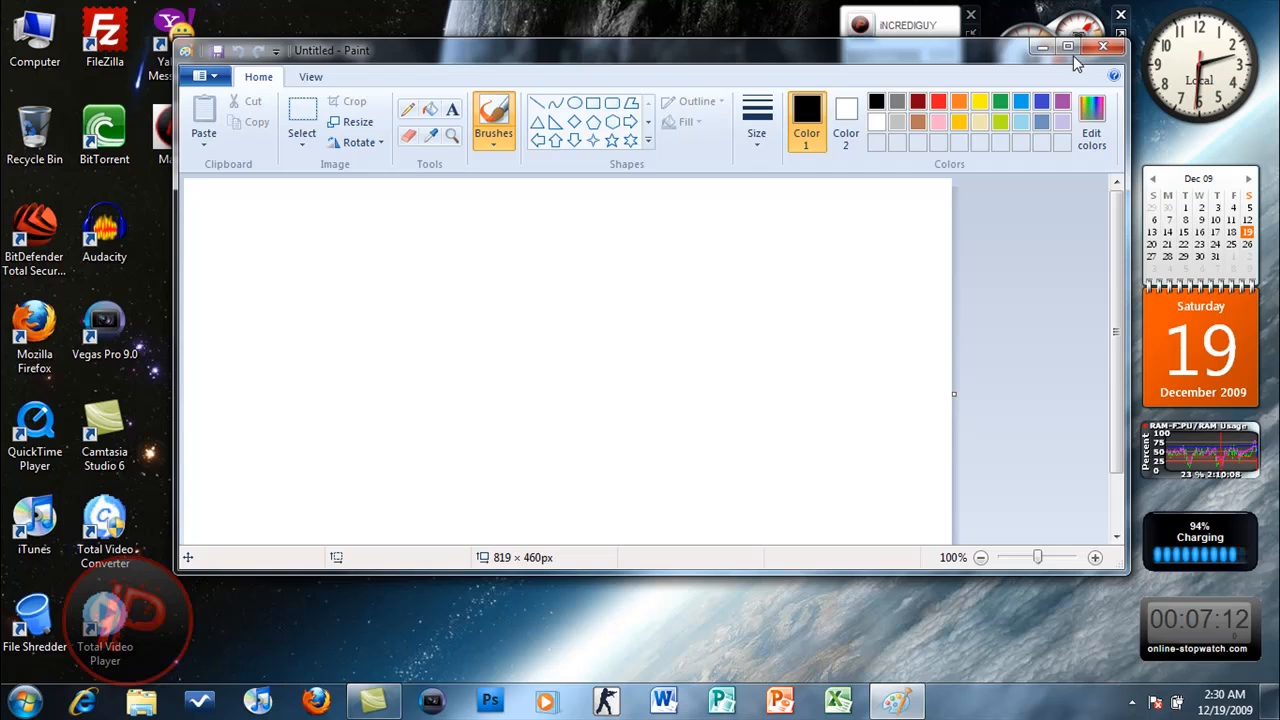
click(1068, 48)
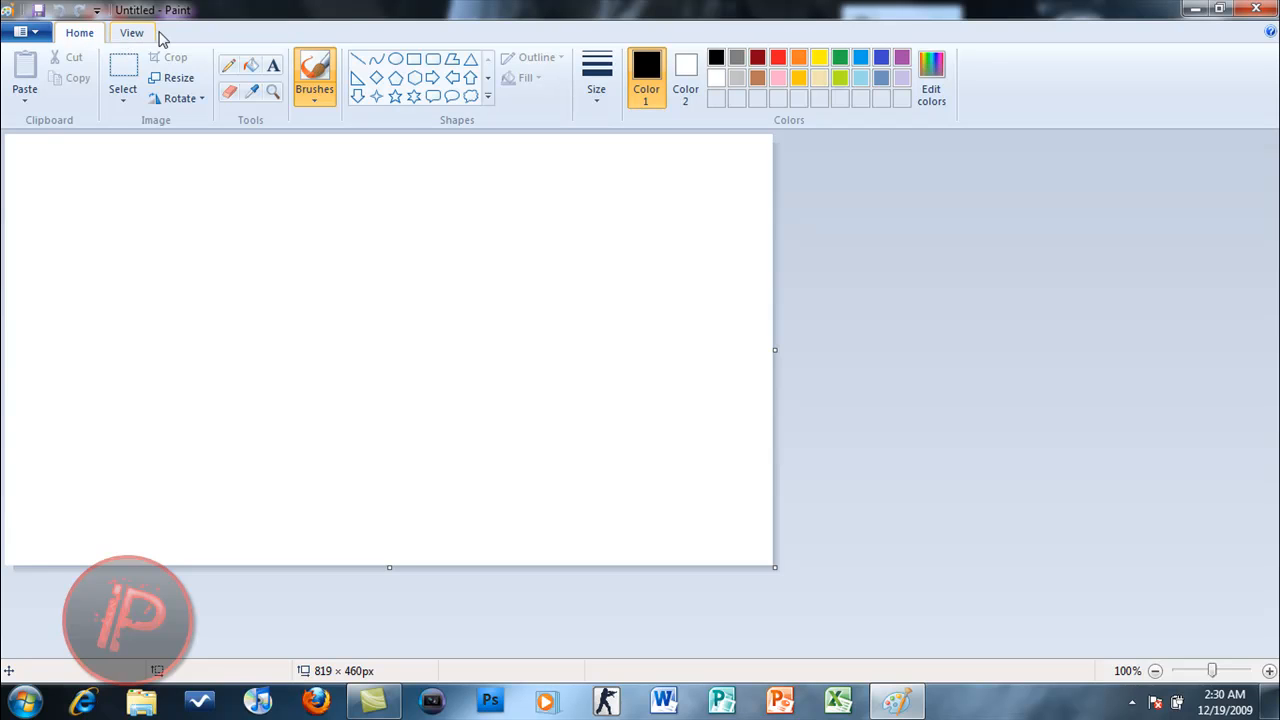
click(132, 32)
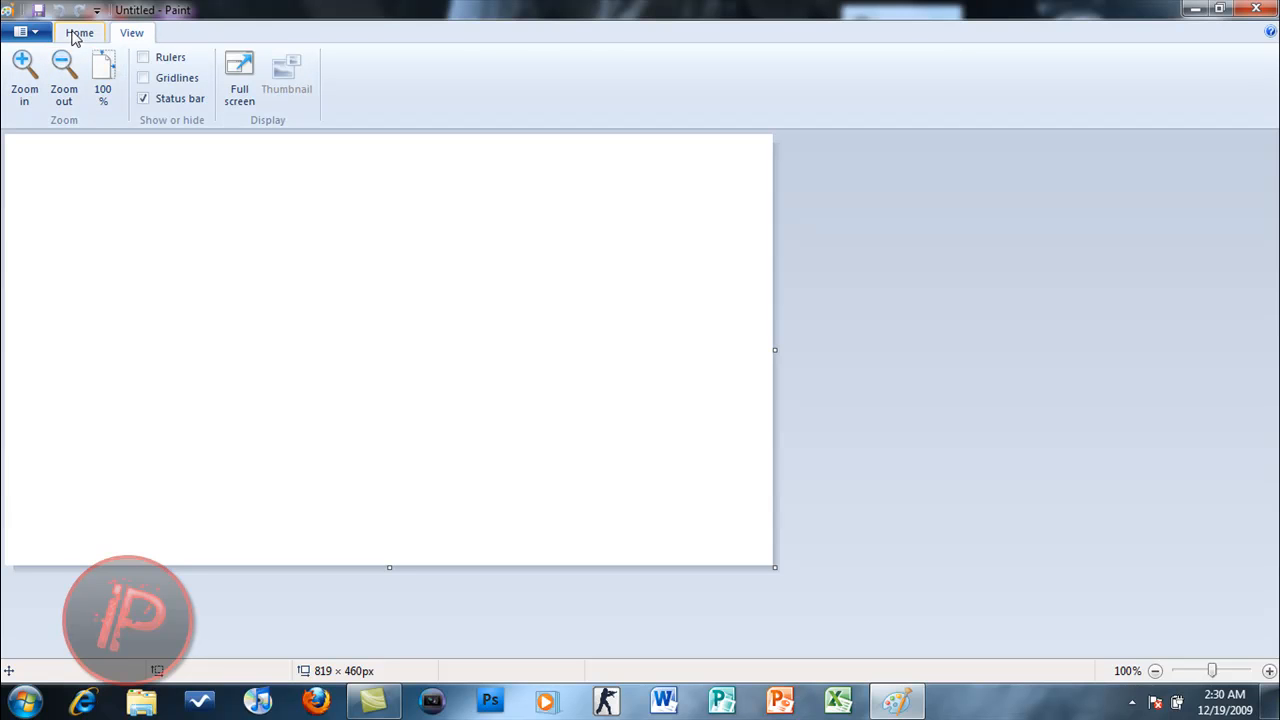
click(80, 32)
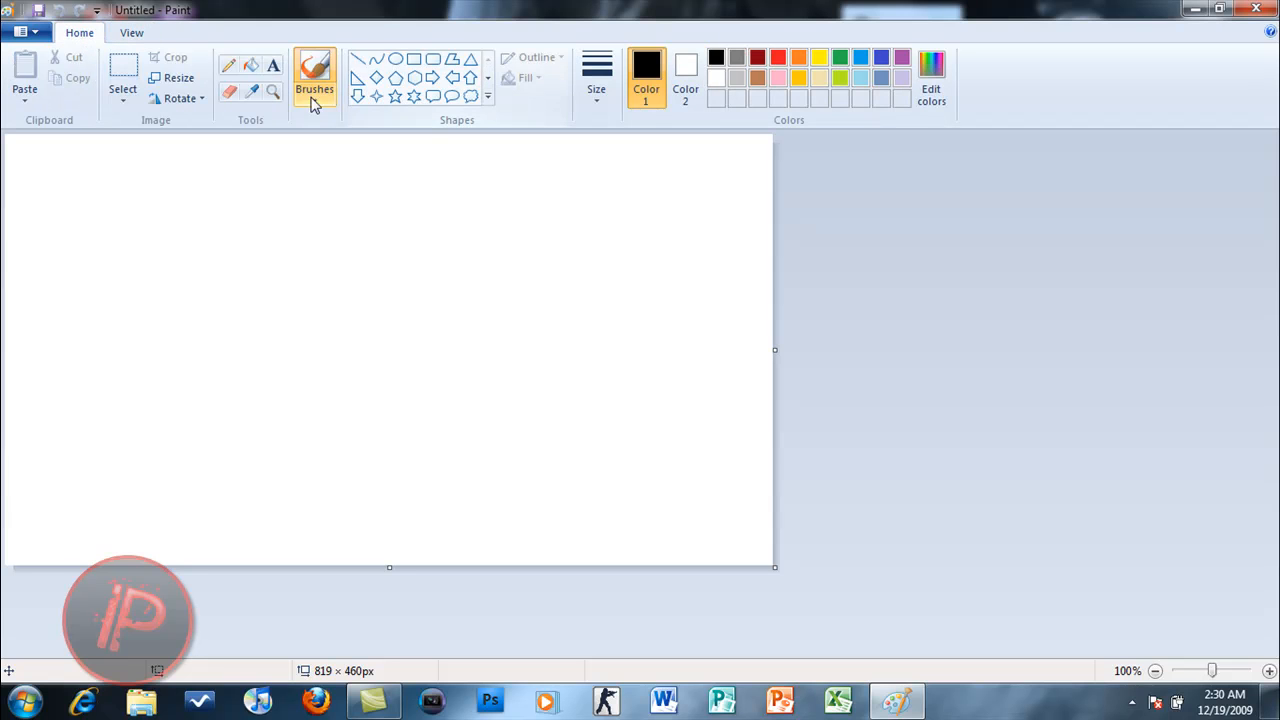
click(314, 76)
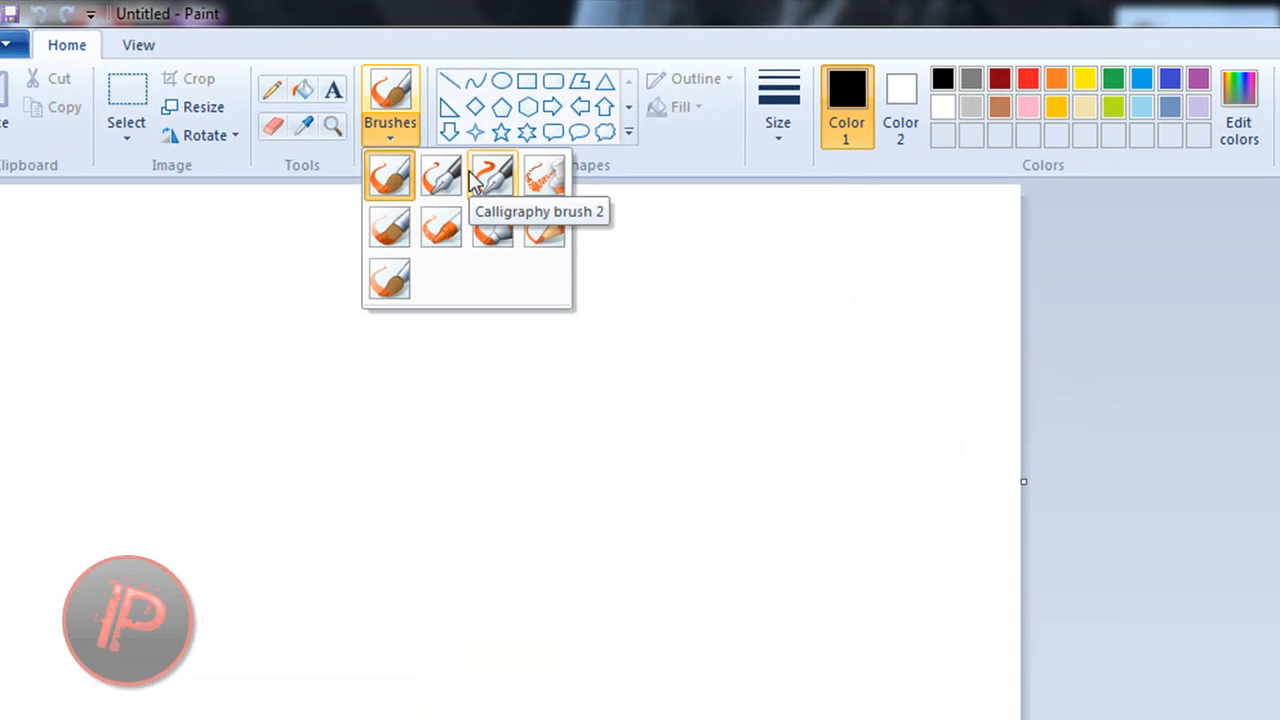
mouse_move(388, 228)
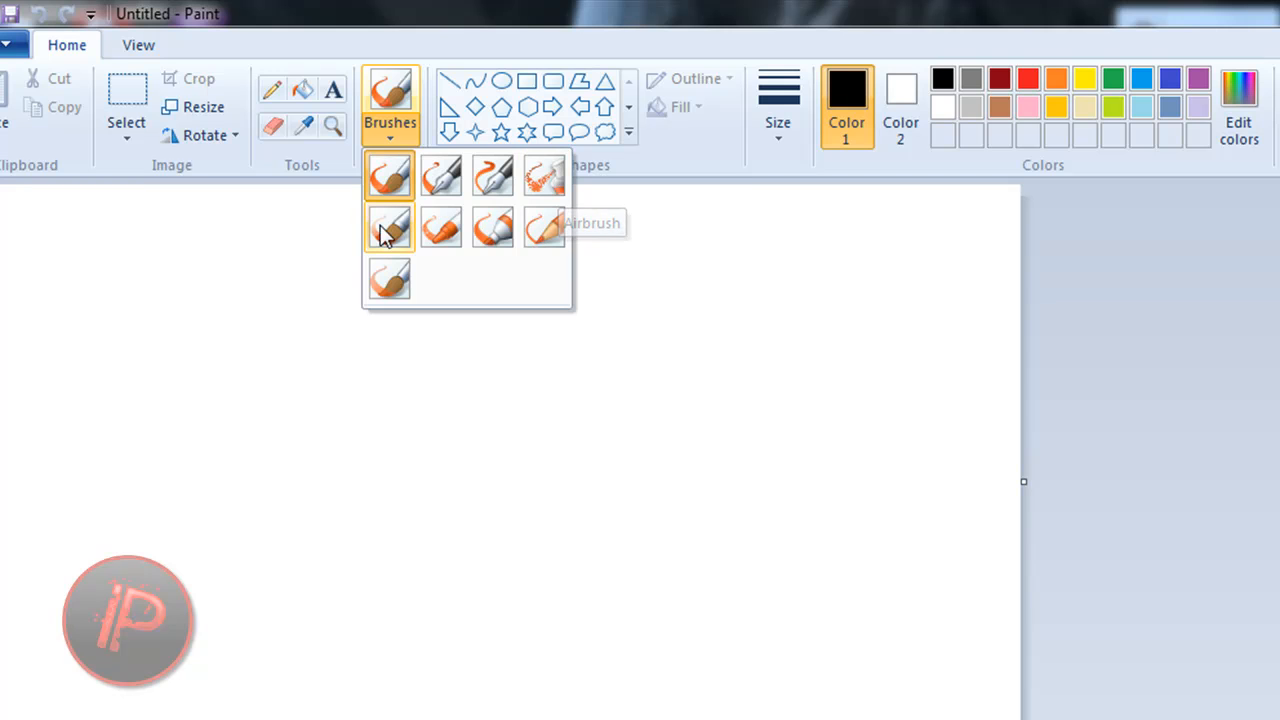
Step: Pick a brush and paint a red handwritten 'Merry Christmas' on the canvas
click(388, 228)
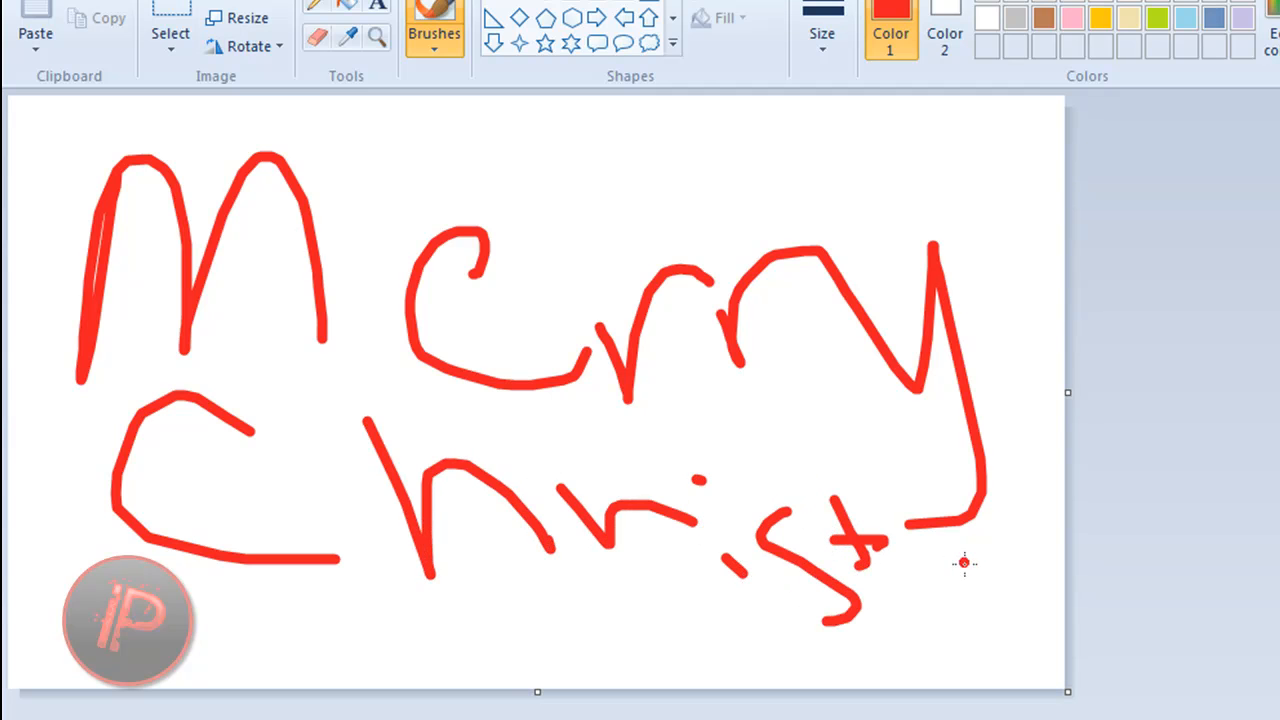
drag(684, 356, 1040, 590)
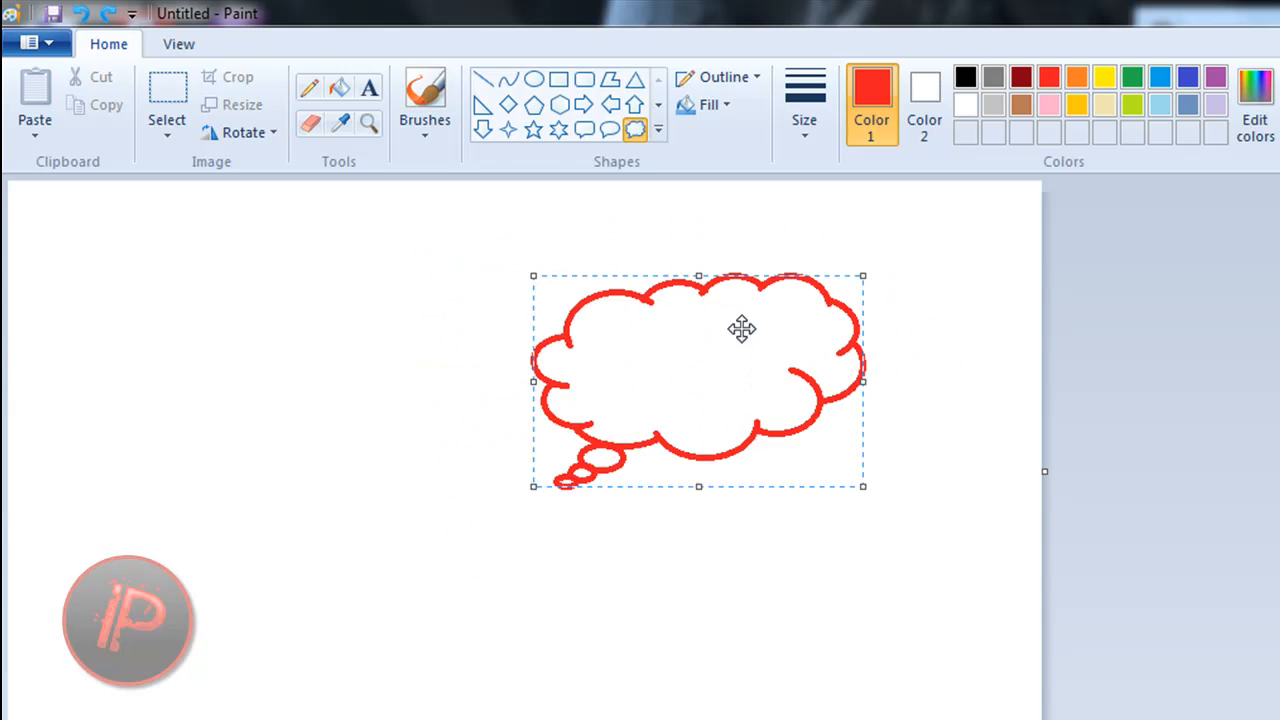
Step: Drag the red thought bubble around and settle it near the canvas's top-right
drag(740, 330, 788, 364)
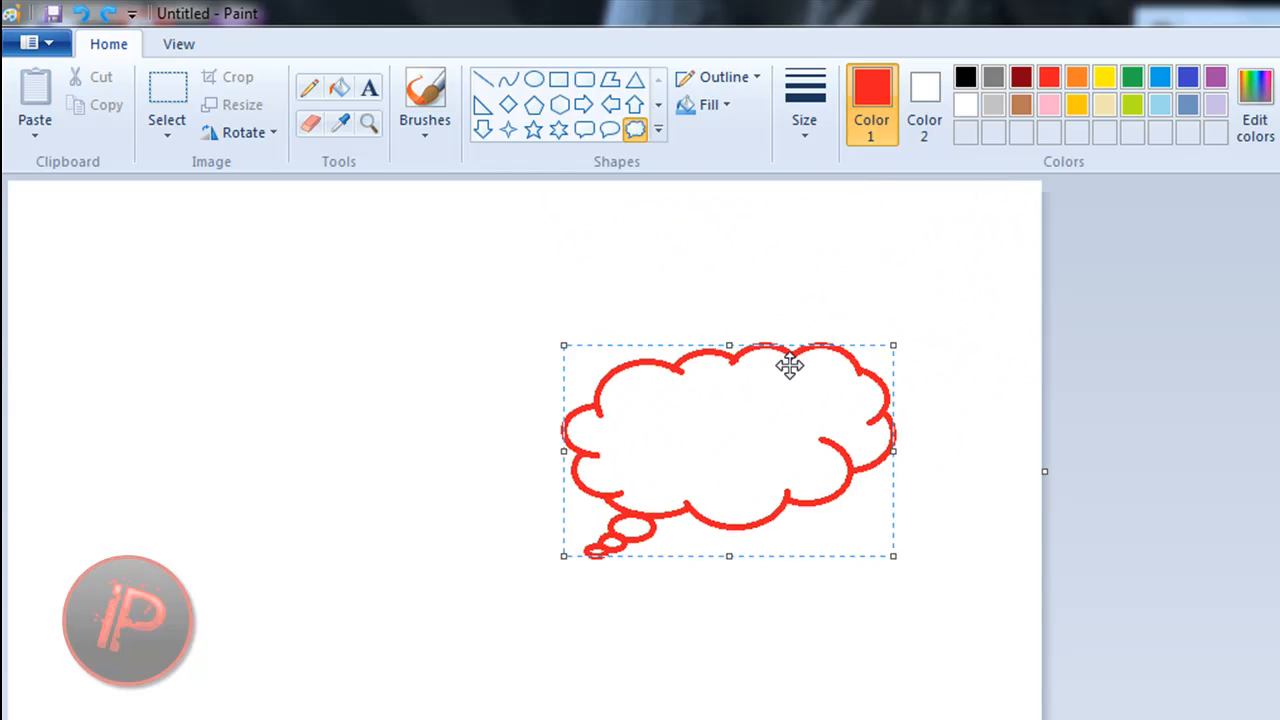
drag(790, 364, 880, 244)
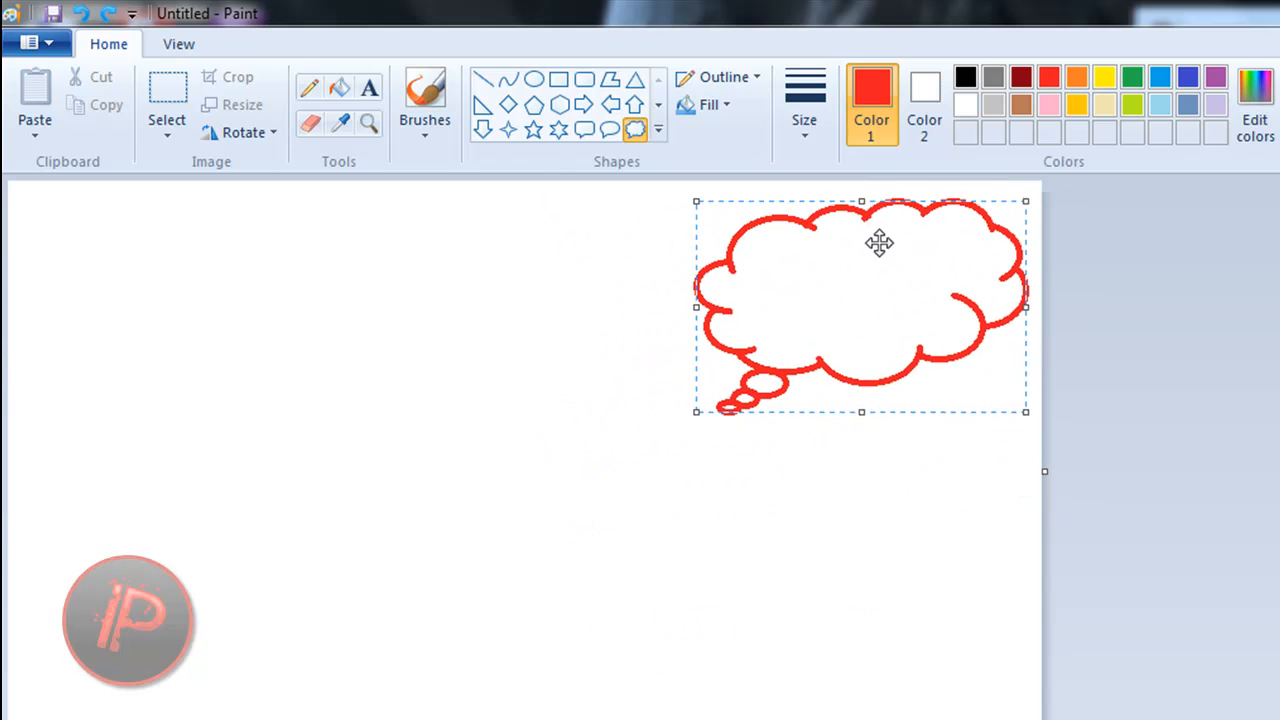
drag(880, 244, 872, 224)
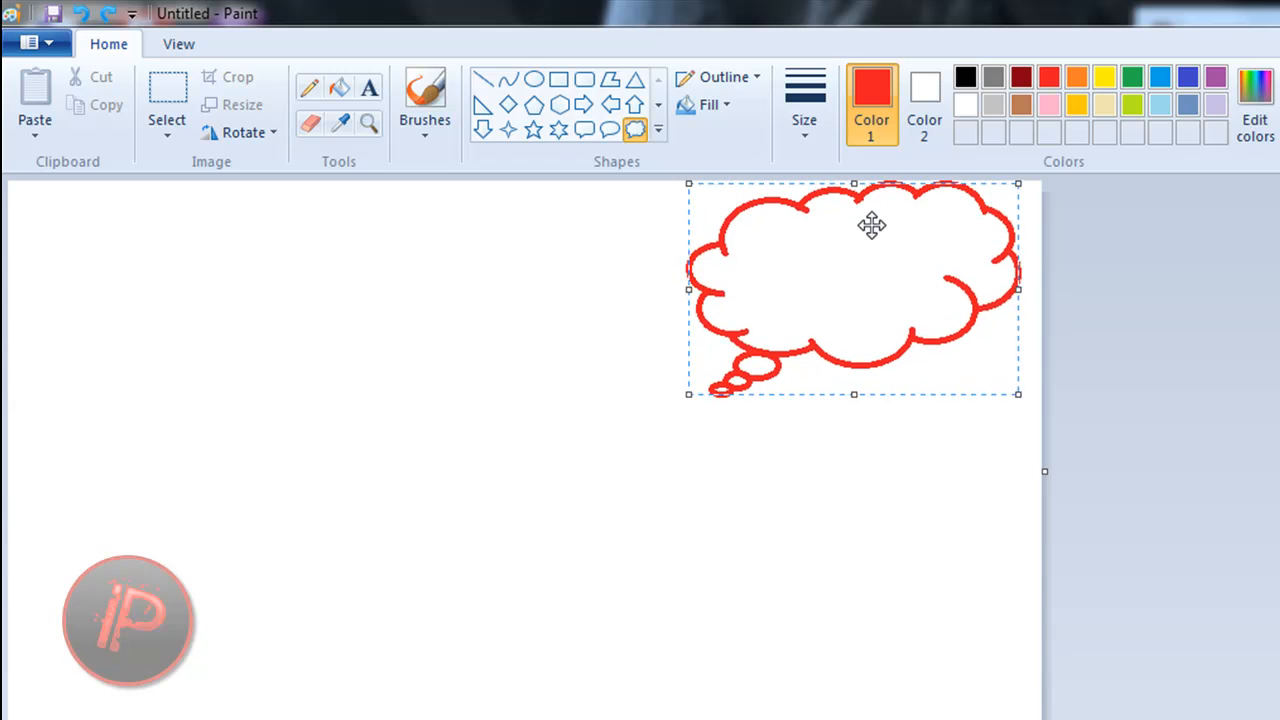
drag(872, 224, 840, 264)
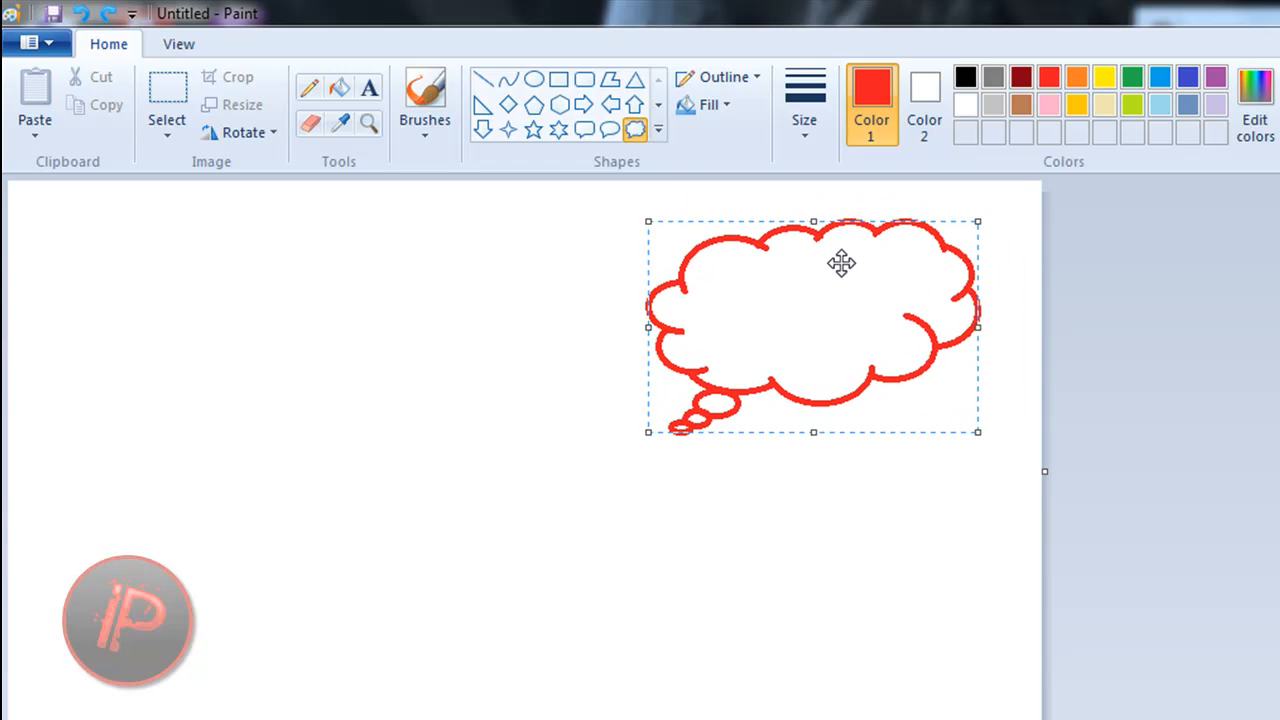
drag(840, 264, 900, 244)
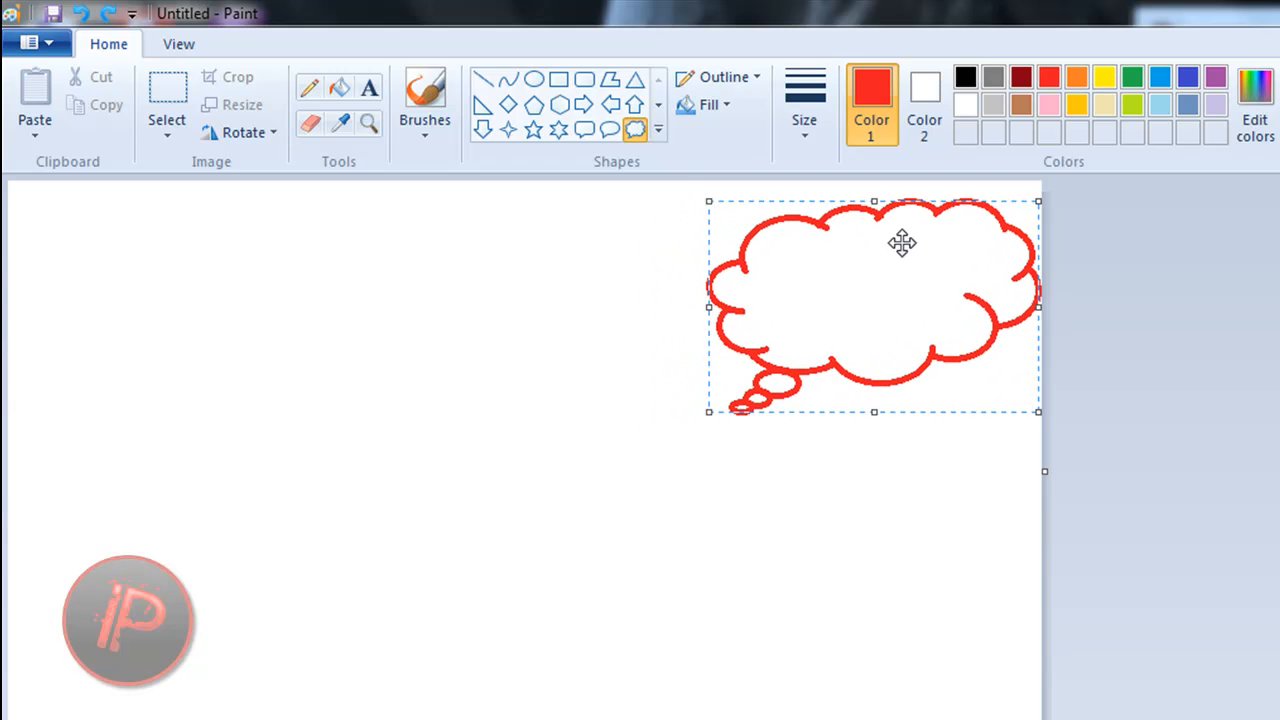
drag(900, 244, 880, 268)
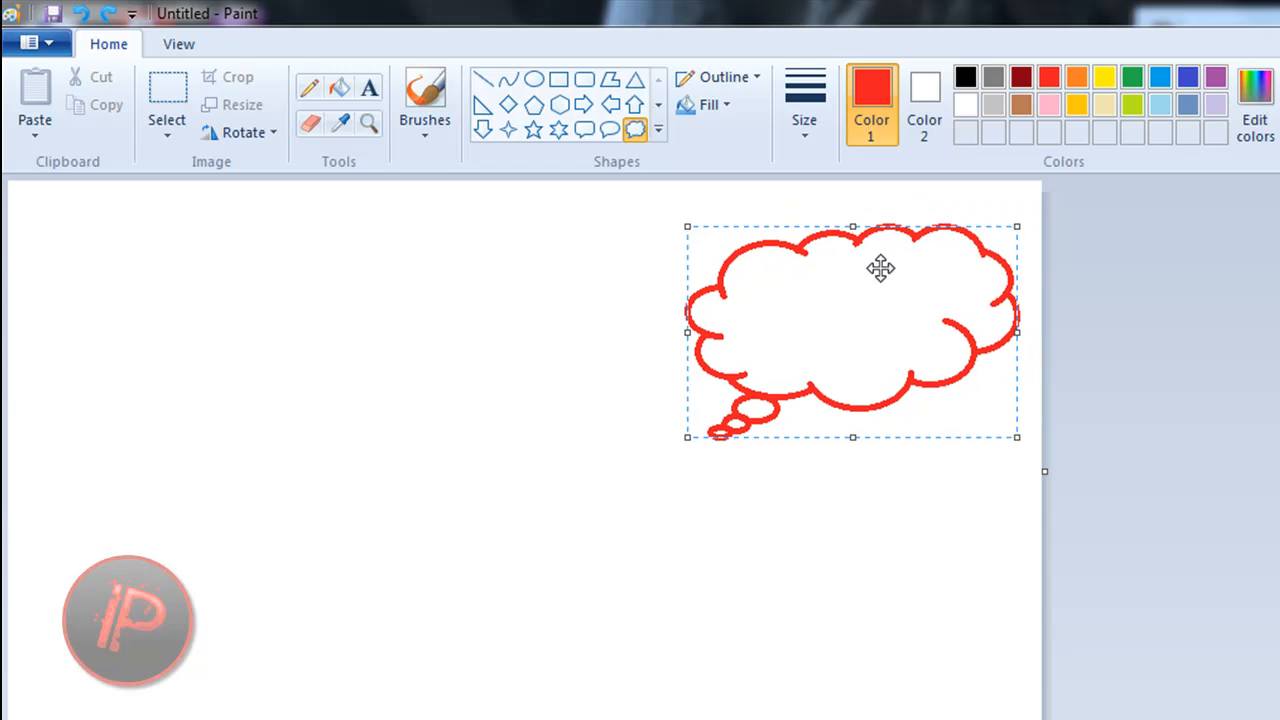
drag(880, 268, 880, 232)
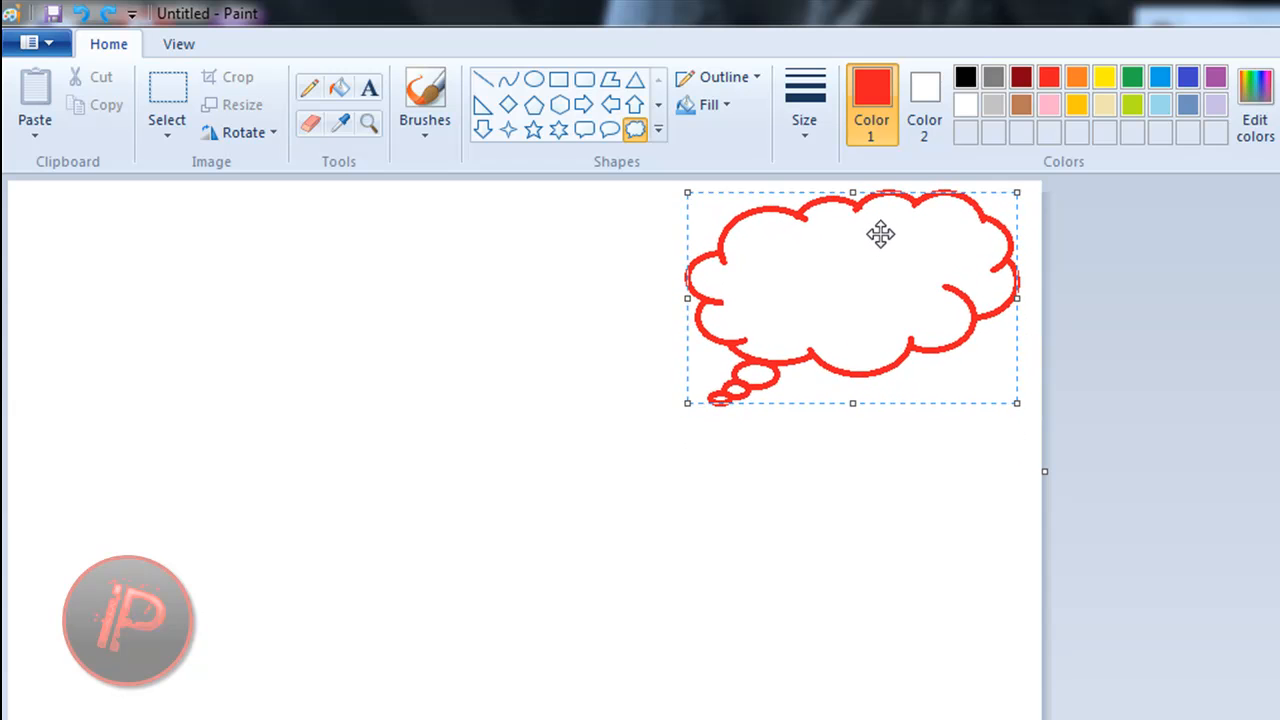
drag(880, 234, 878, 284)
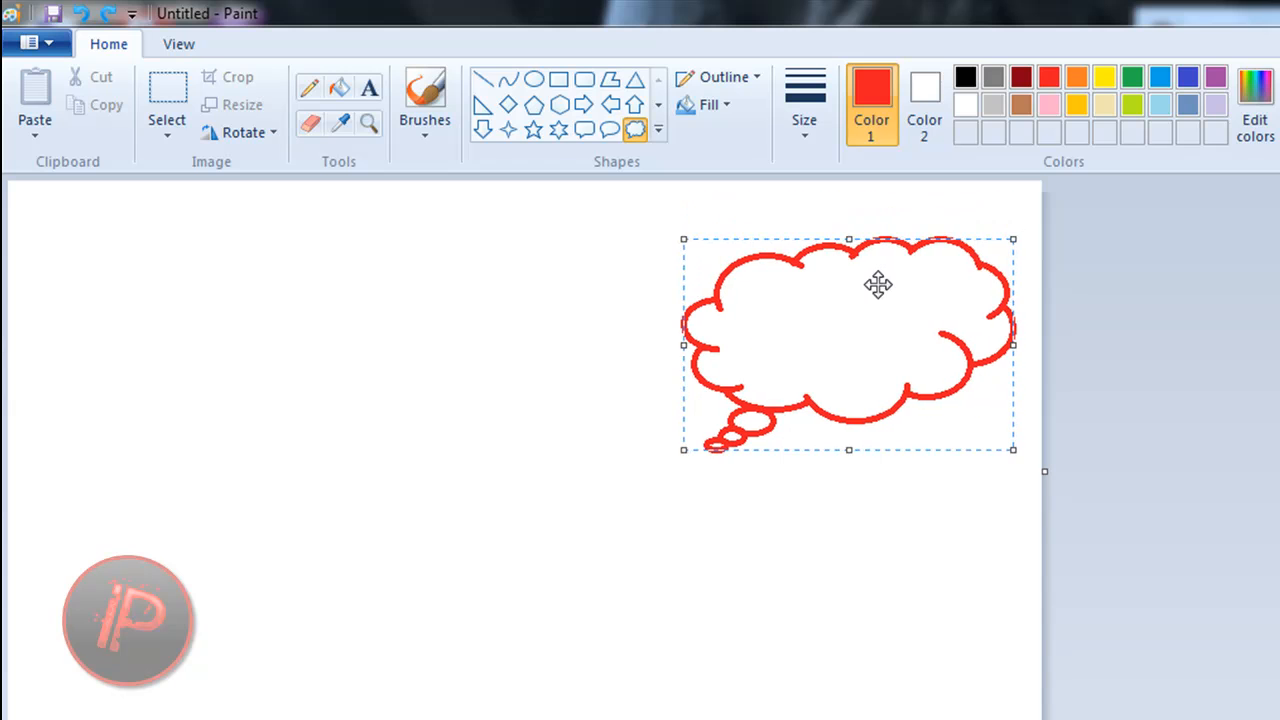
drag(878, 284, 848, 250)
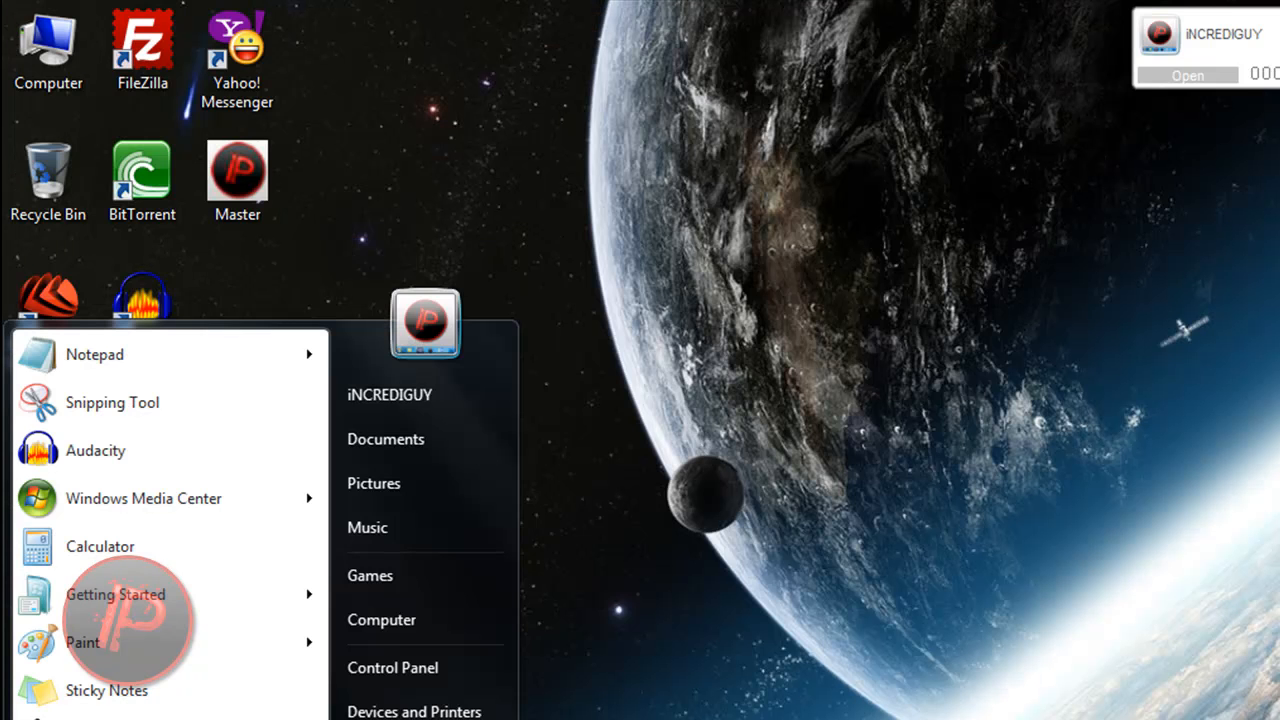
Step: Launch WordPad from a Start search and look over its View and Home ribbons
text(wordpad)
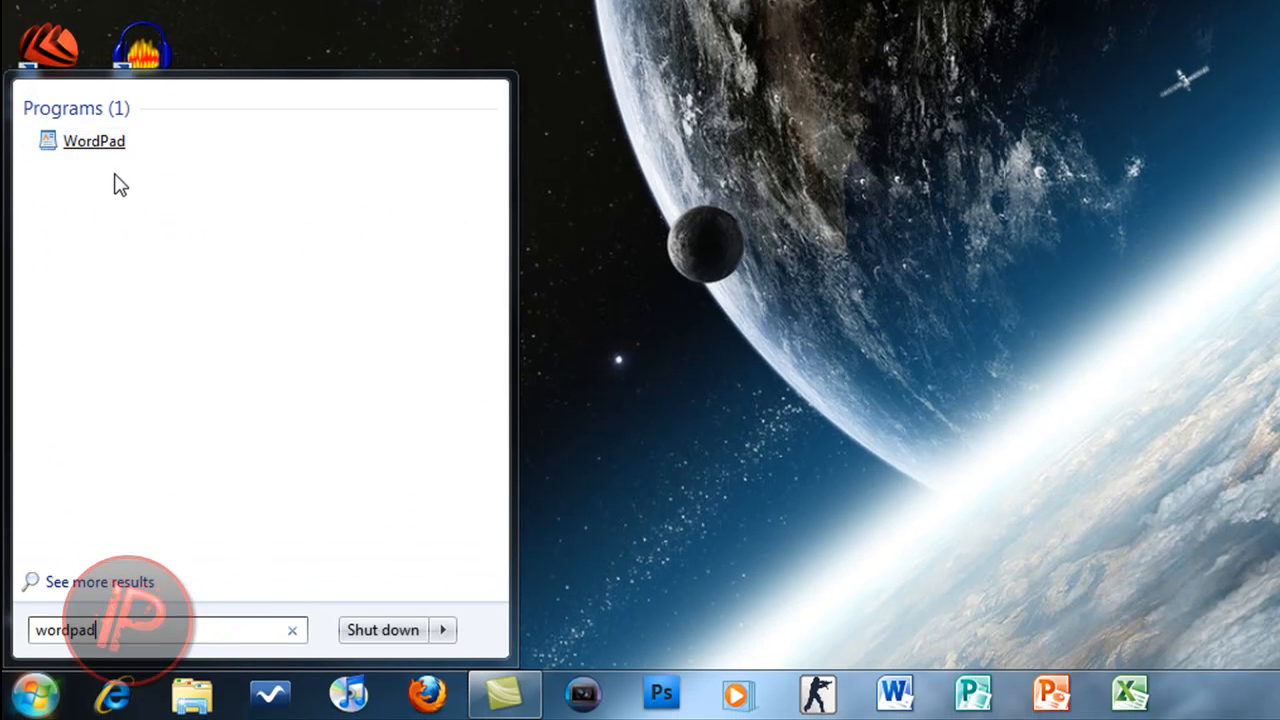
click(92, 140)
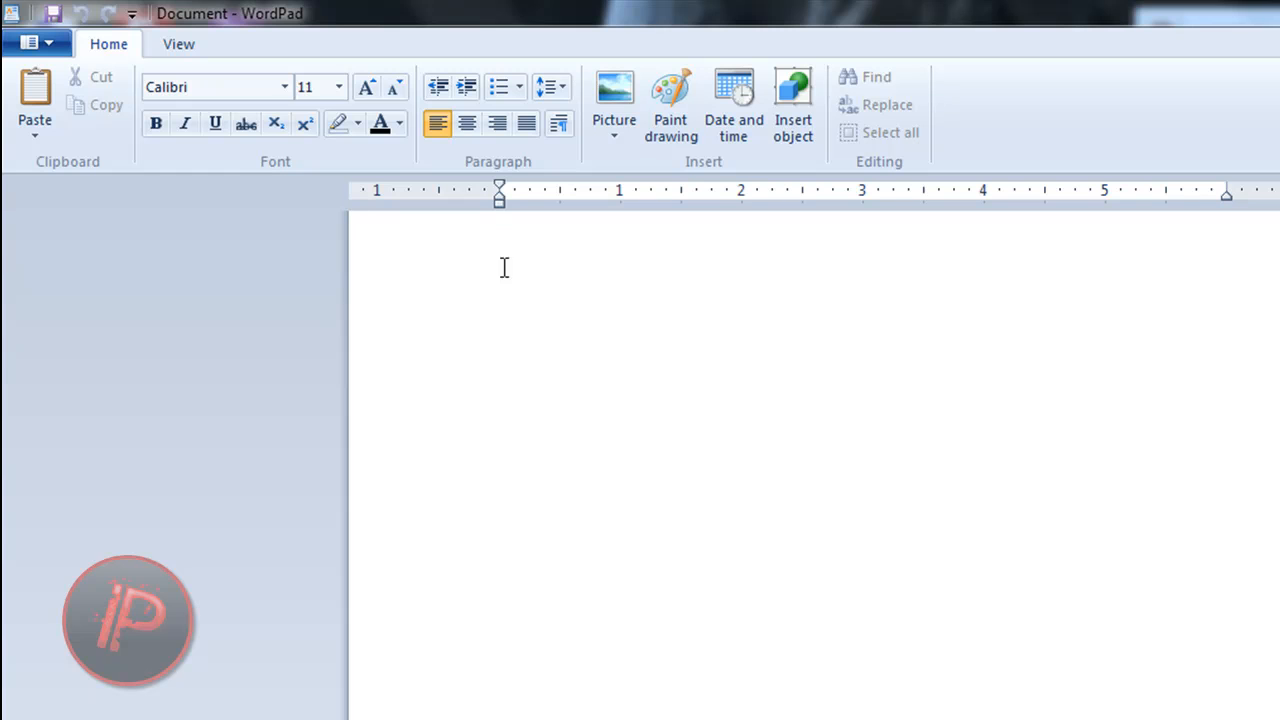
mouse_move(926, 268)
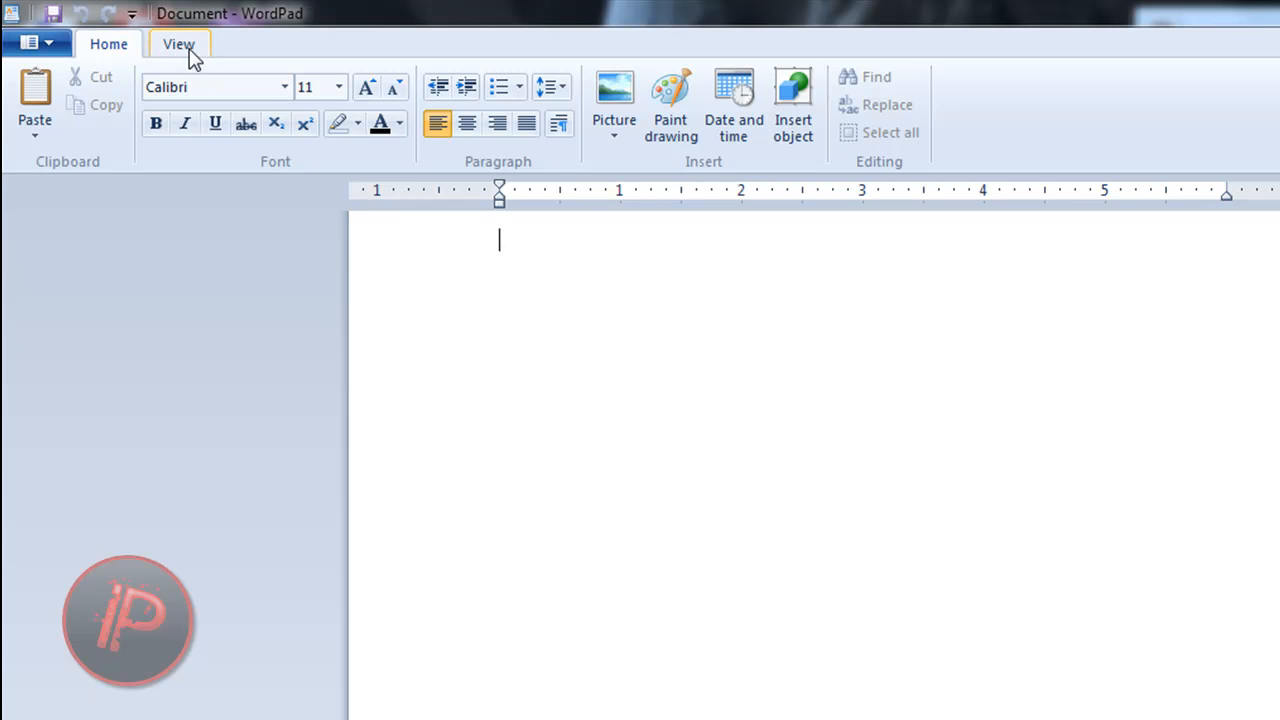
click(180, 44)
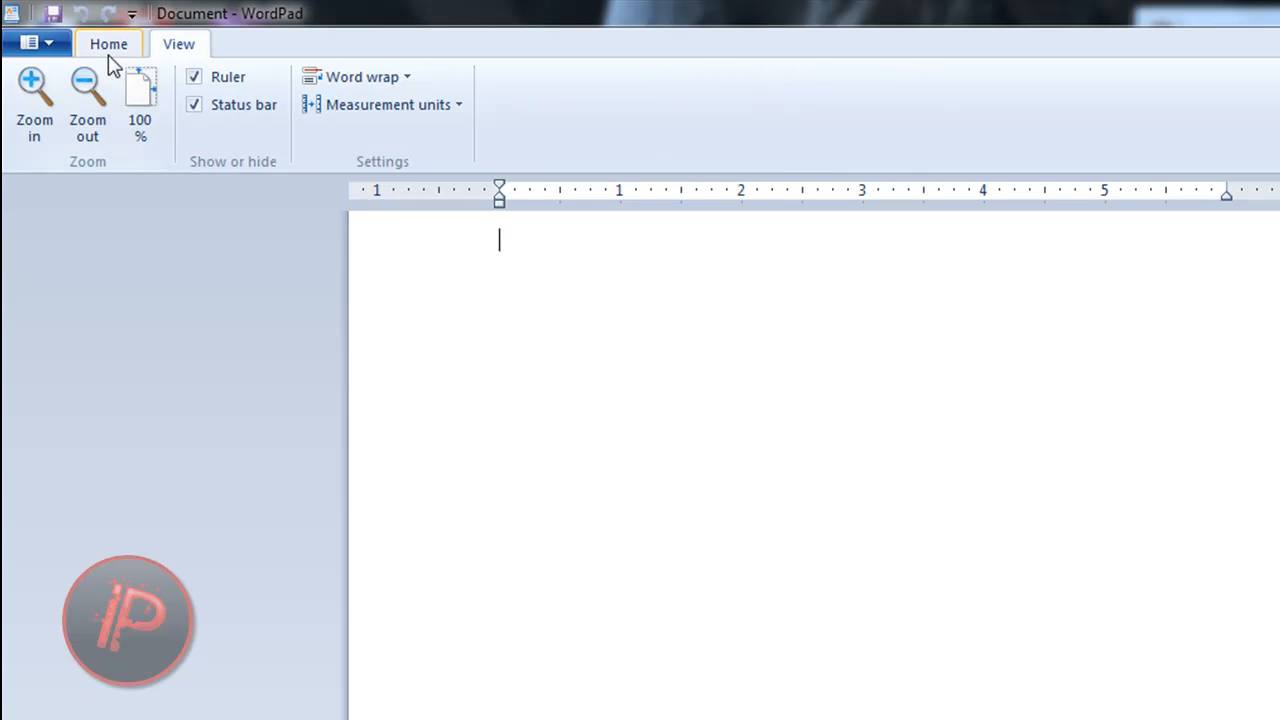
click(180, 44)
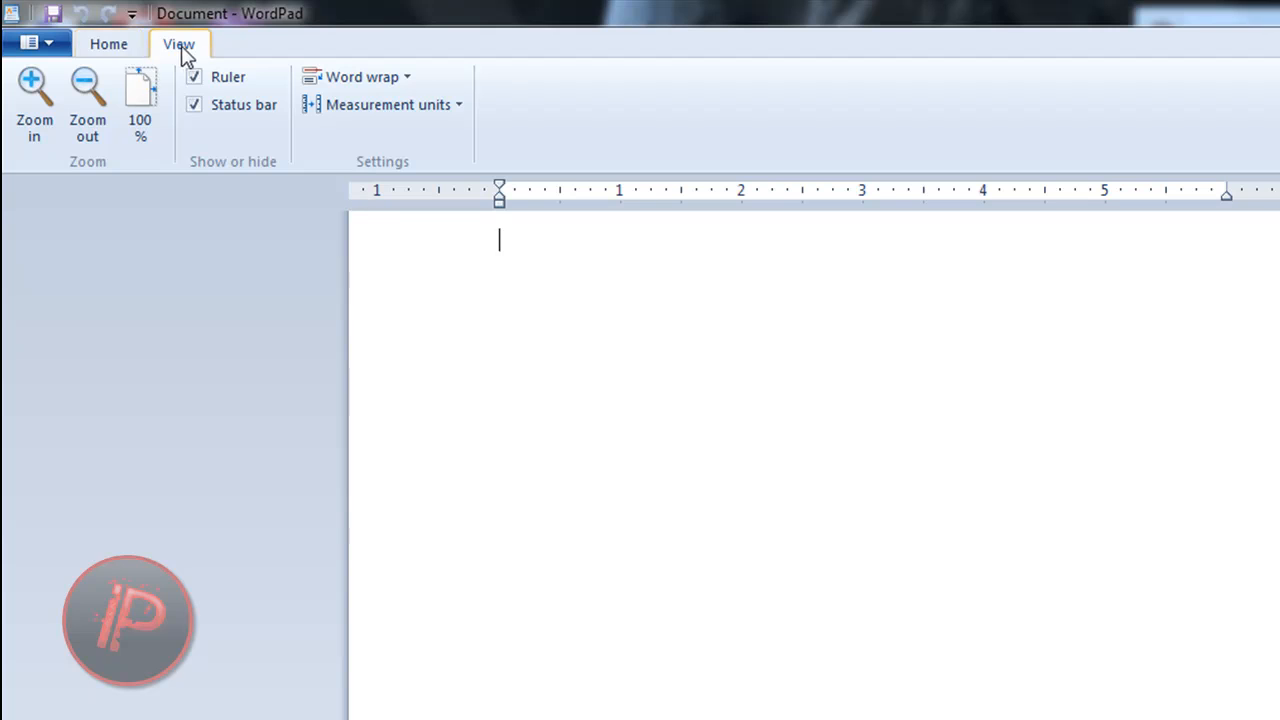
click(108, 44)
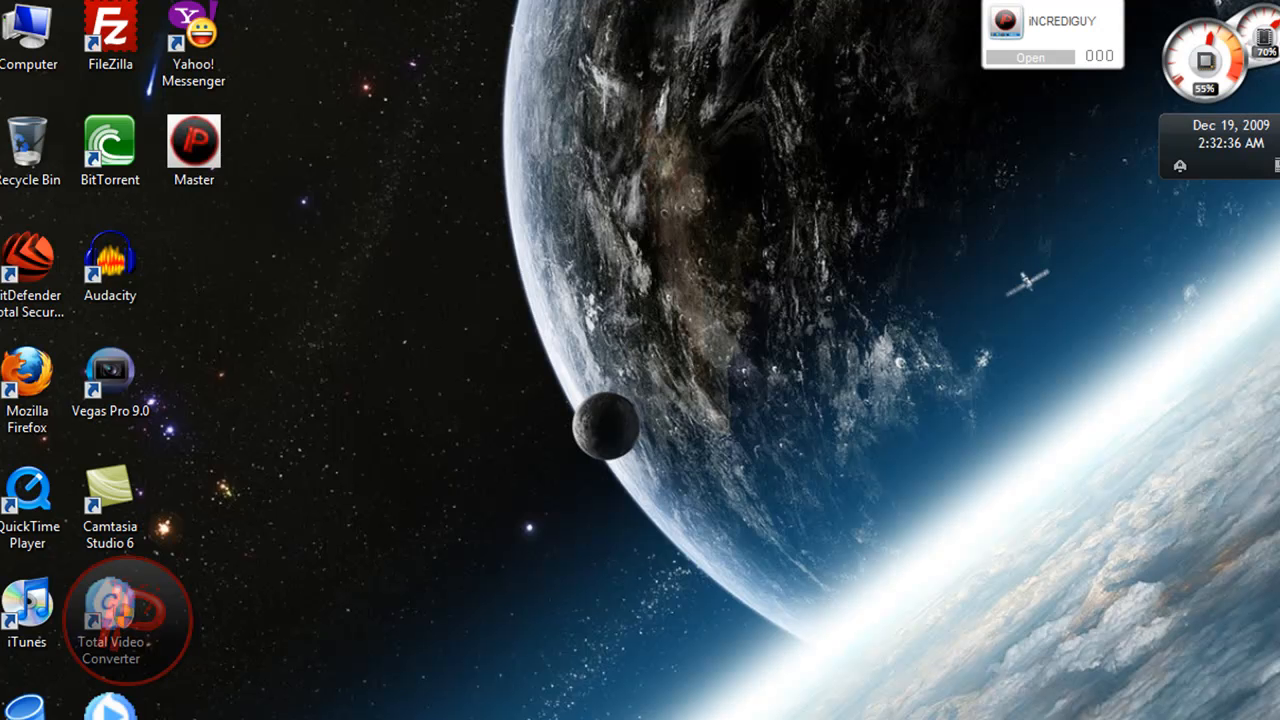
Step: Open the Start menu to show frequent programs and Notepad's recent files
click(20, 710)
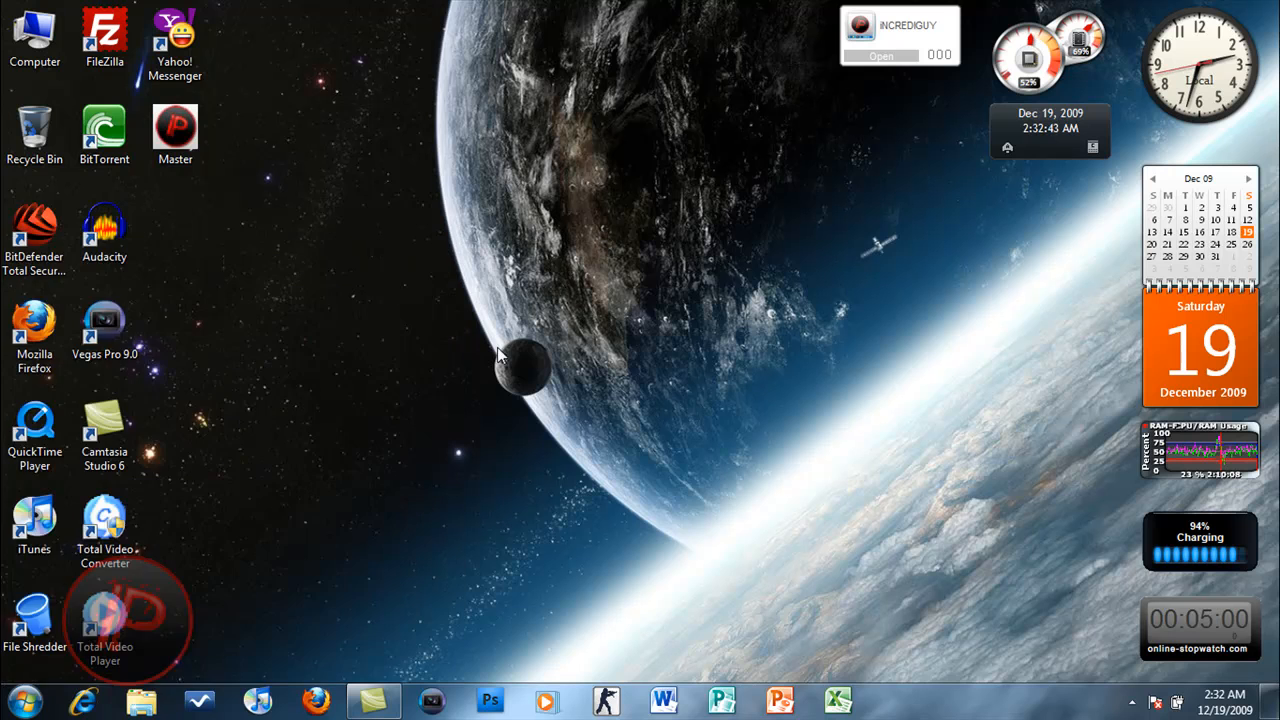
click(16, 700)
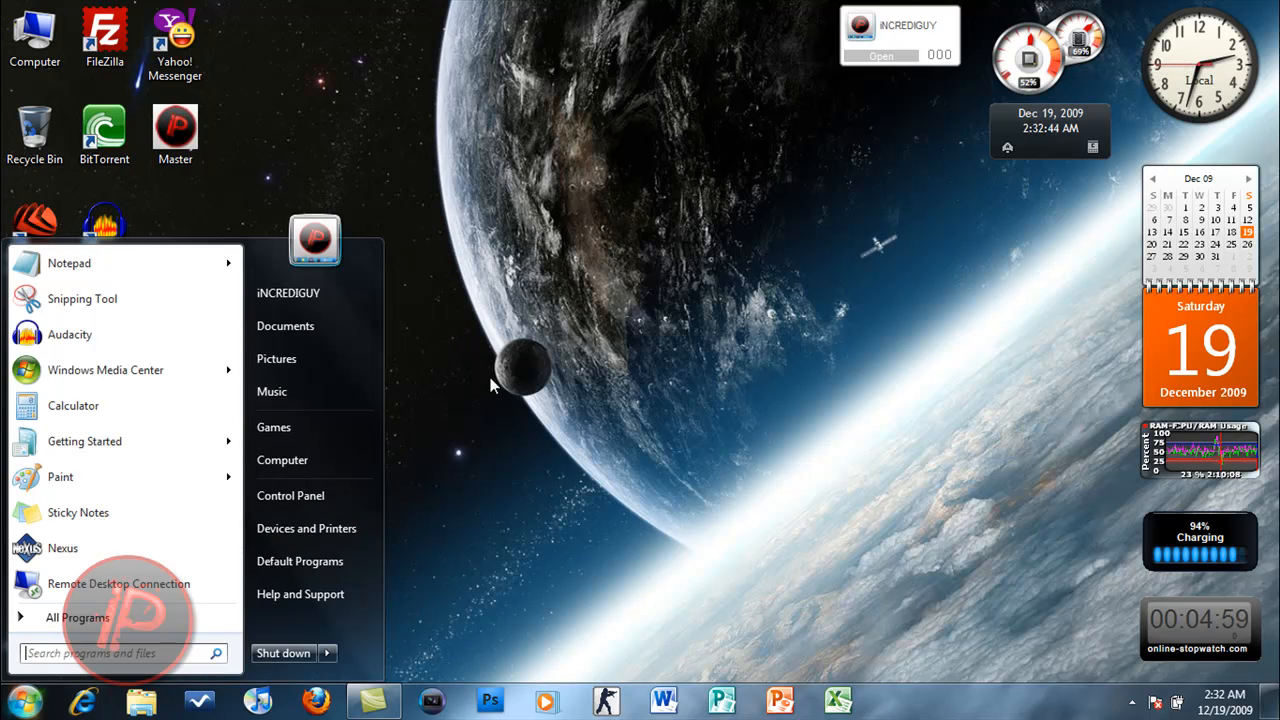
mouse_move(456, 272)
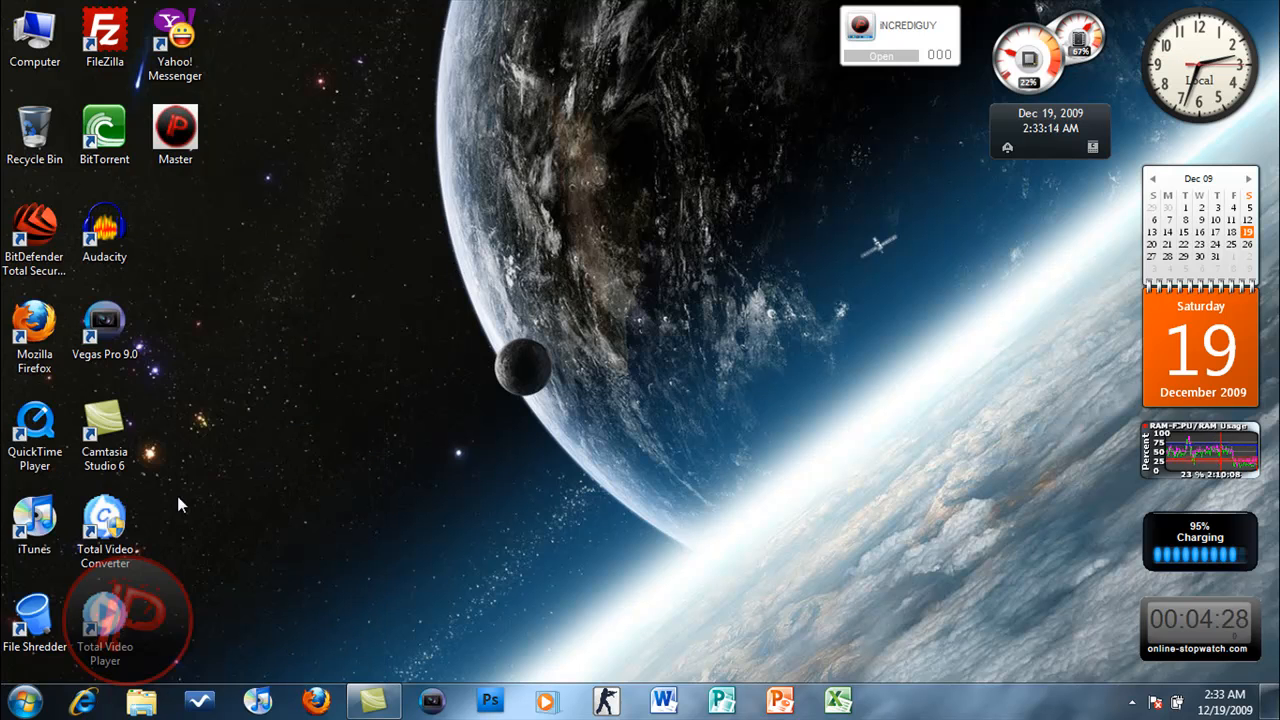
click(20, 698)
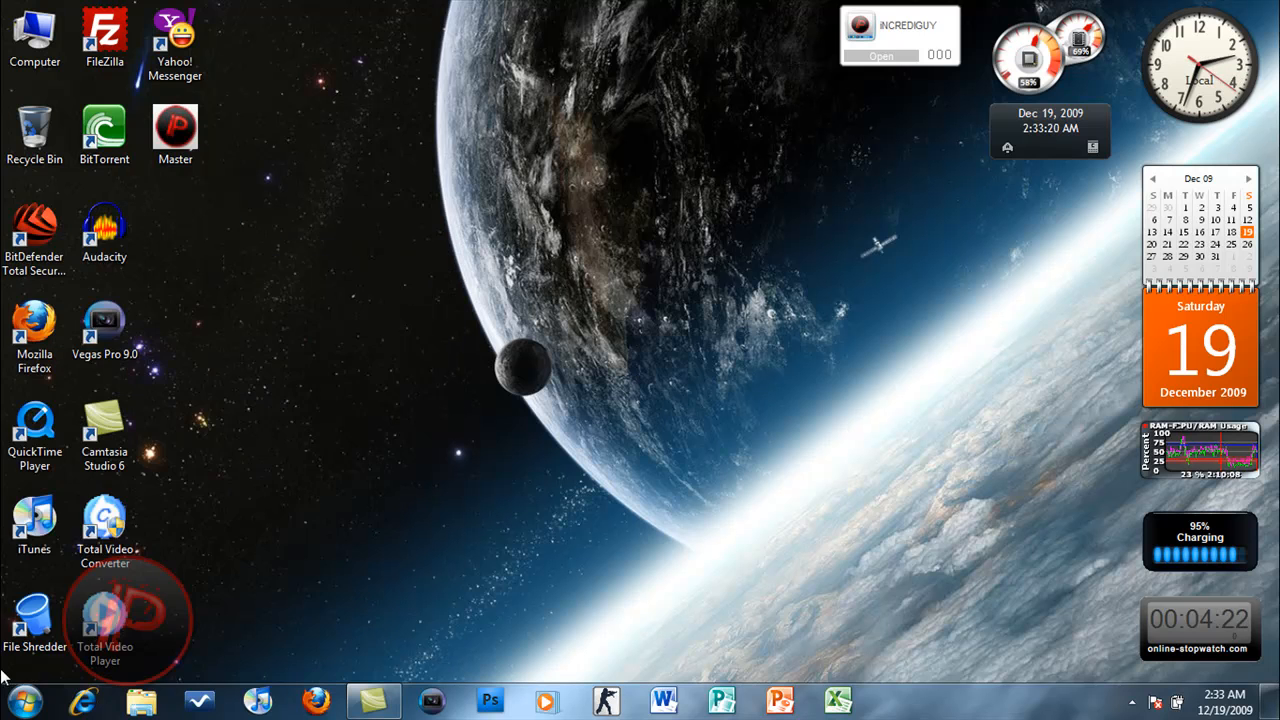
click(18, 700)
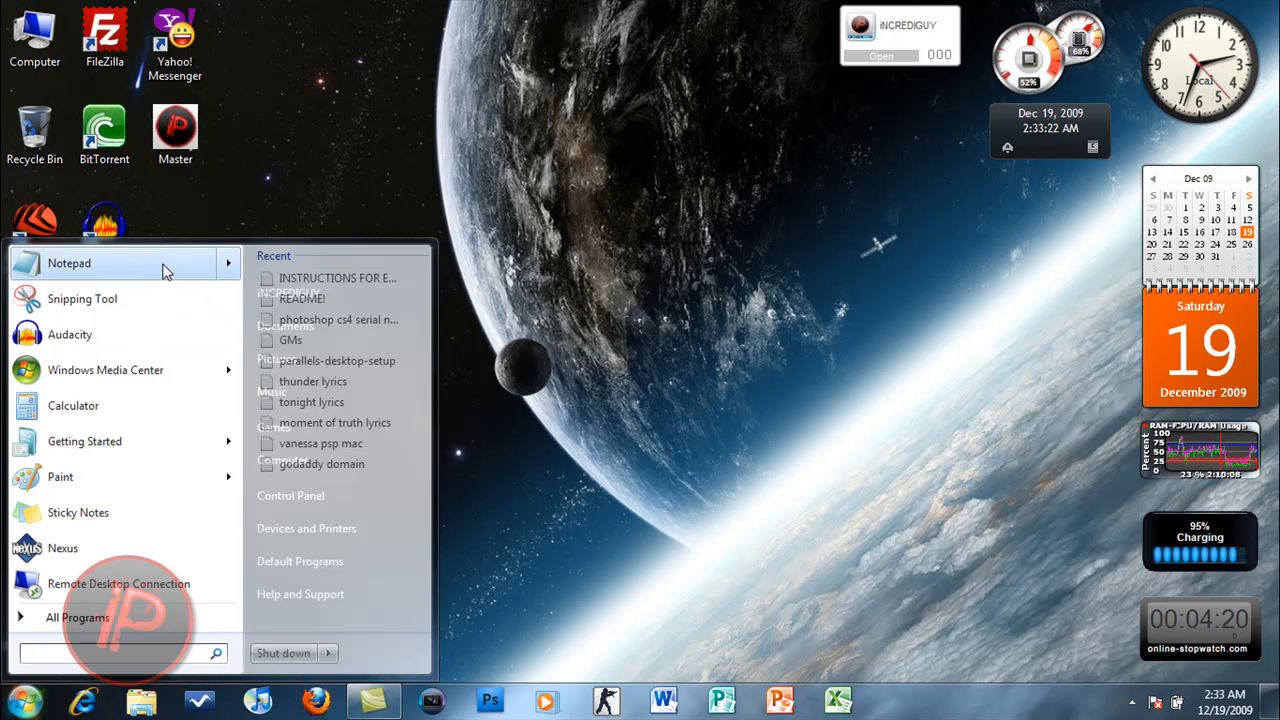
mouse_move(178, 334)
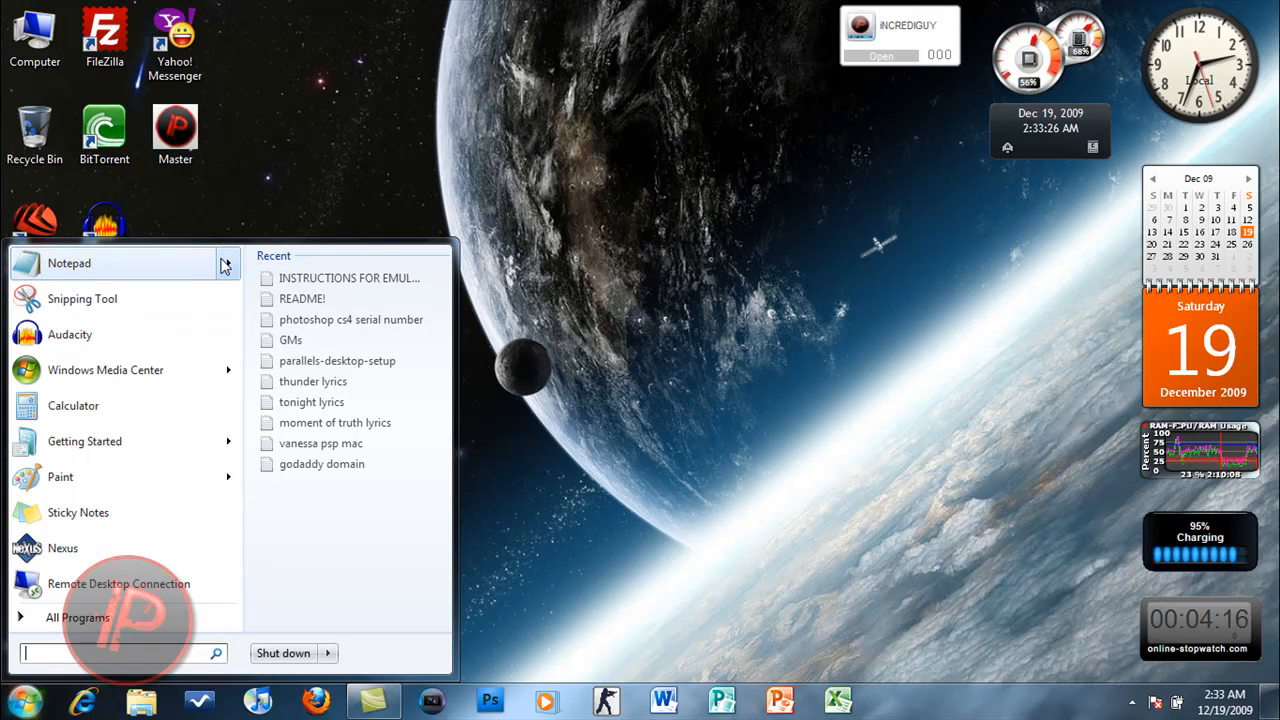
mouse_move(278, 212)
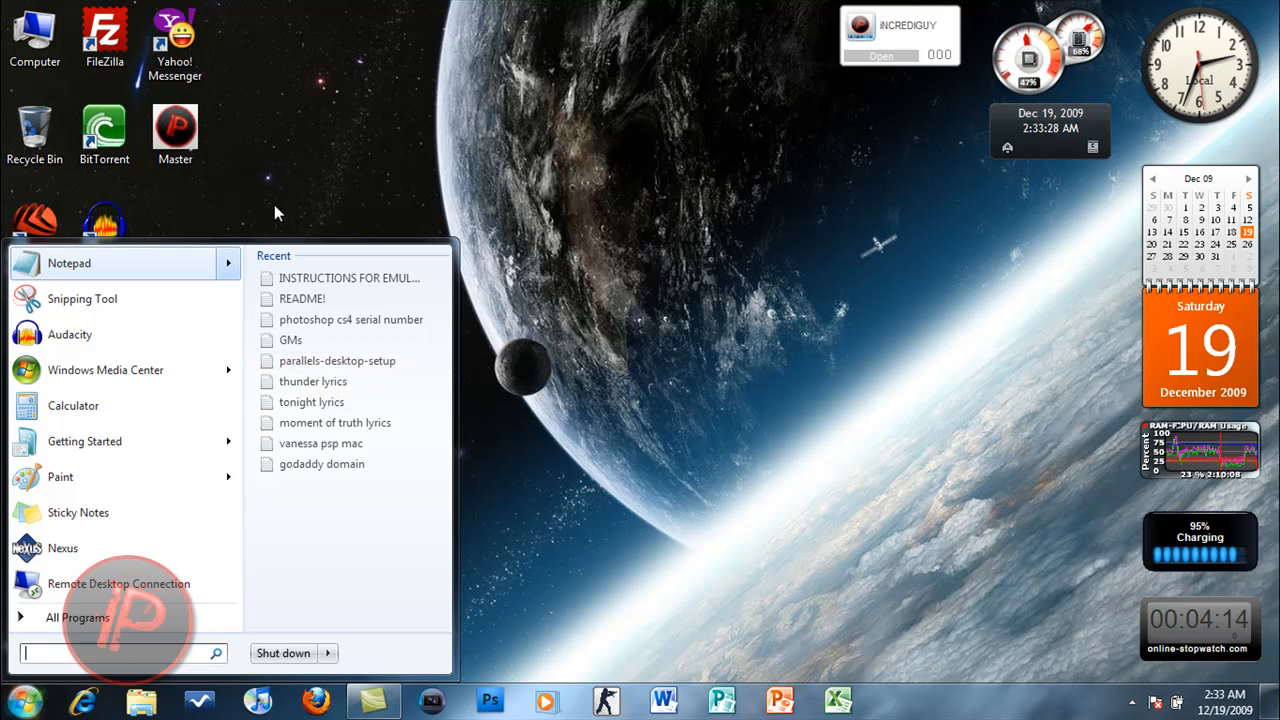
mouse_move(350, 482)
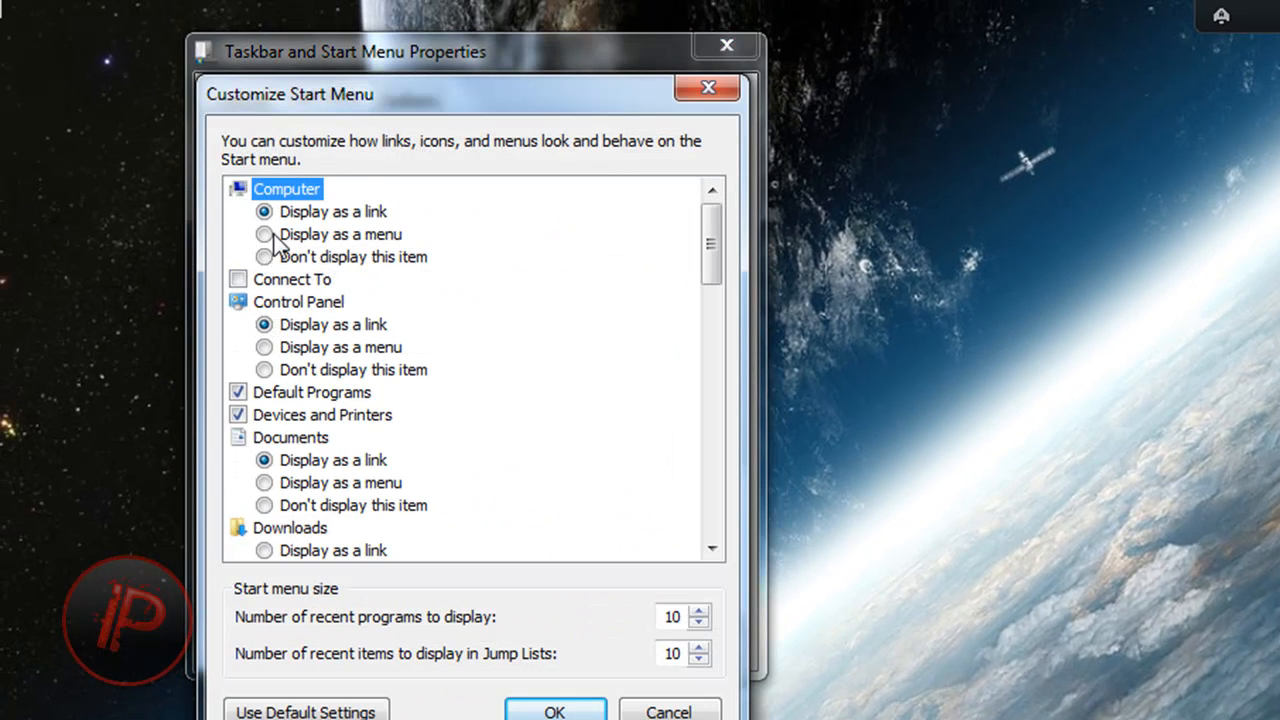
Step: Set Computer to 'Display as a menu' in Customize Start Menu and confirm
click(264, 256)
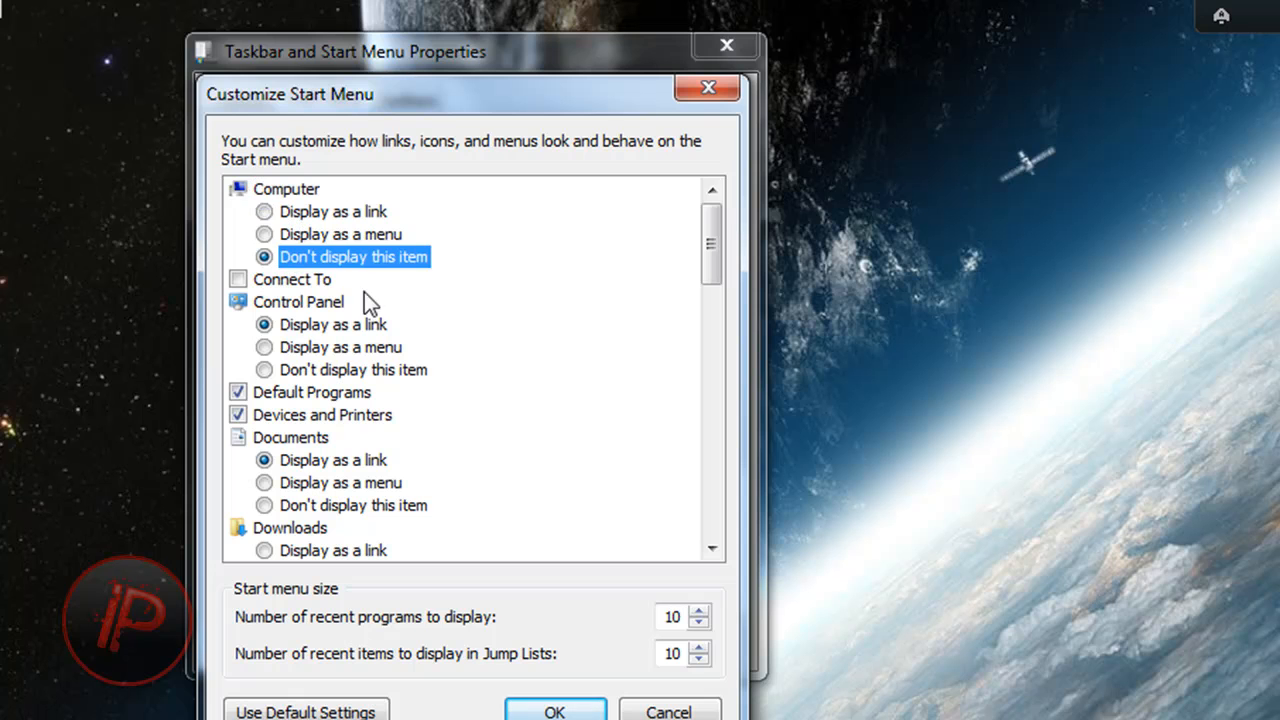
click(264, 234)
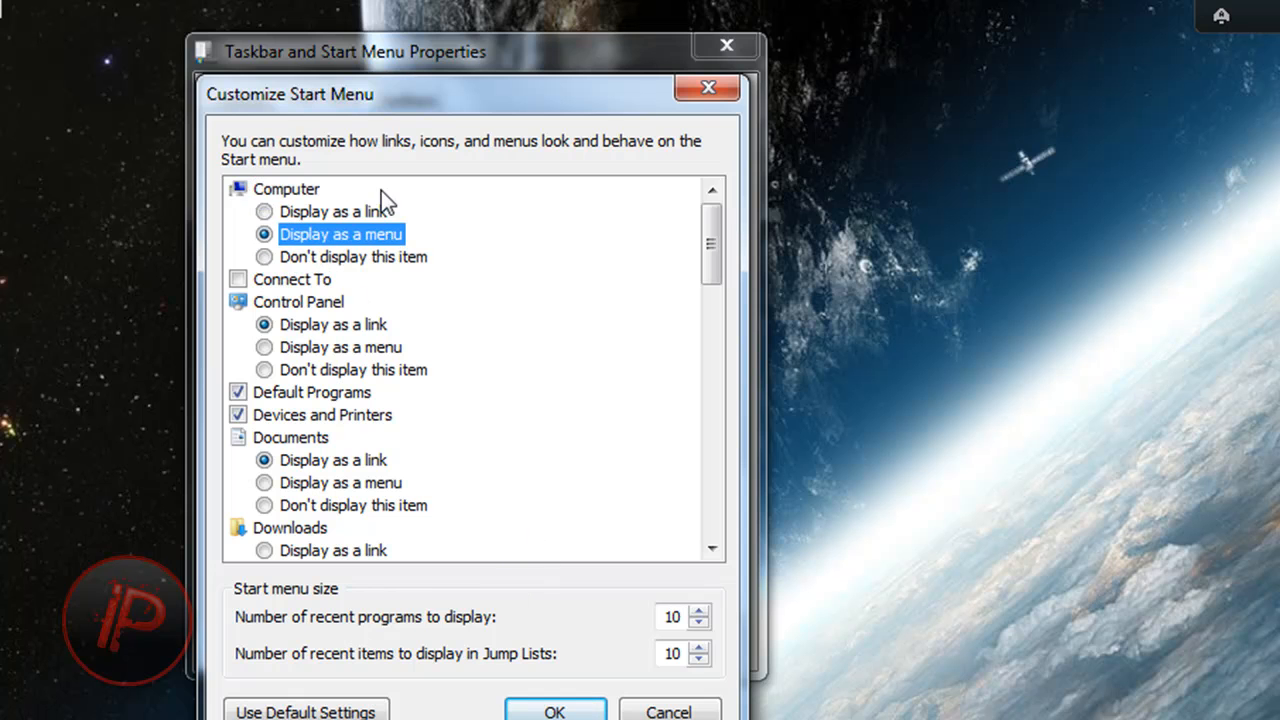
mouse_move(424, 376)
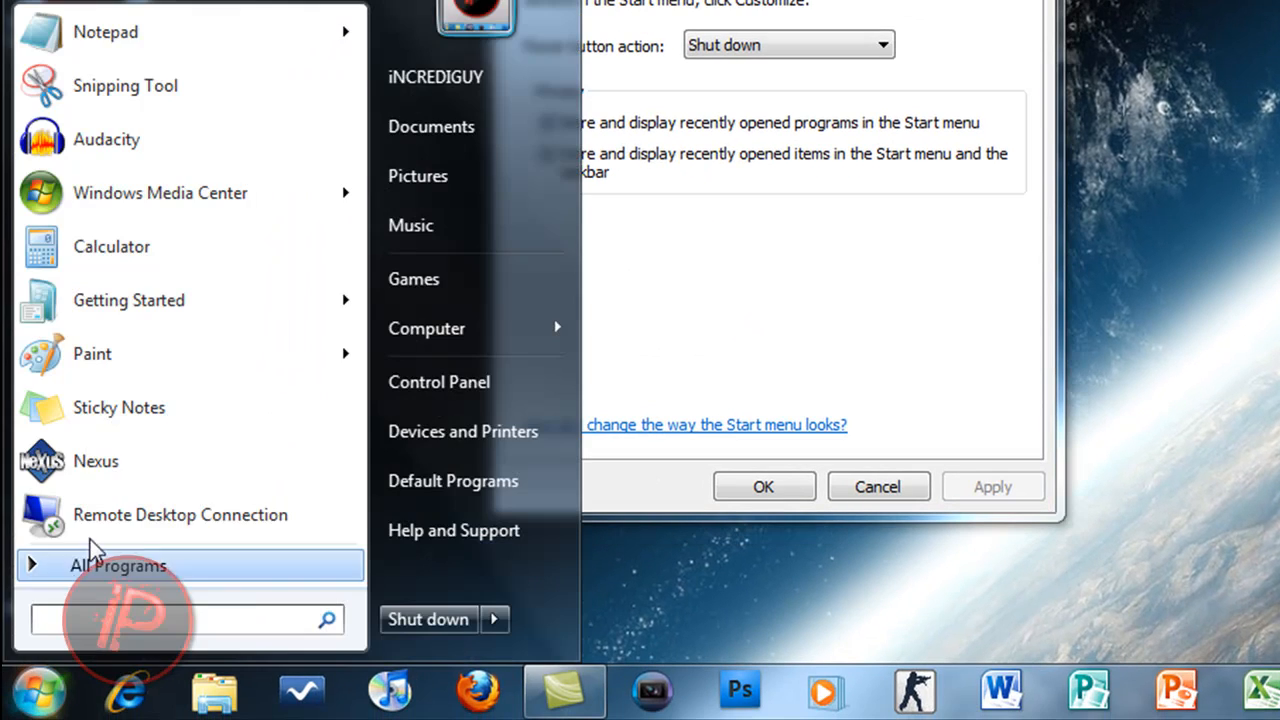
mouse_move(470, 328)
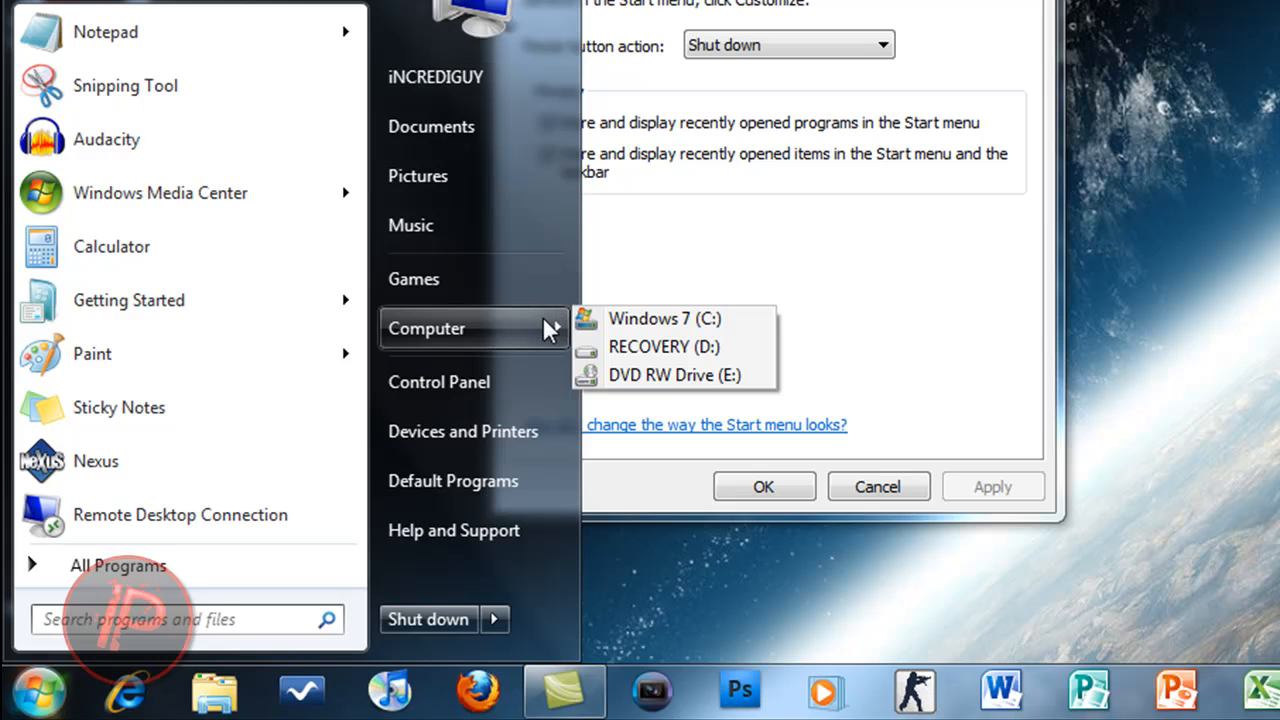
mouse_move(636, 328)
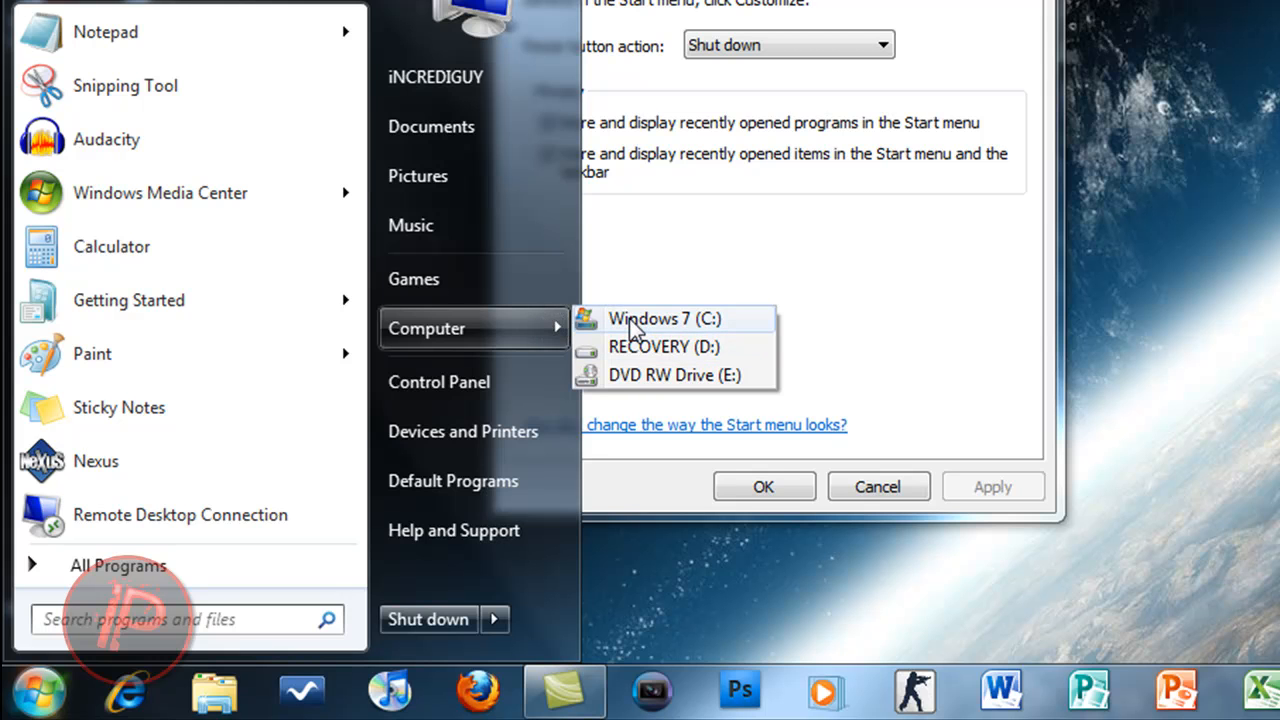
mouse_move(656, 324)
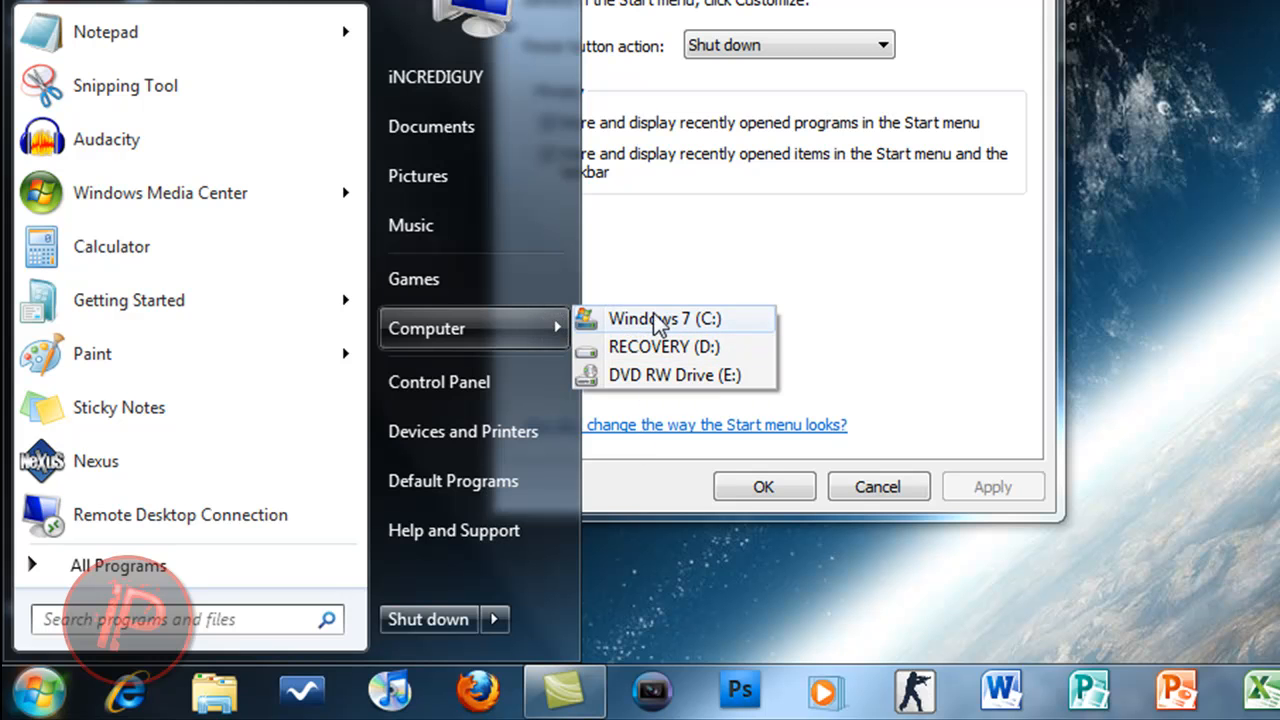
mouse_move(670, 300)
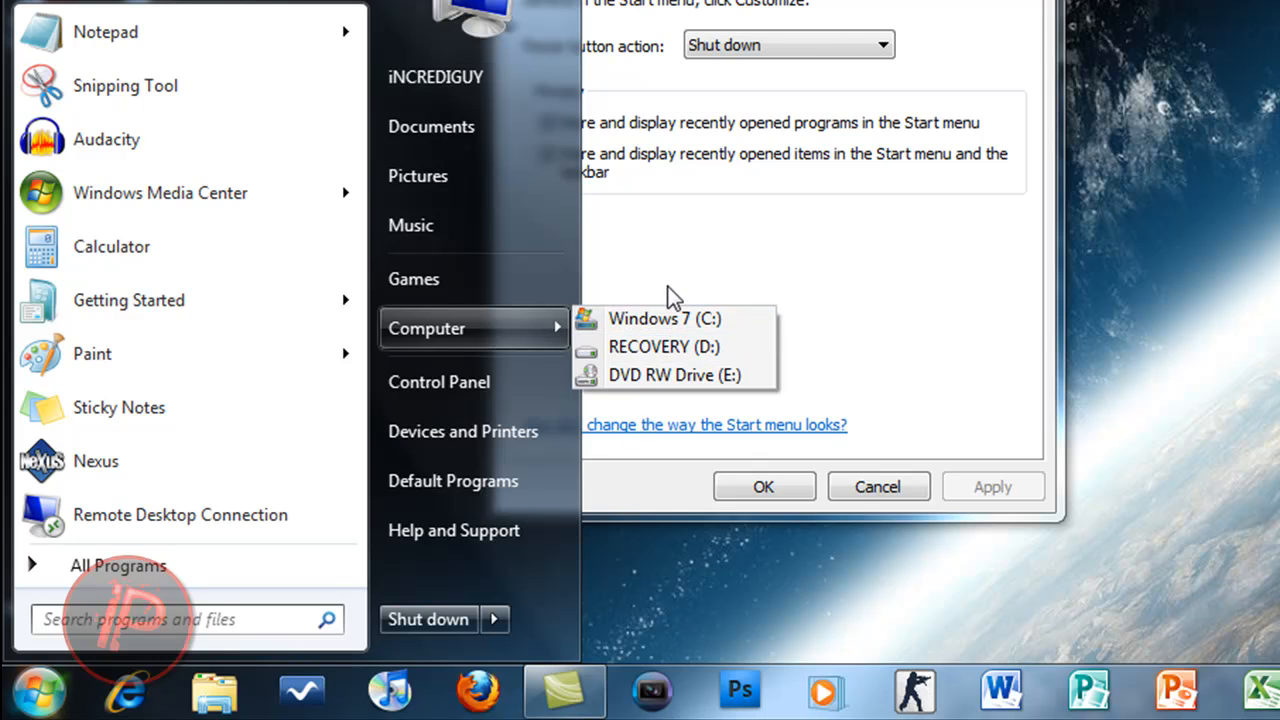
mouse_move(708, 592)
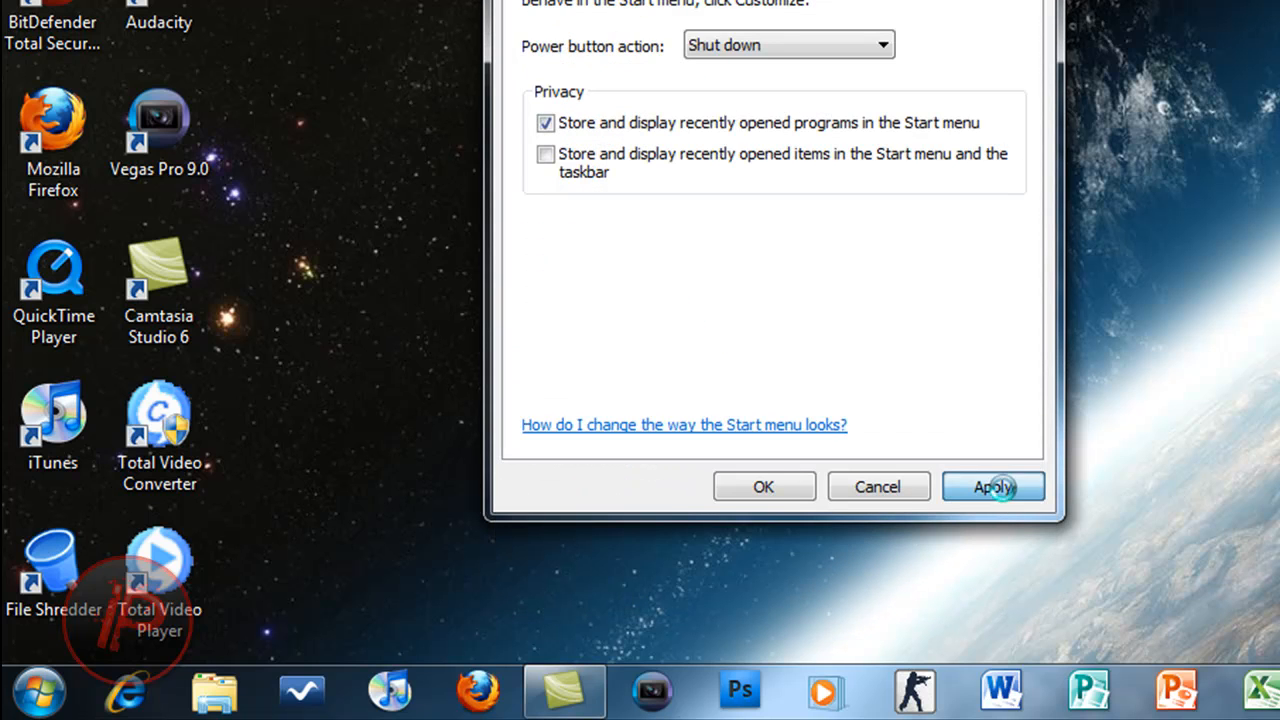
mouse_move(828, 550)
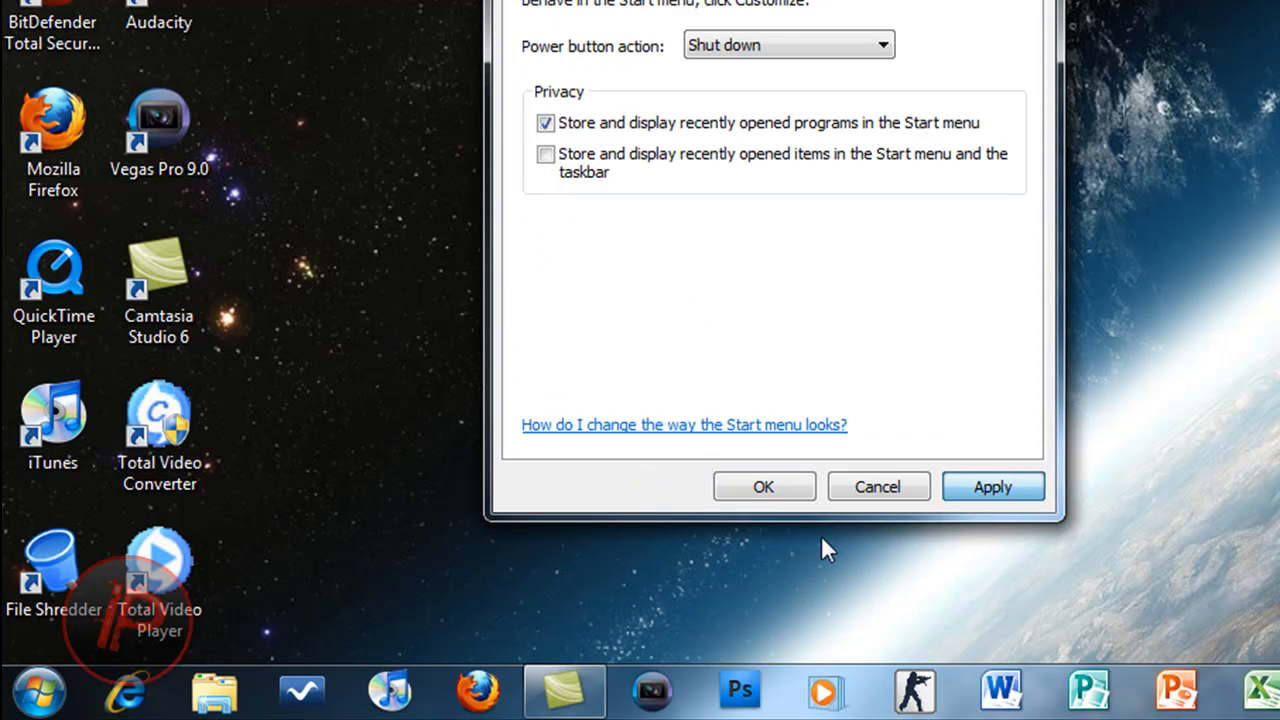
click(992, 488)
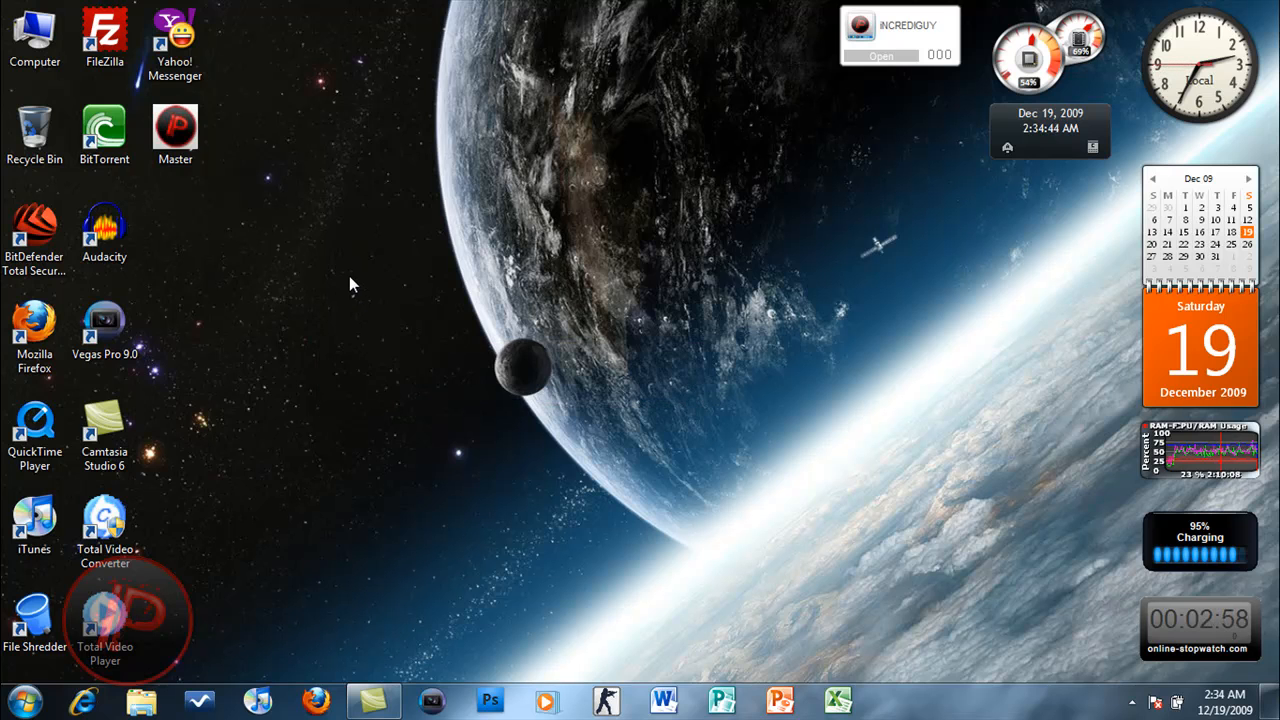
Step: Handwrite 6 + a in Math Input Panel, erase it, and close the panel
drag(352, 284, 484, 336)
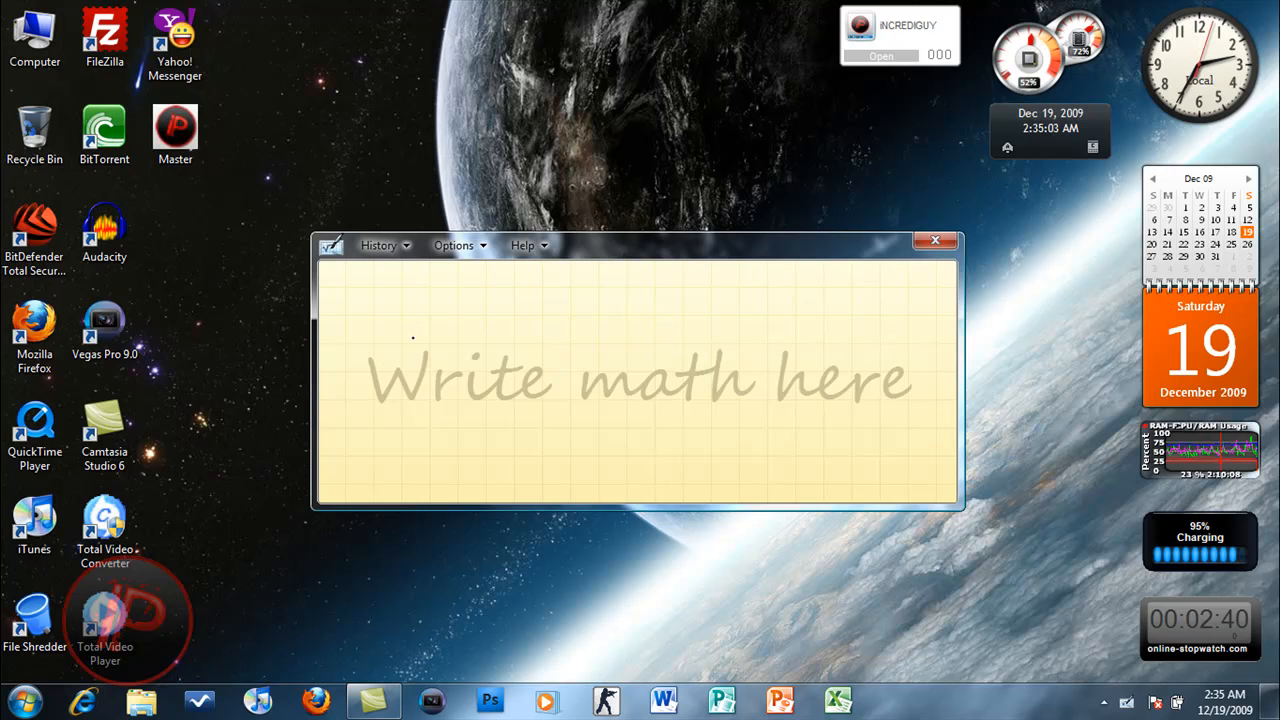
drag(430, 300, 376, 440)
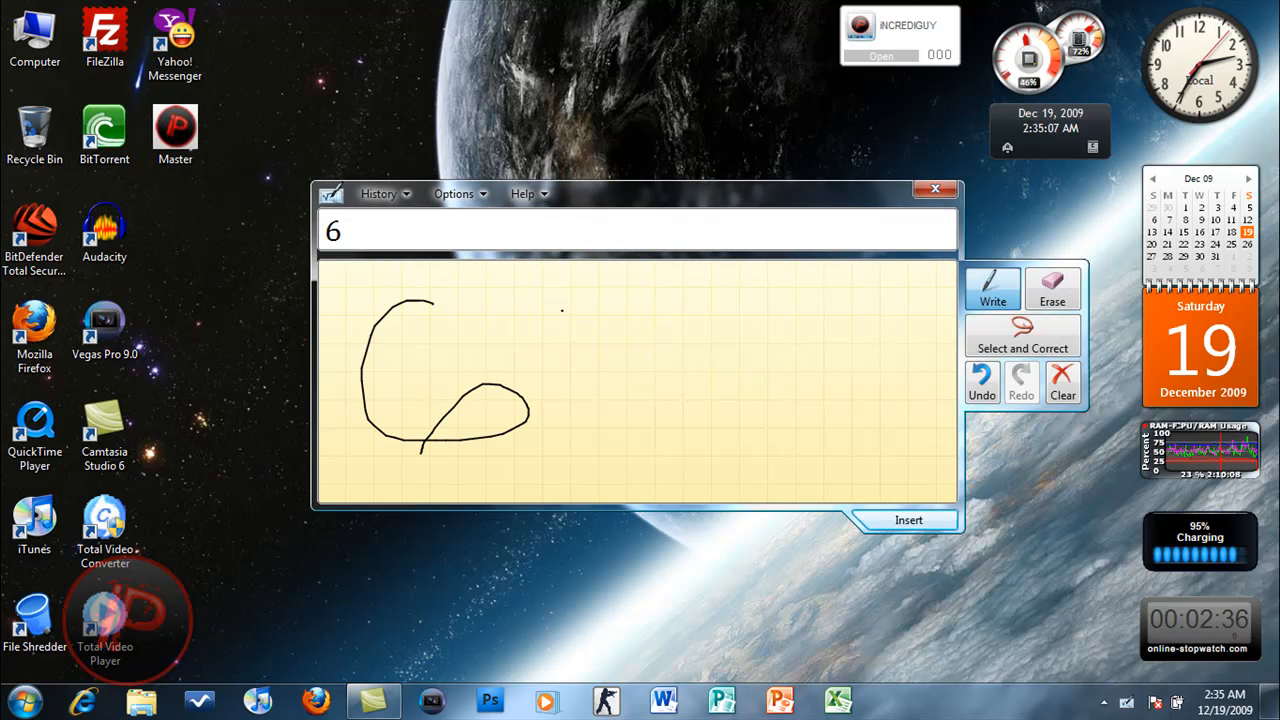
drag(560, 320, 600, 460)
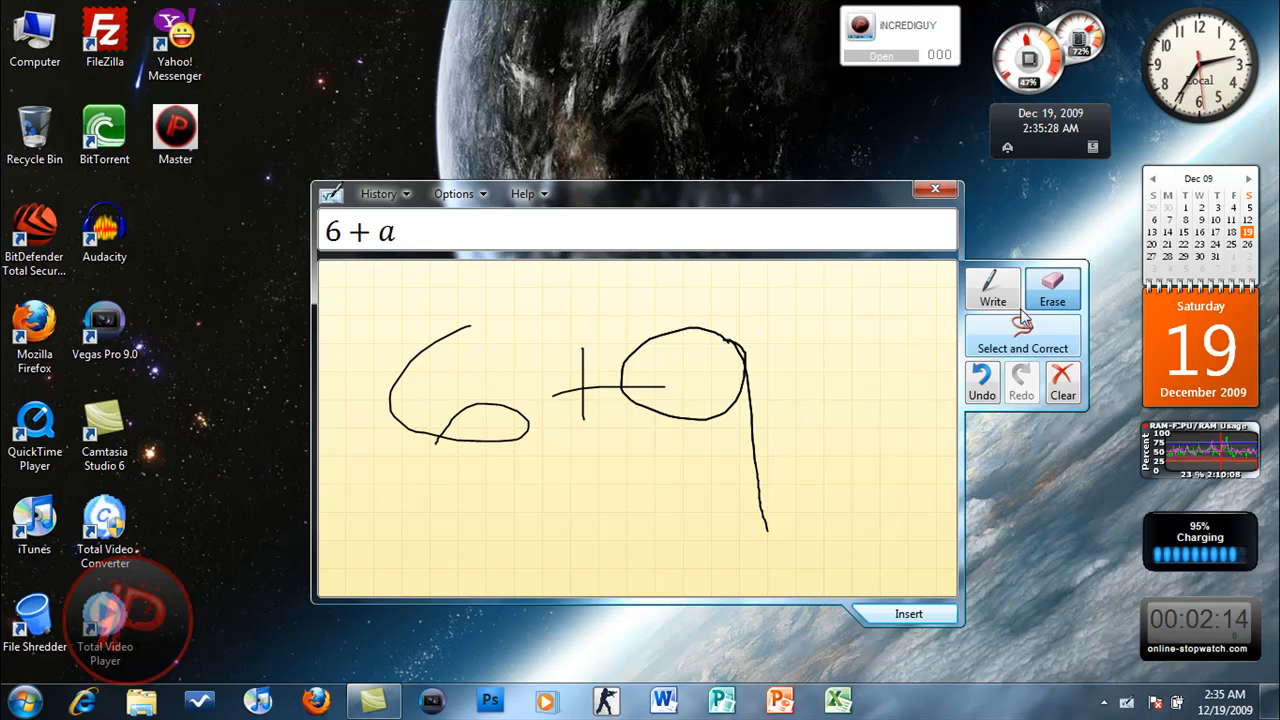
click(1062, 384)
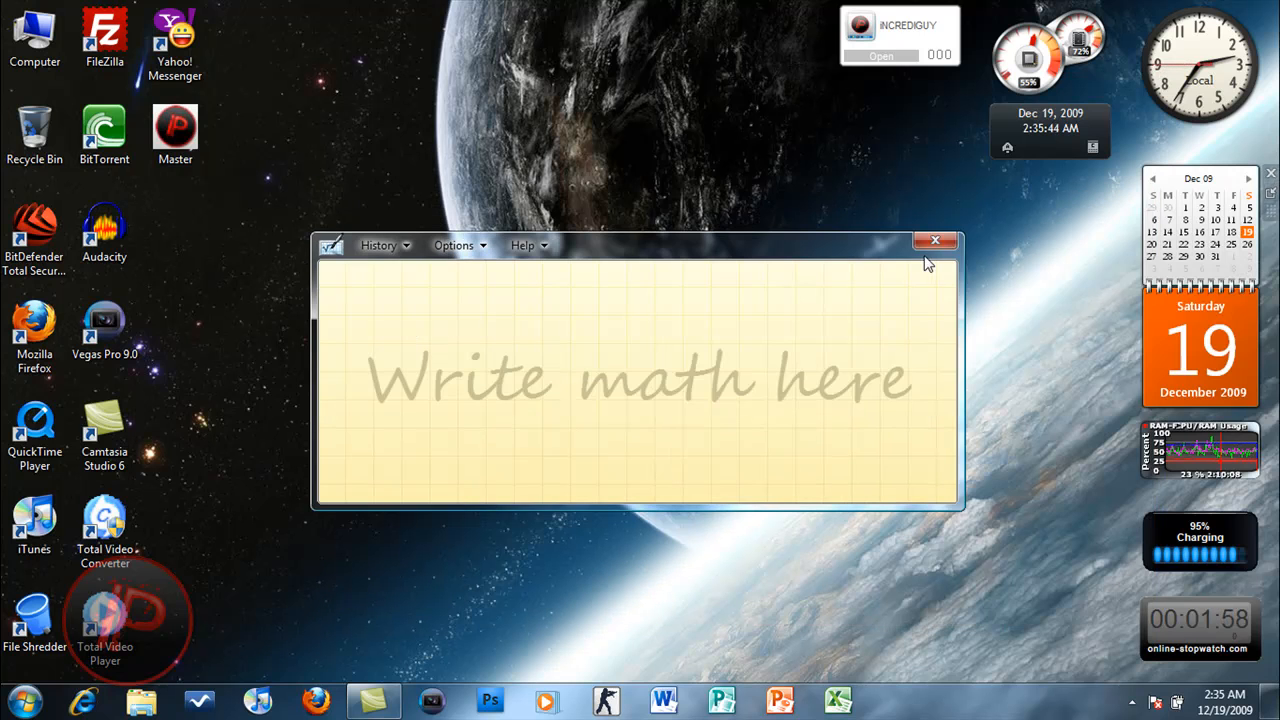
click(936, 240)
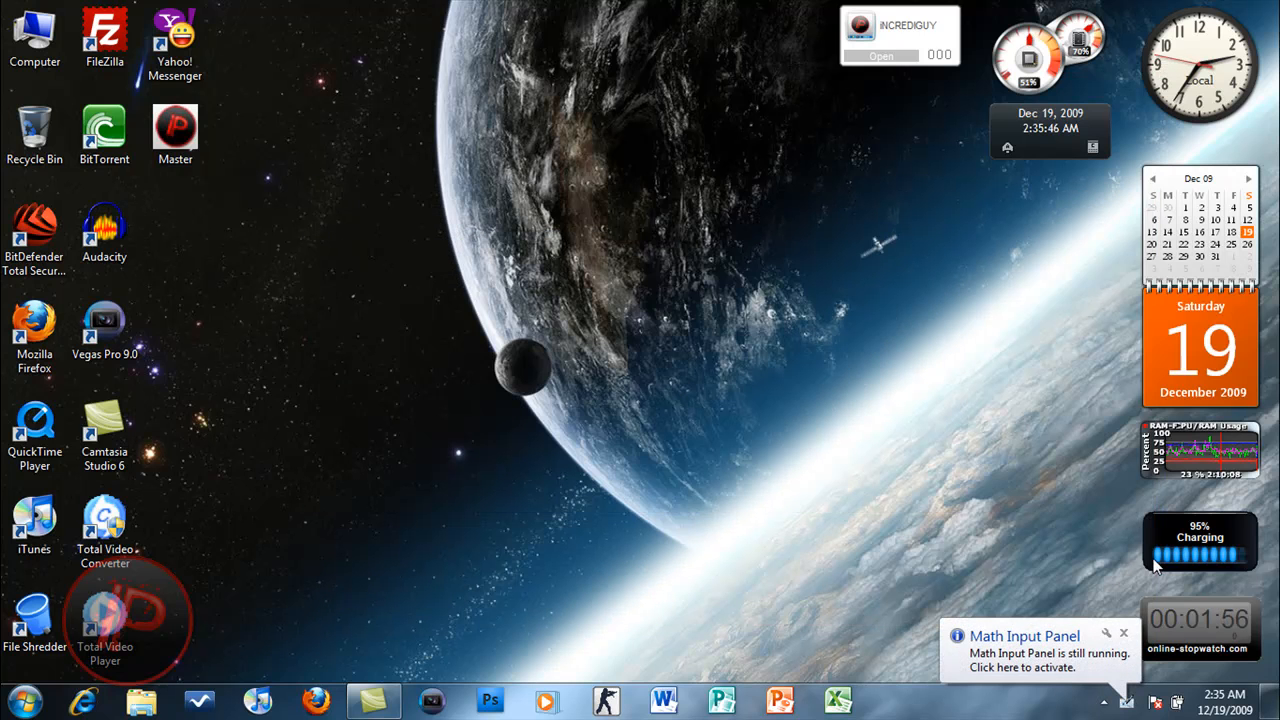
mouse_move(1068, 600)
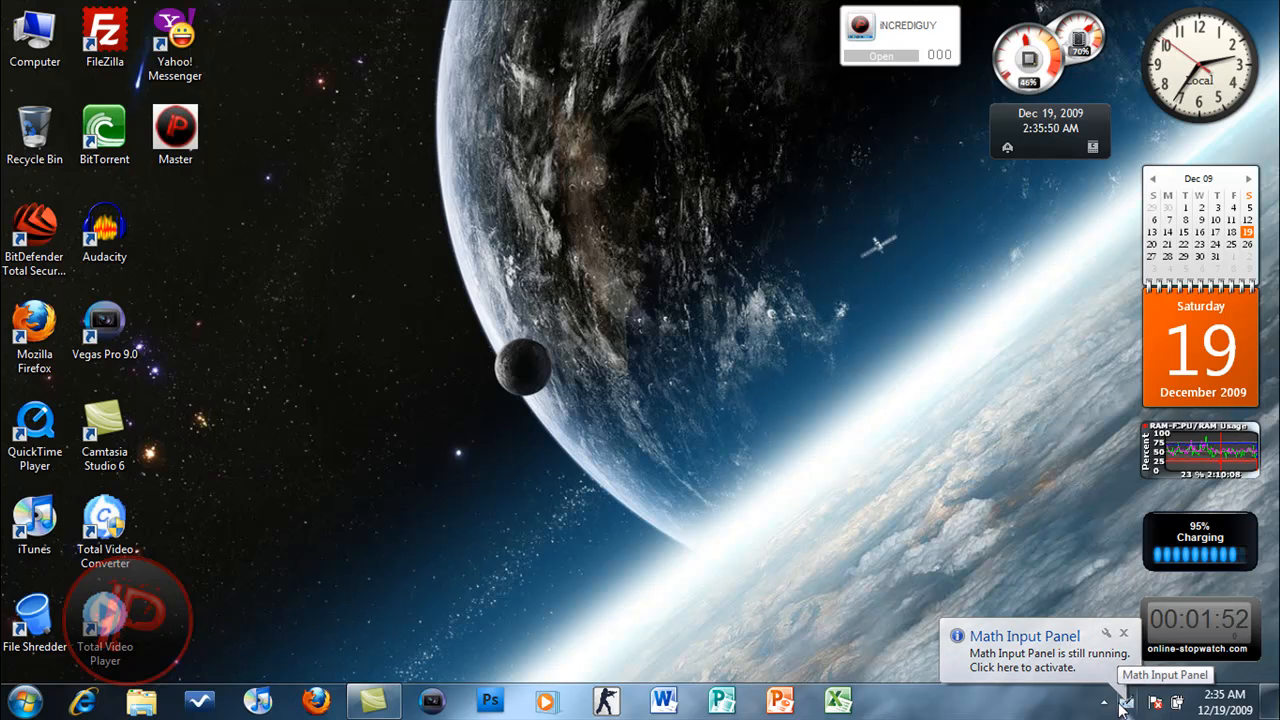
right_click(1140, 704)
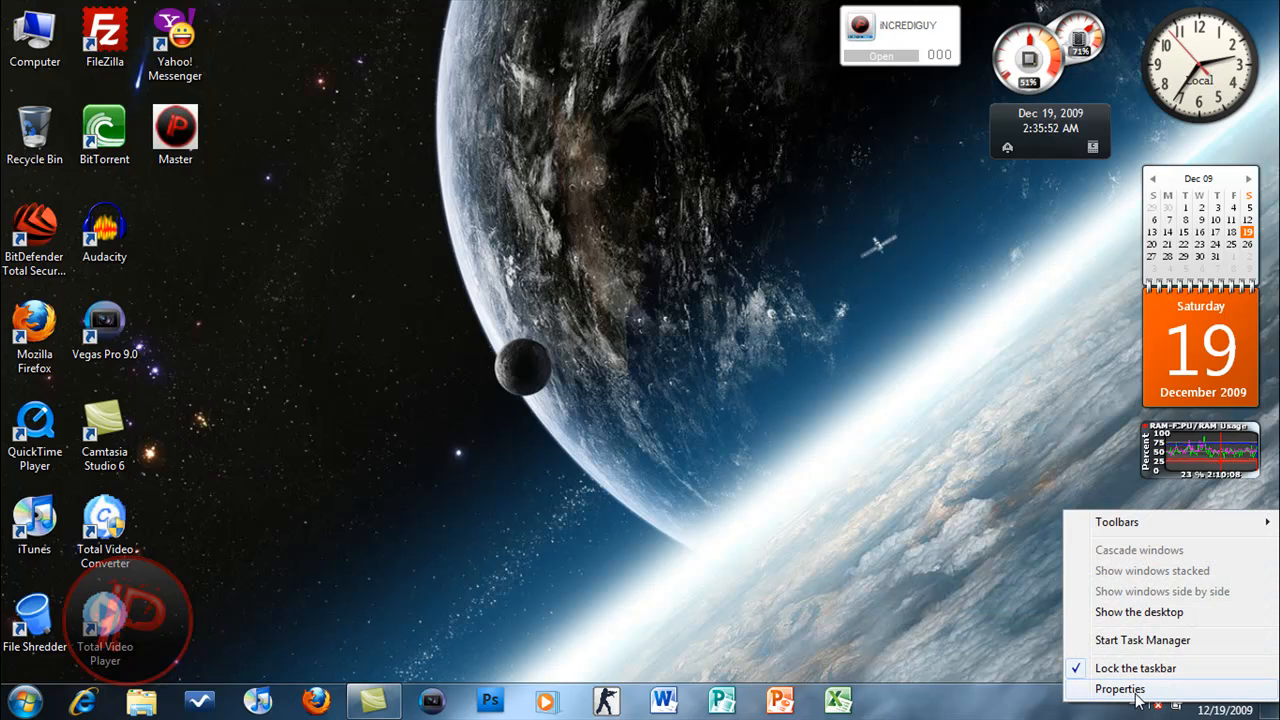
mouse_move(1150, 570)
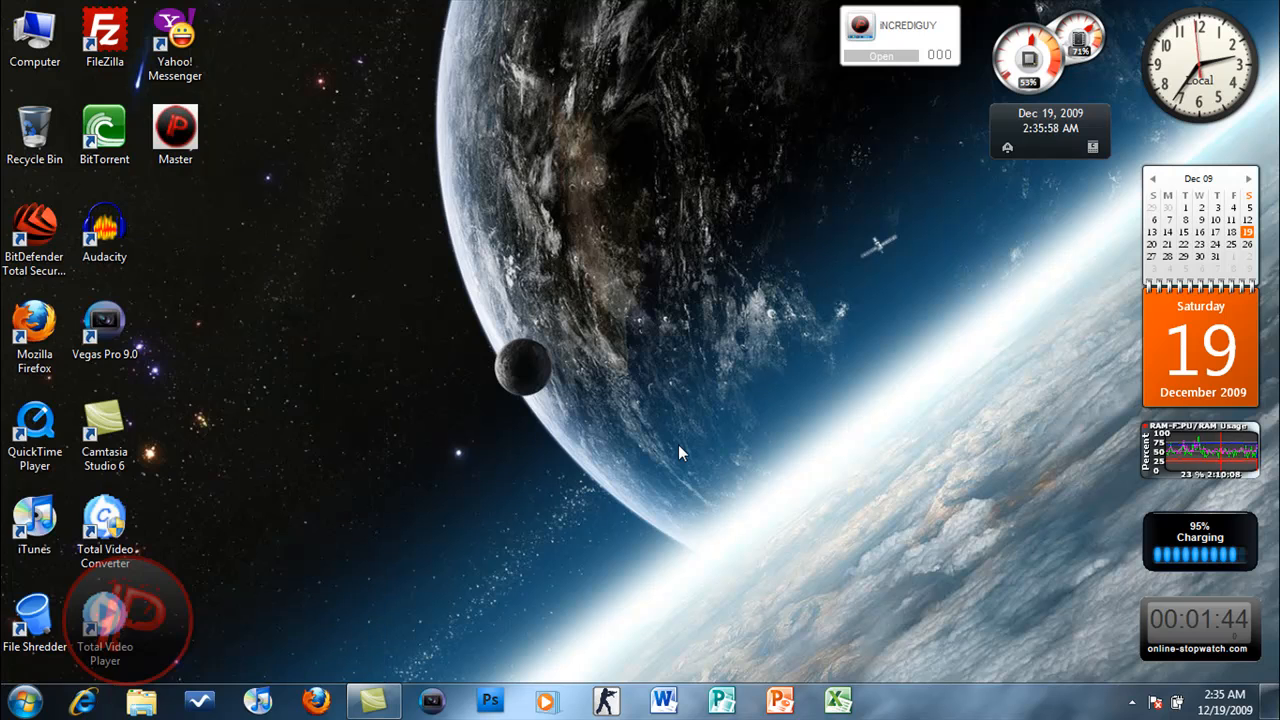
Step: Search the Start menu for 'taple', find only a document match, and dismiss it
click(20, 700)
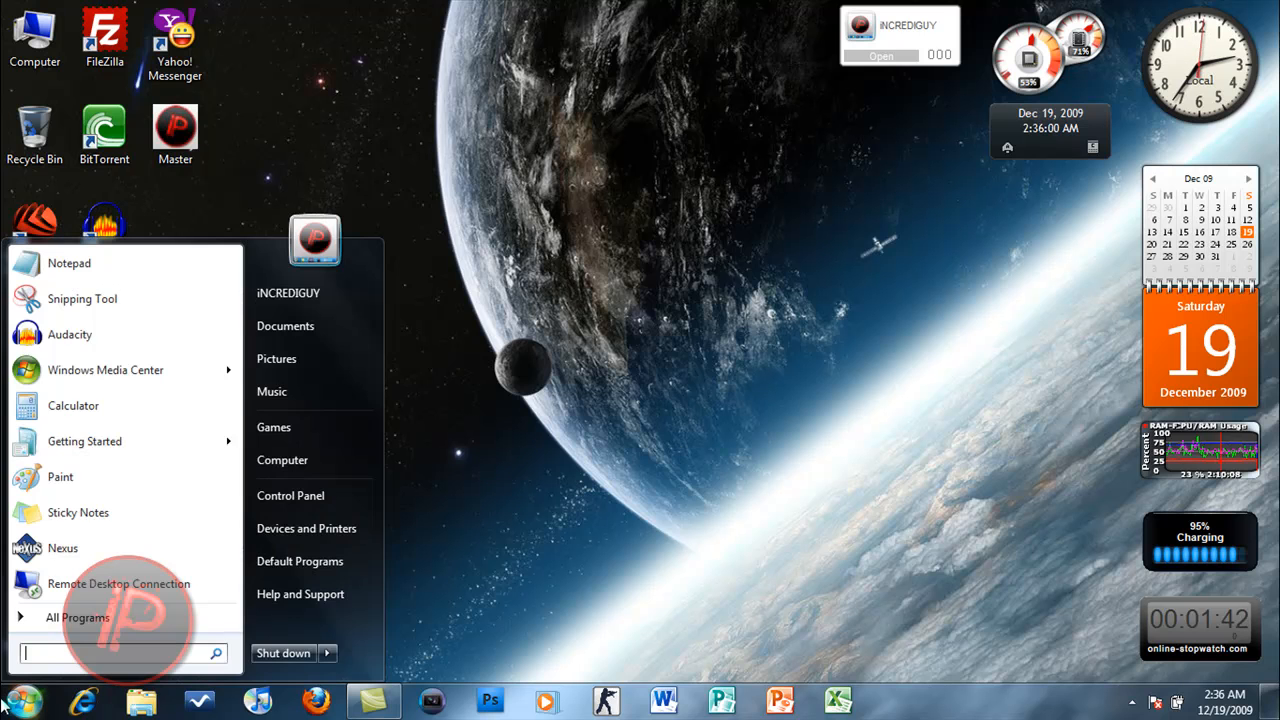
text(taplet)
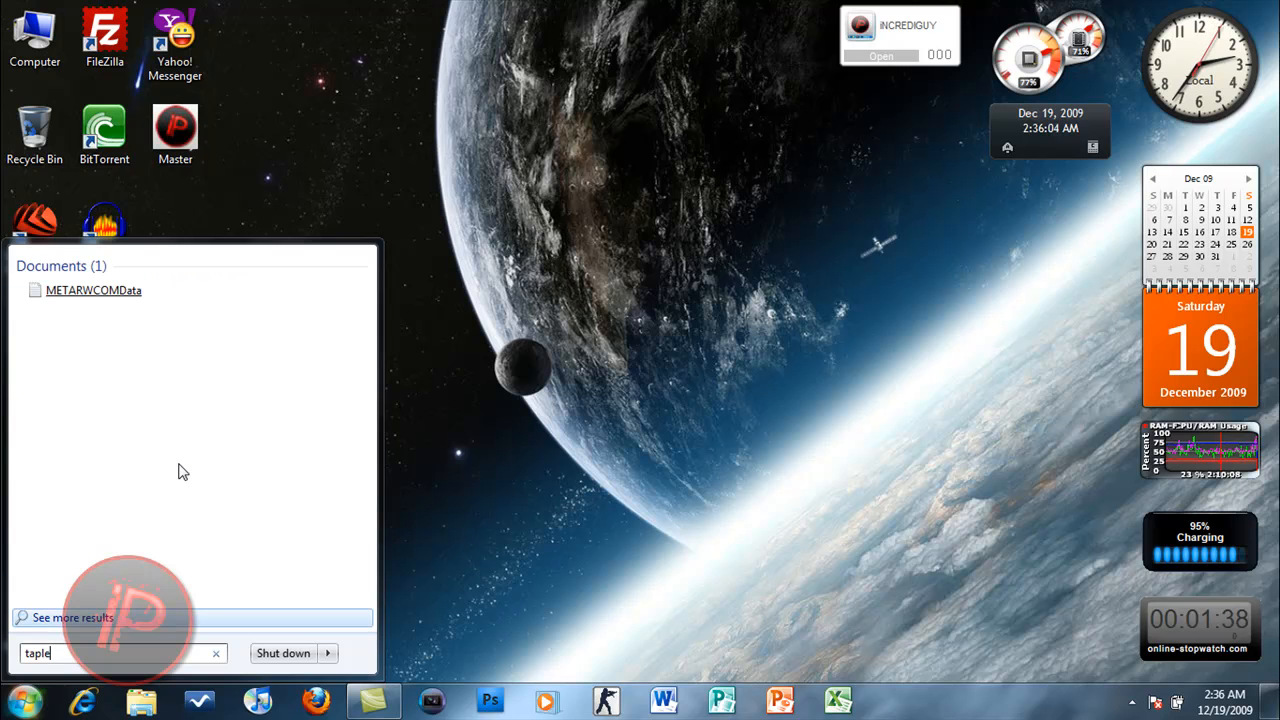
key(Backspace)
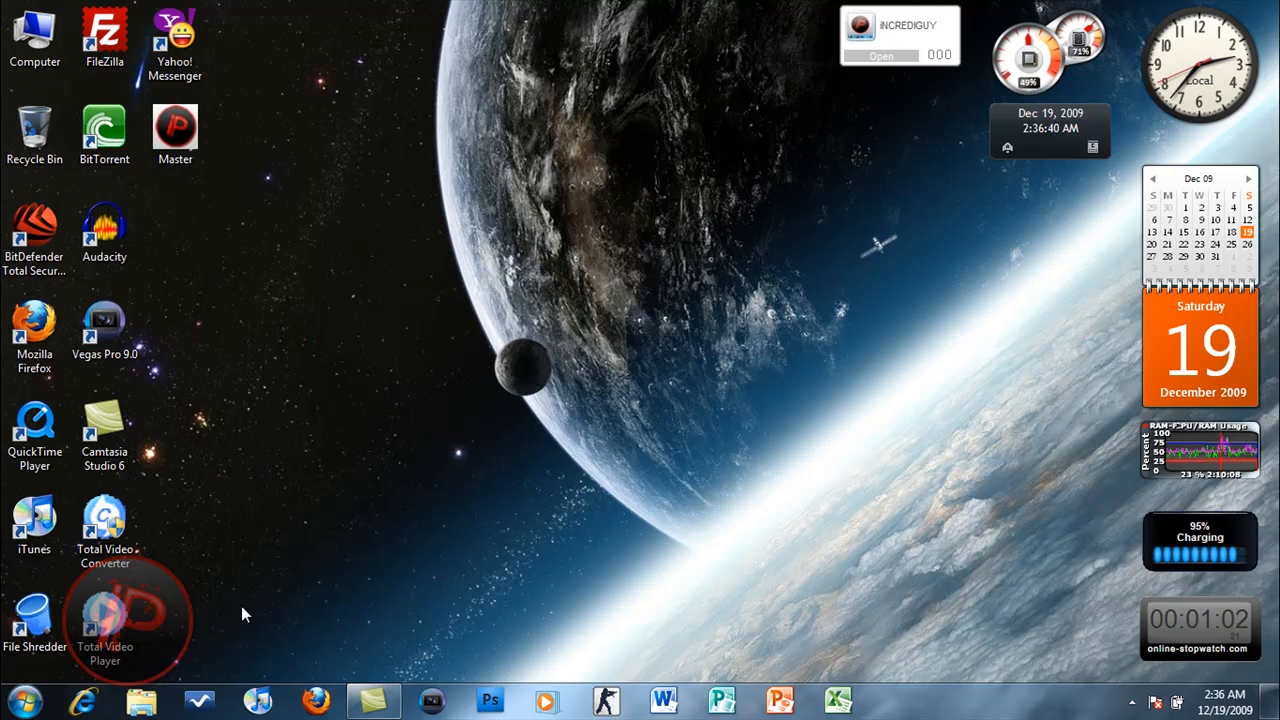
click(14, 700)
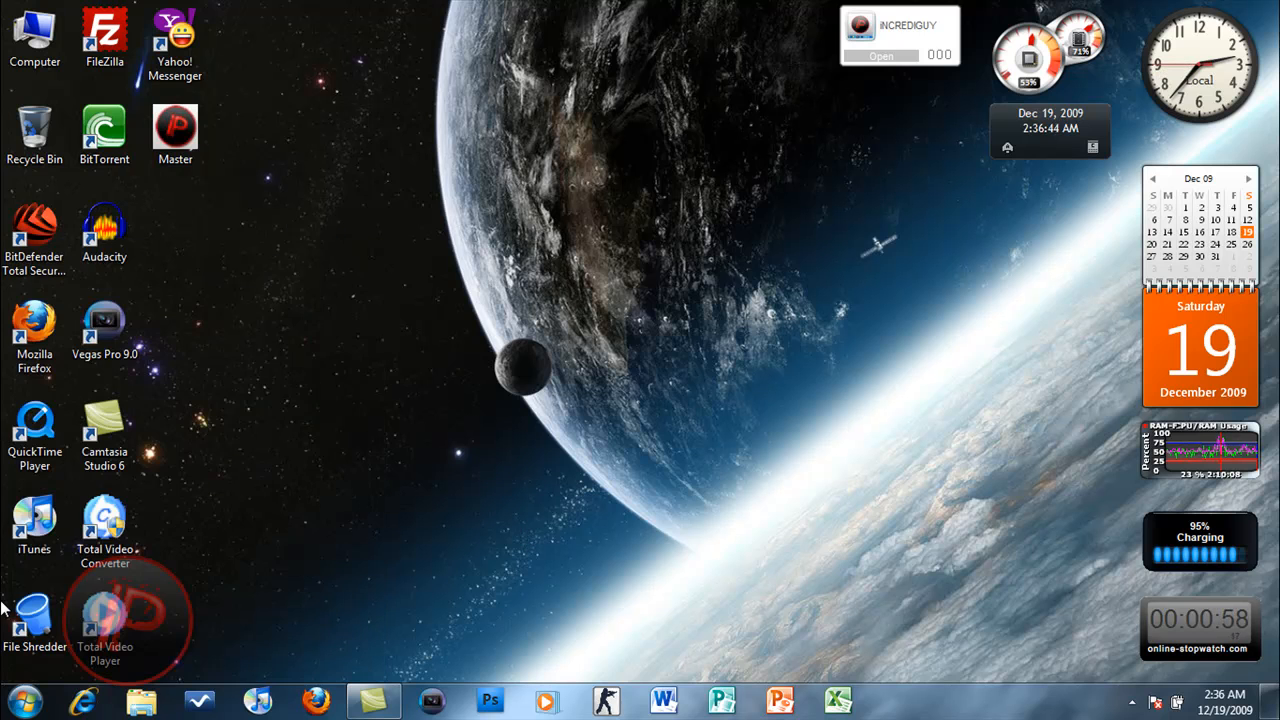
Step: Choose Get Windows Live Essentials from the Start menu's Getting Started tasks
click(18, 700)
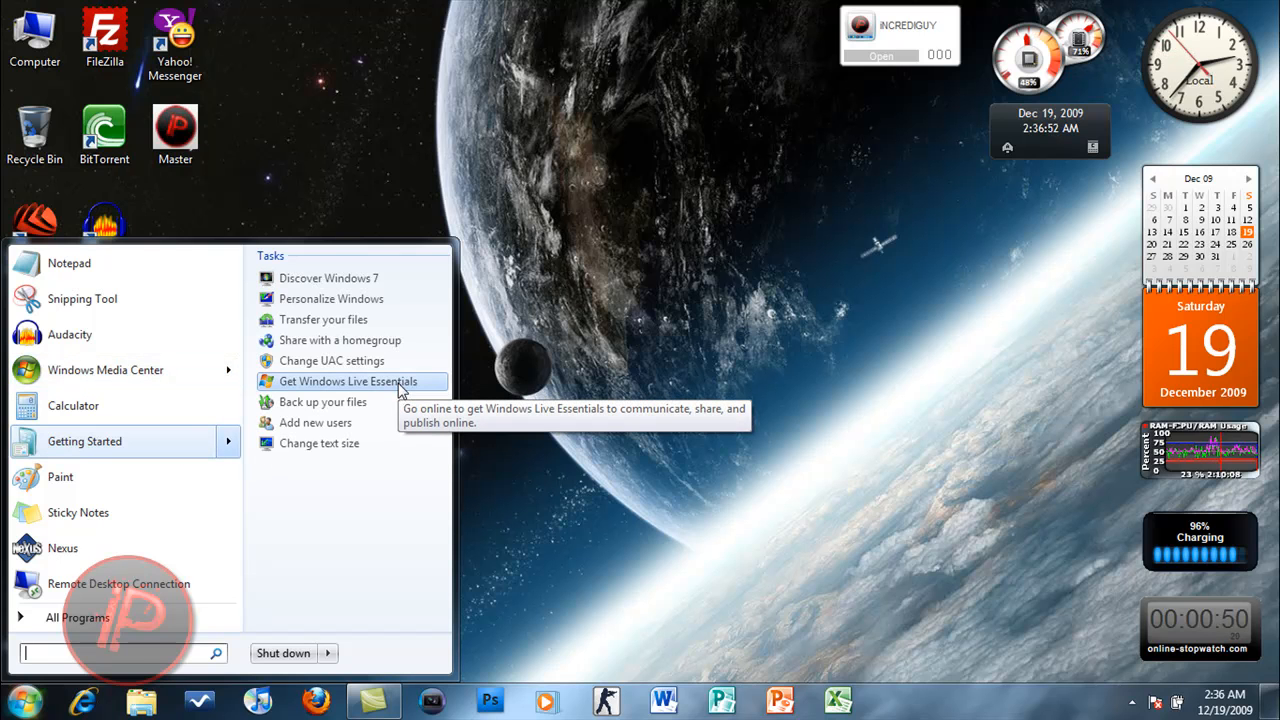
mouse_move(436, 388)
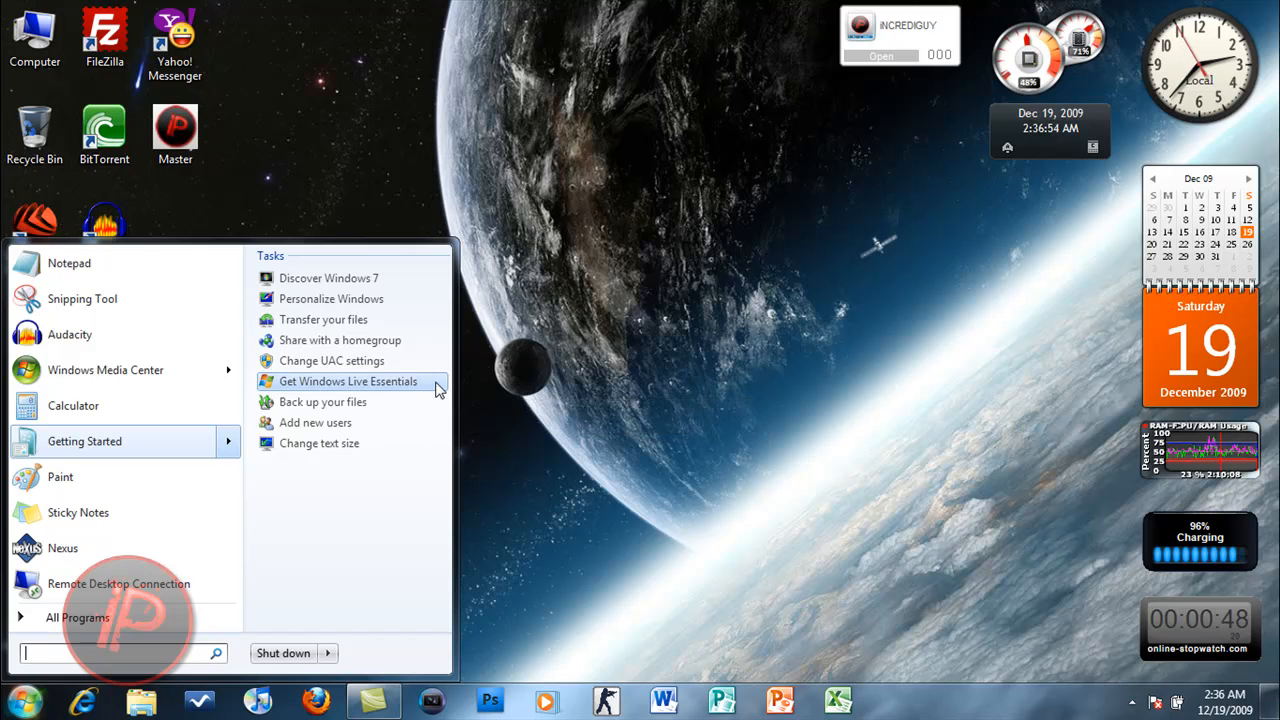
click(680, 430)
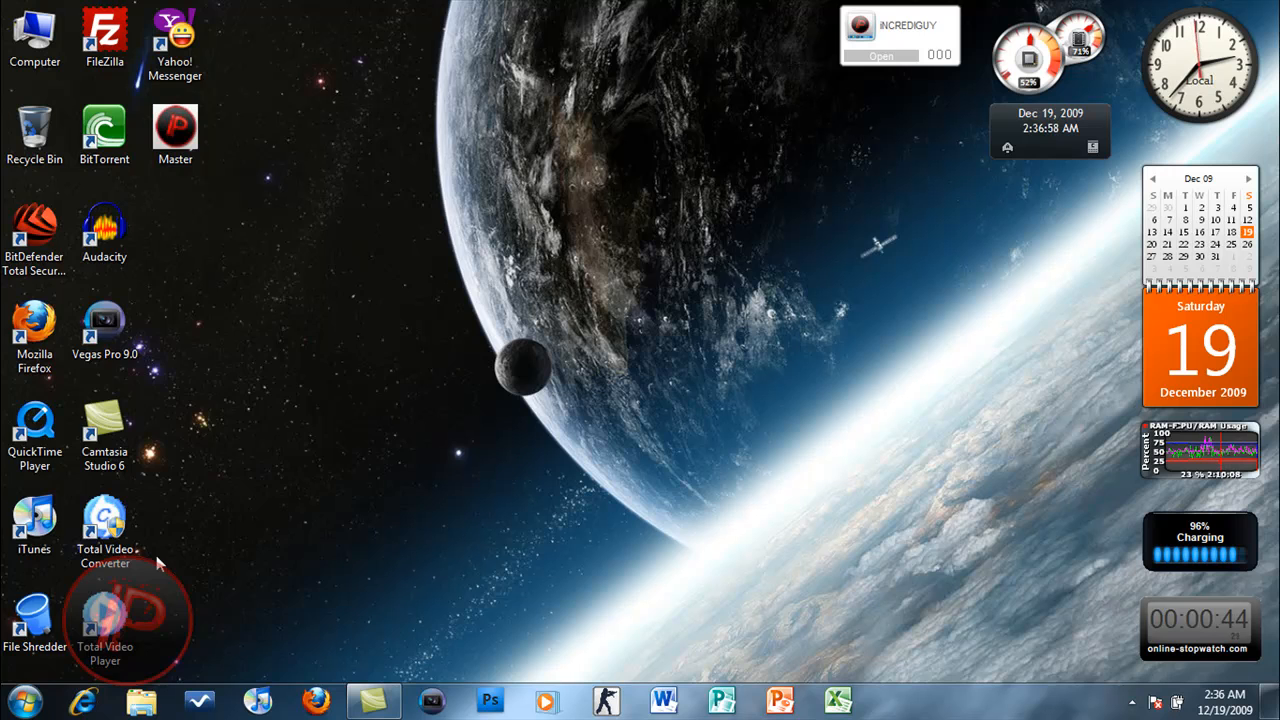
click(18, 700)
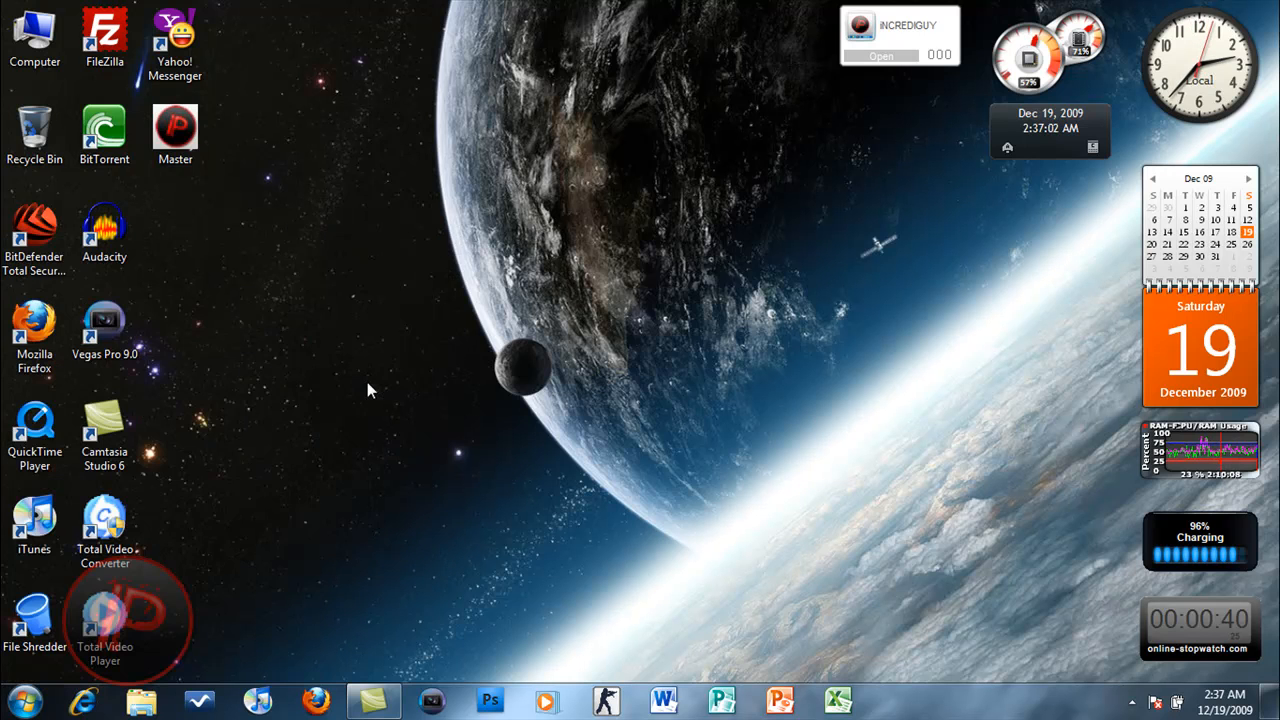
mouse_move(270, 536)
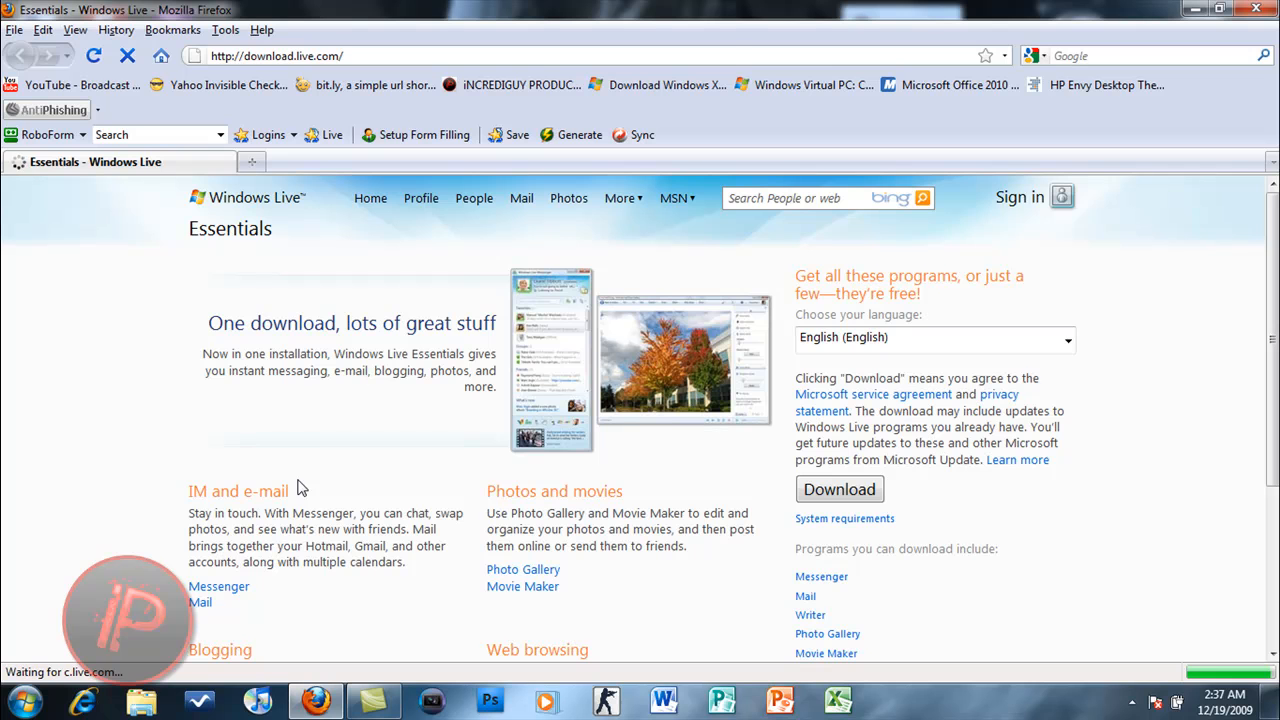
Step: Scroll through the Windows Live Essentials program list on download.live.com, then close Firefox
scroll(down, 3)
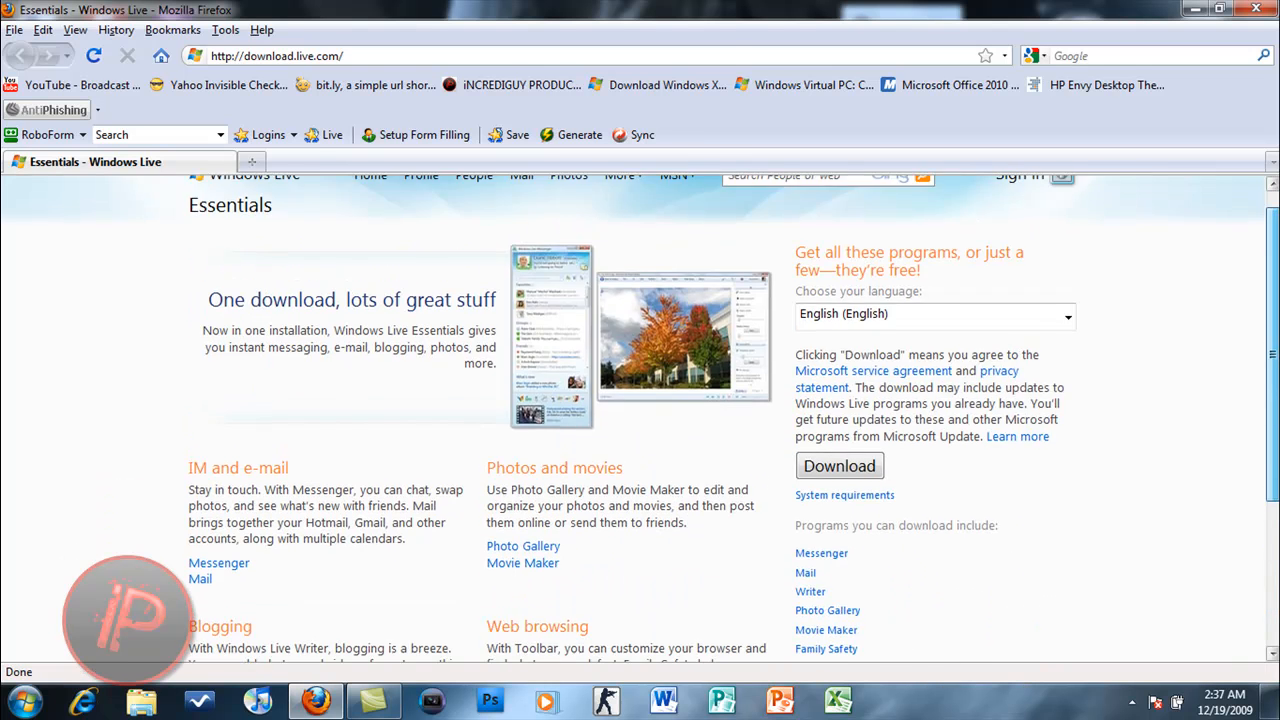
scroll(down, 3)
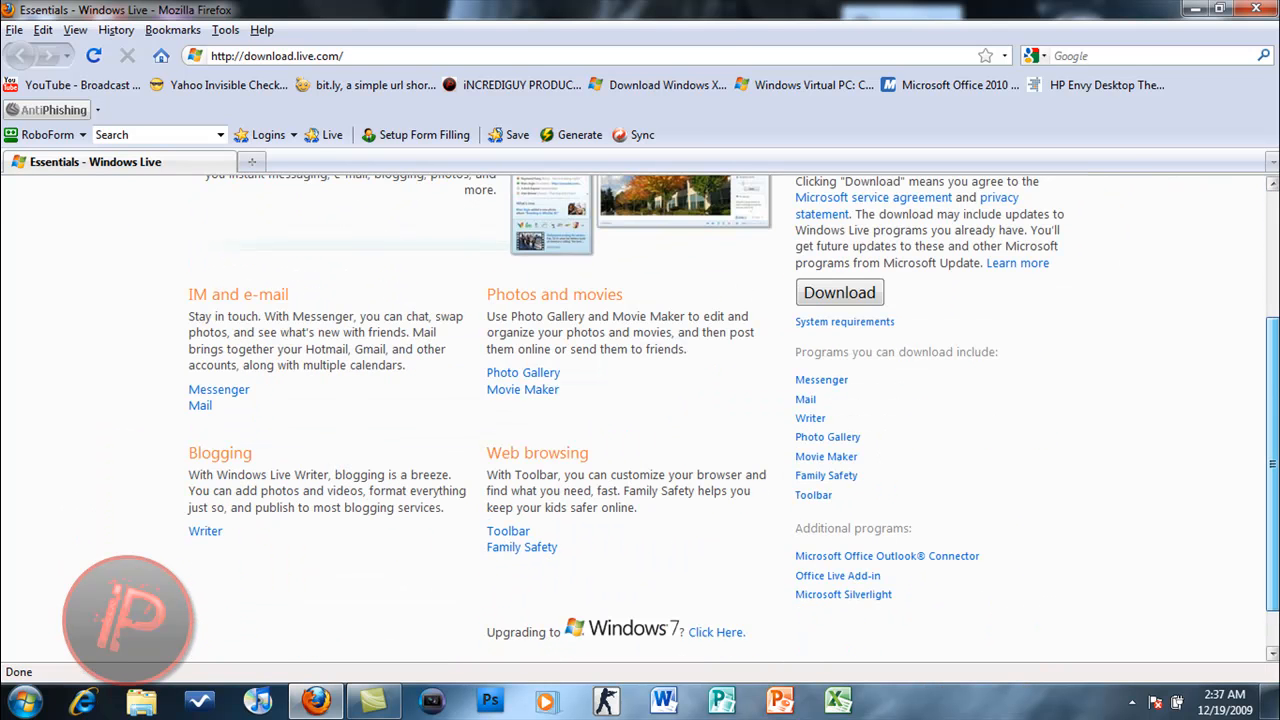
mouse_move(818, 392)
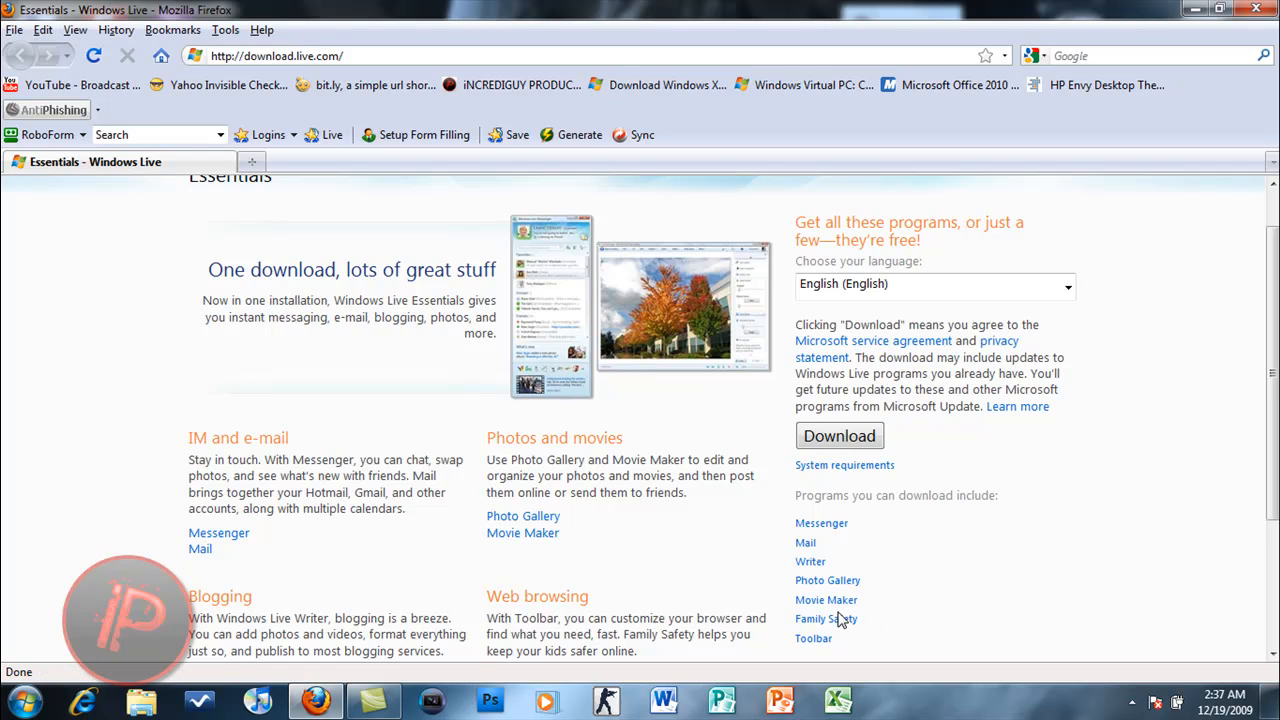
mouse_move(826, 600)
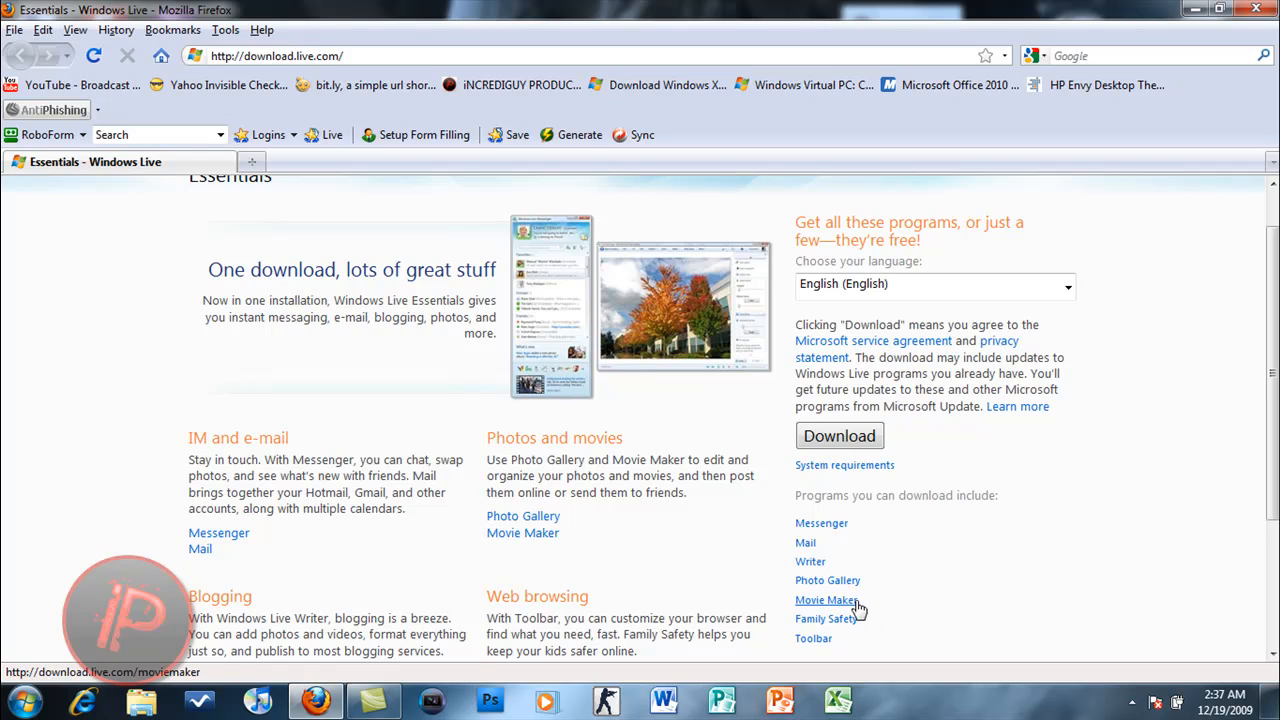
scroll(down, 3)
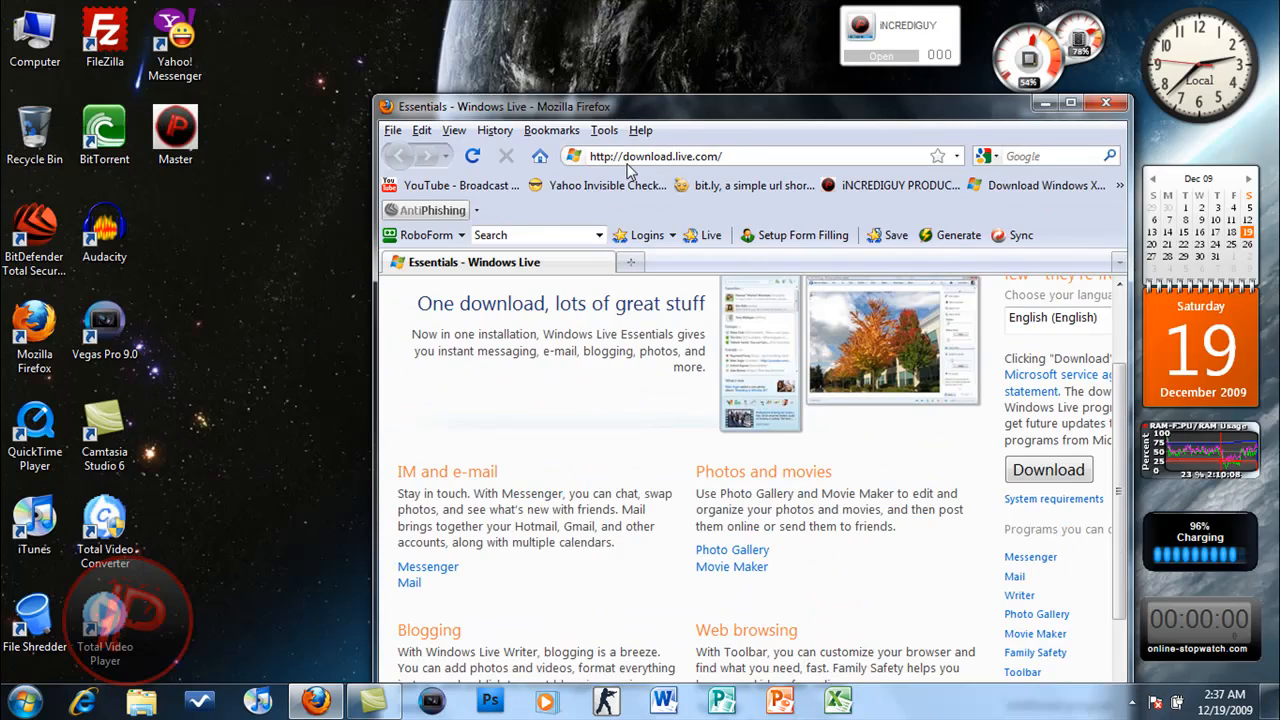
click(1072, 102)
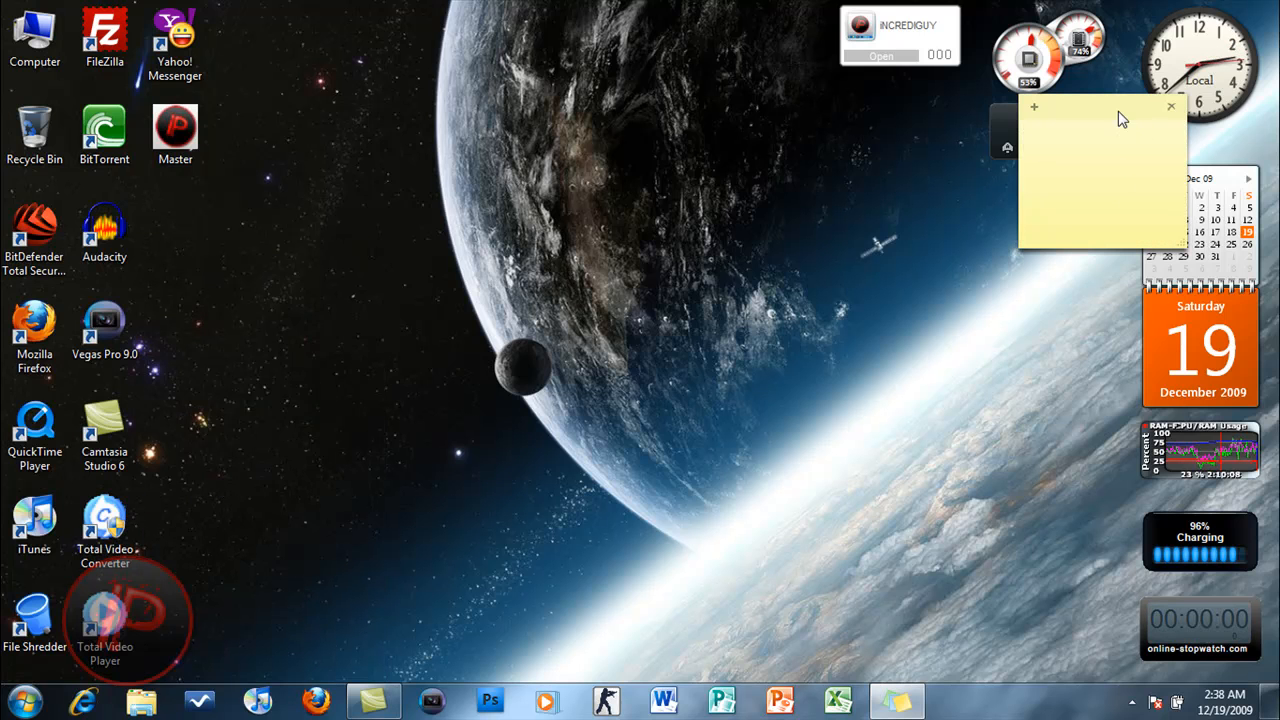
text(fedmfn)
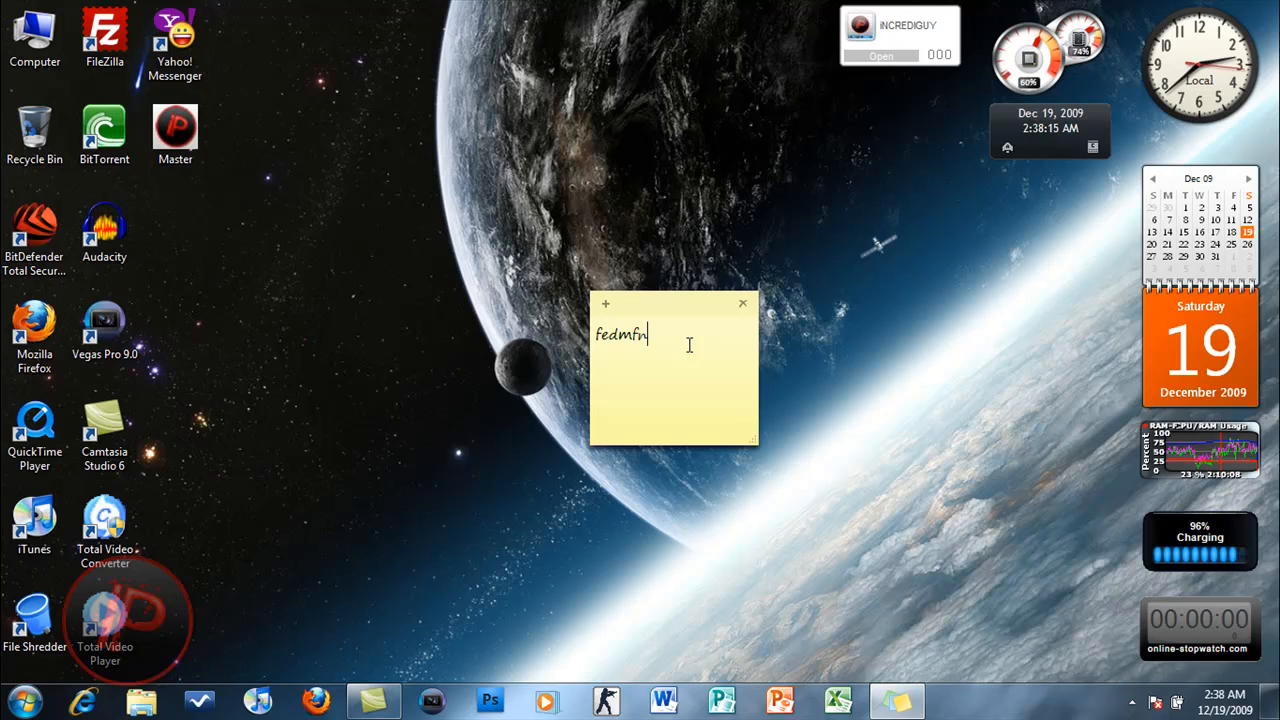
text(snvnv)
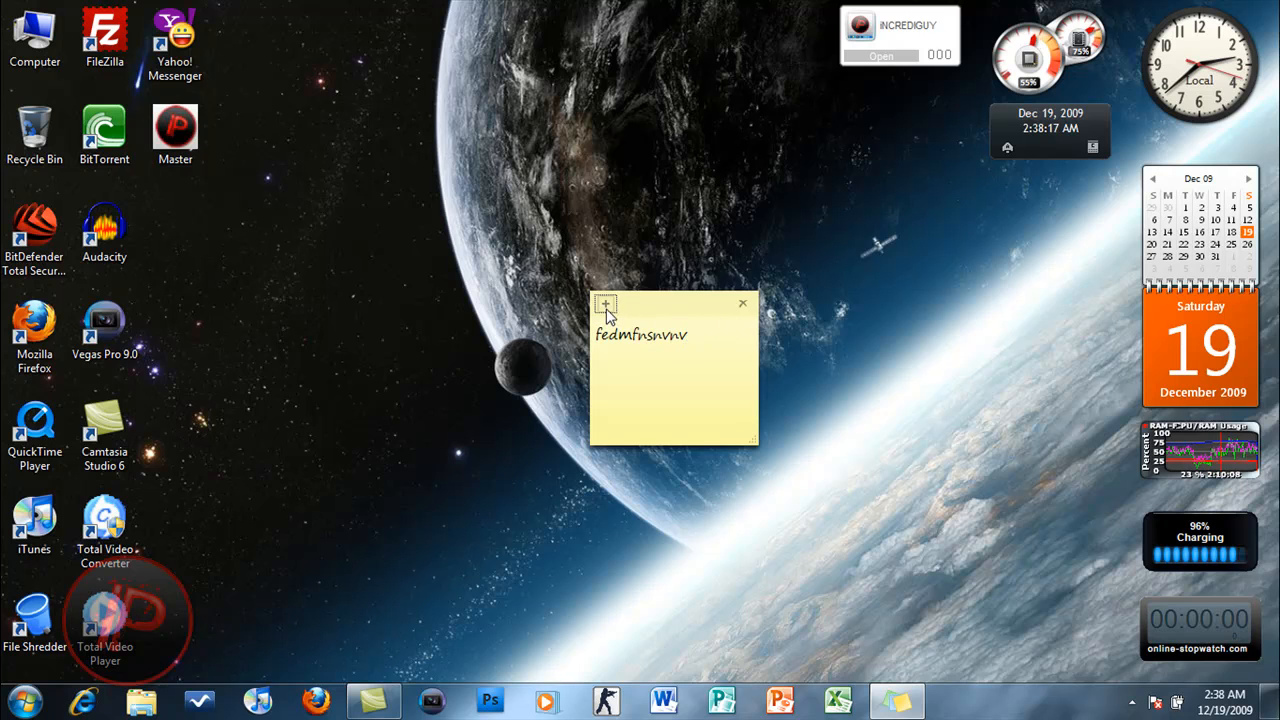
click(606, 304)
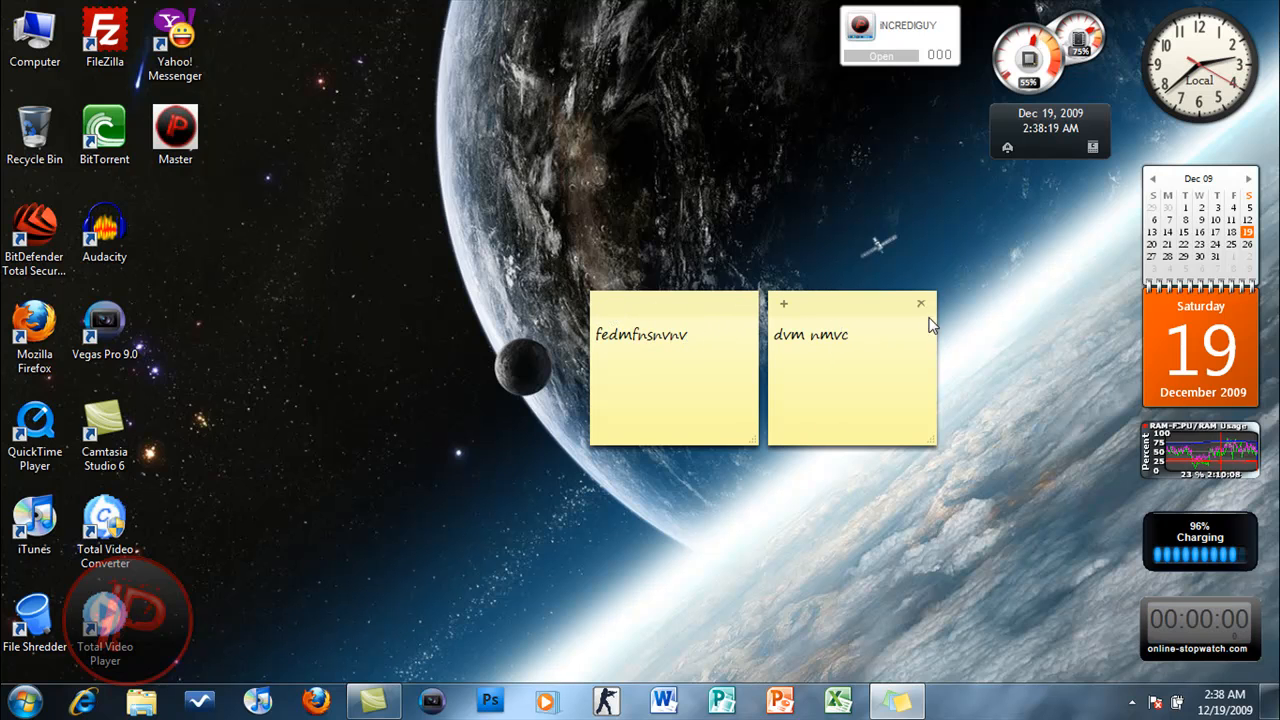
click(920, 304)
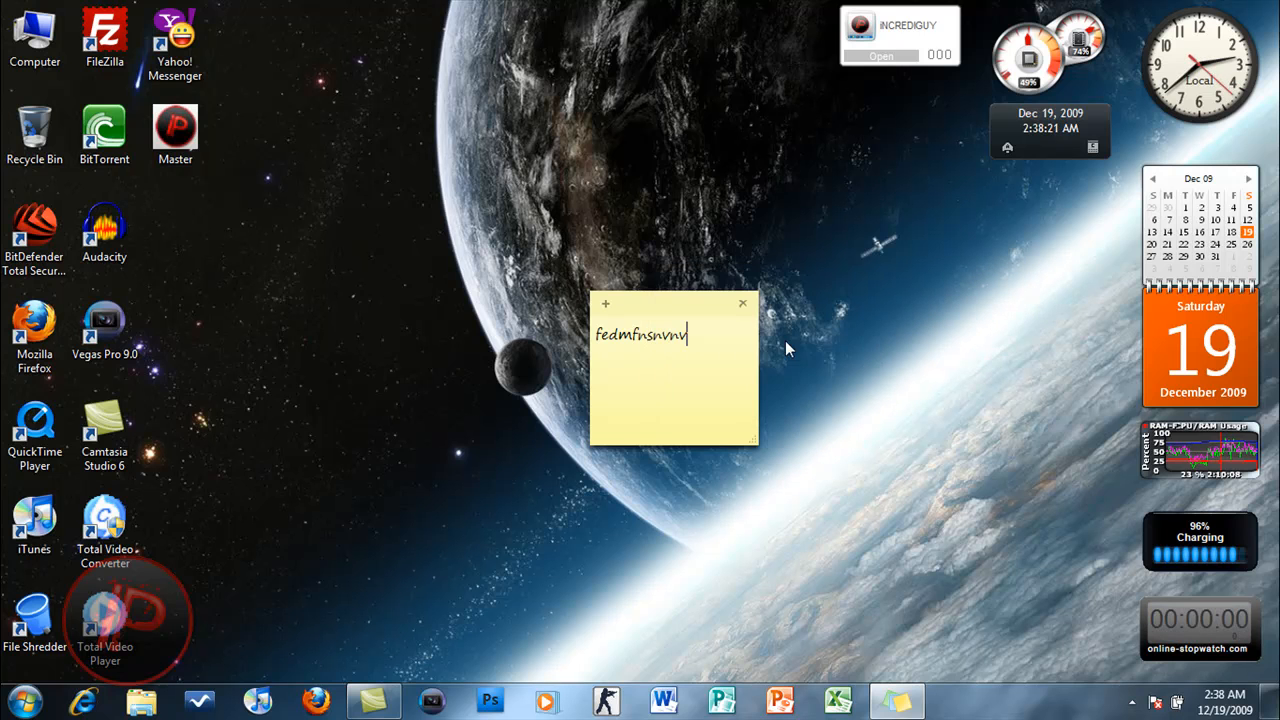
click(744, 304)
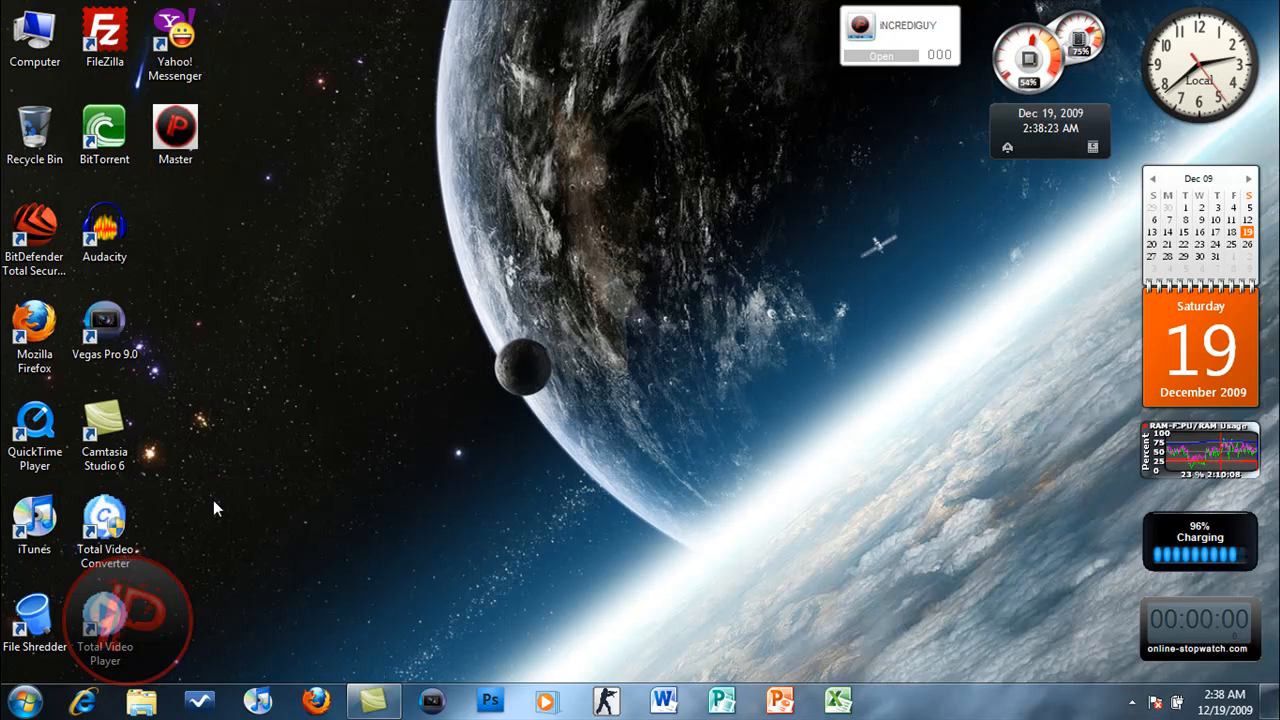
click(896, 700)
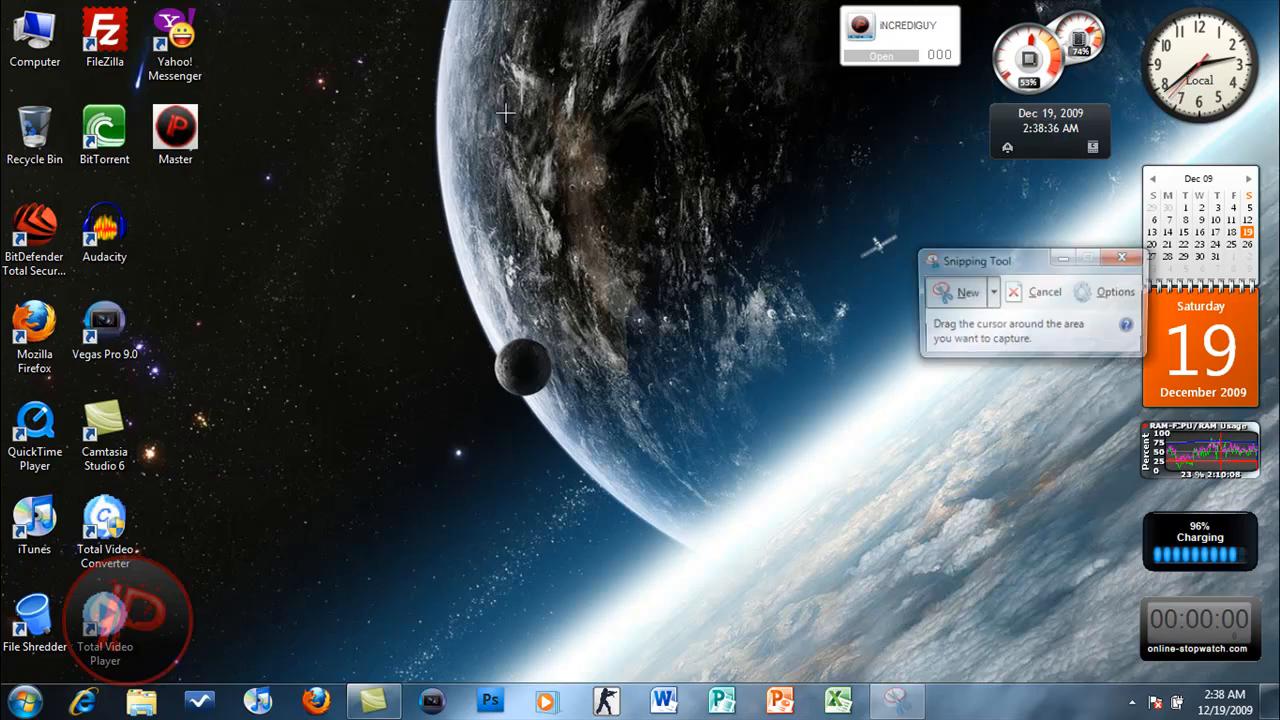
click(1044, 292)
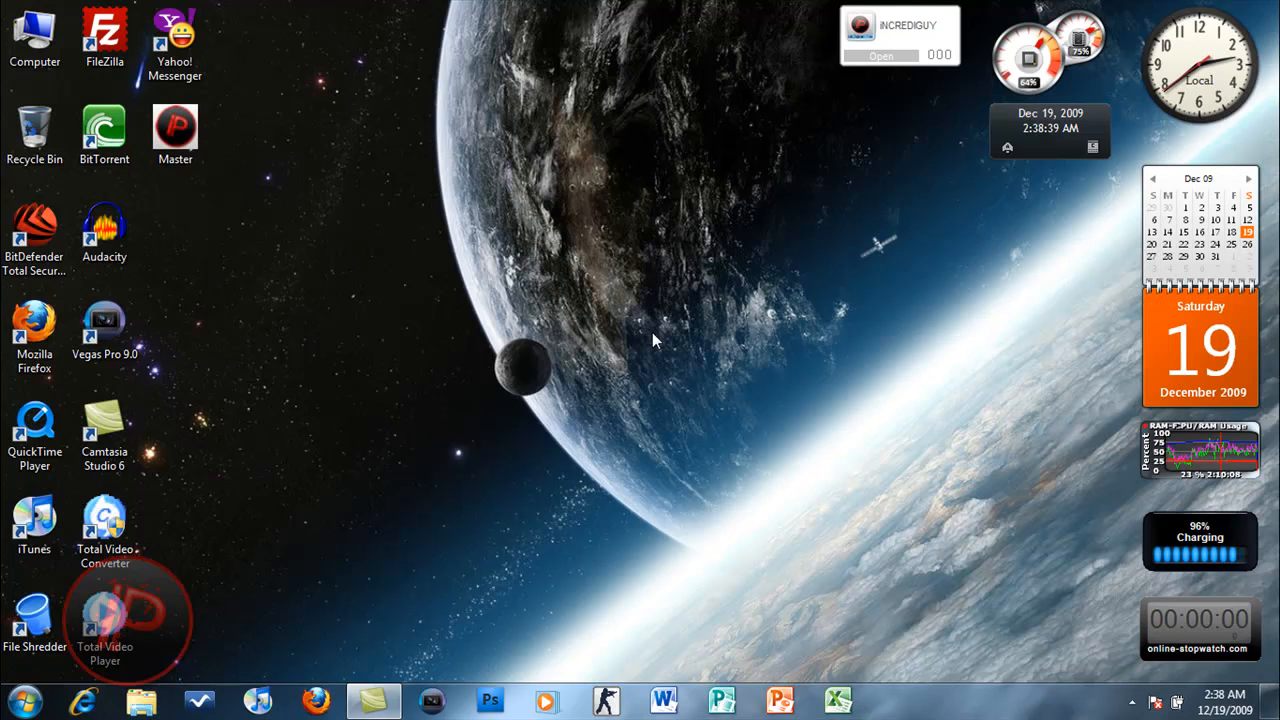
click(16, 700)
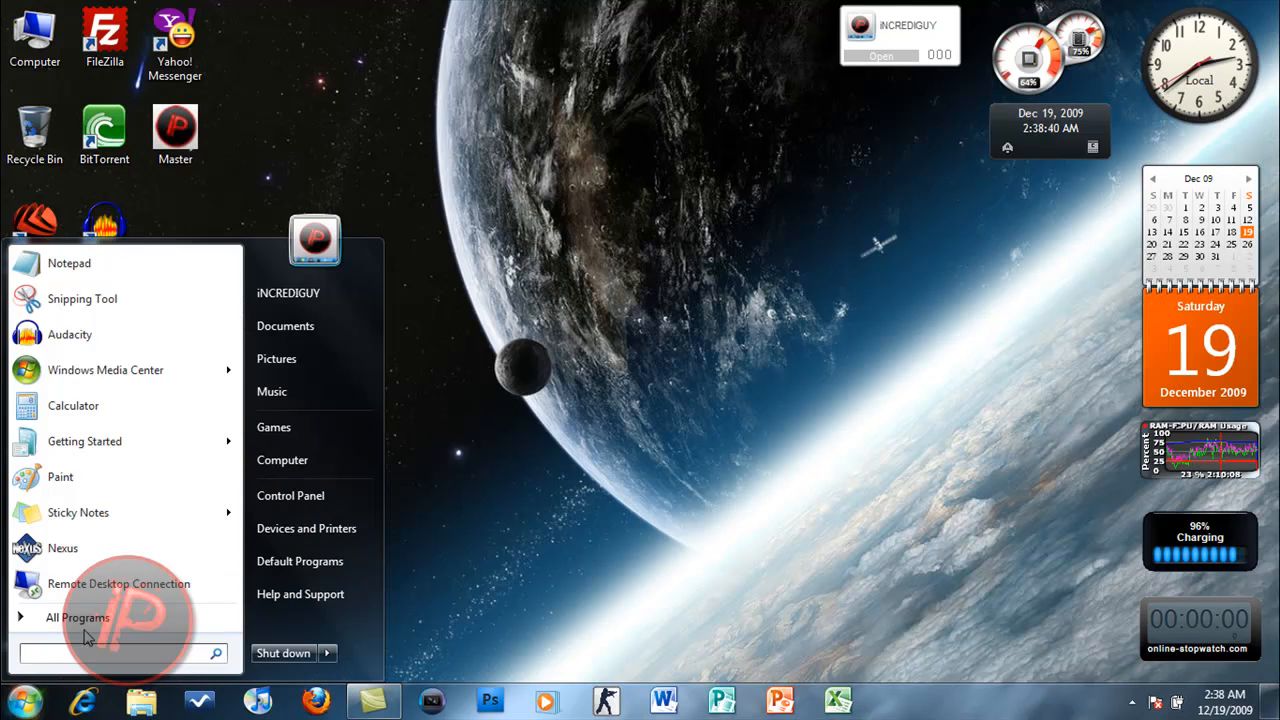
click(78, 616)
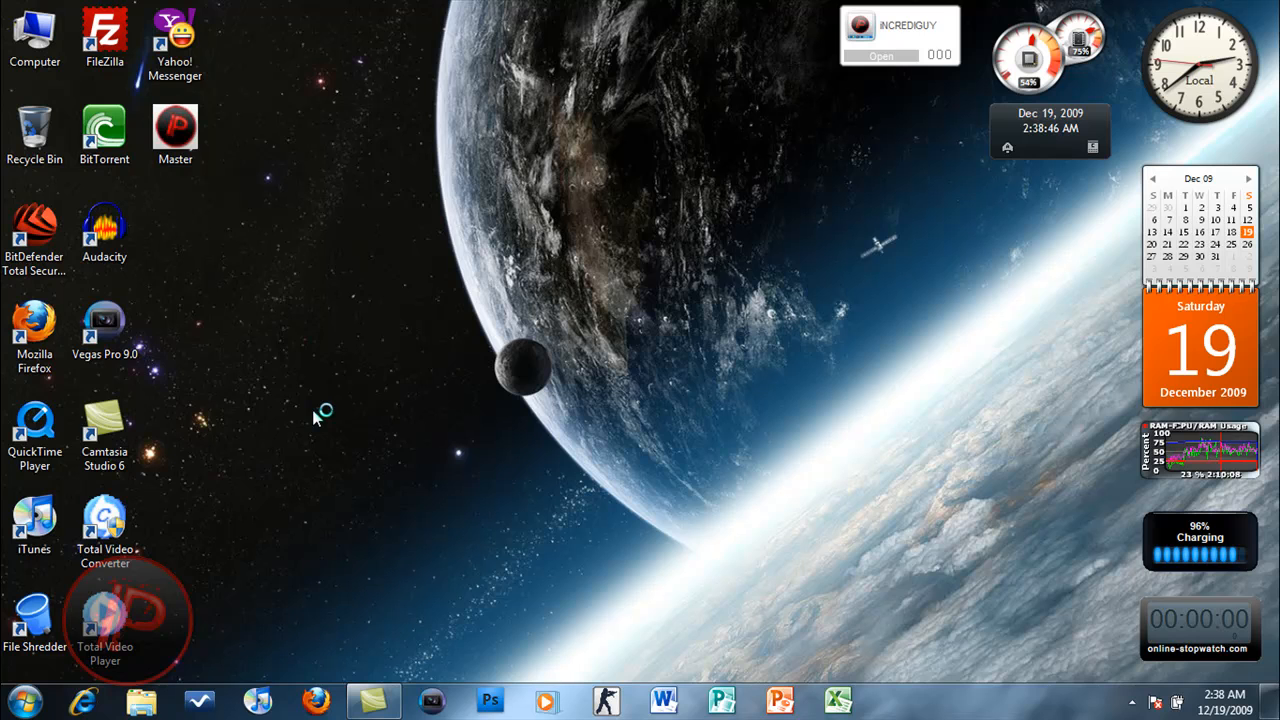
Step: Open Action Center from the notification flag and review its antivirus and firewall warnings
click(896, 700)
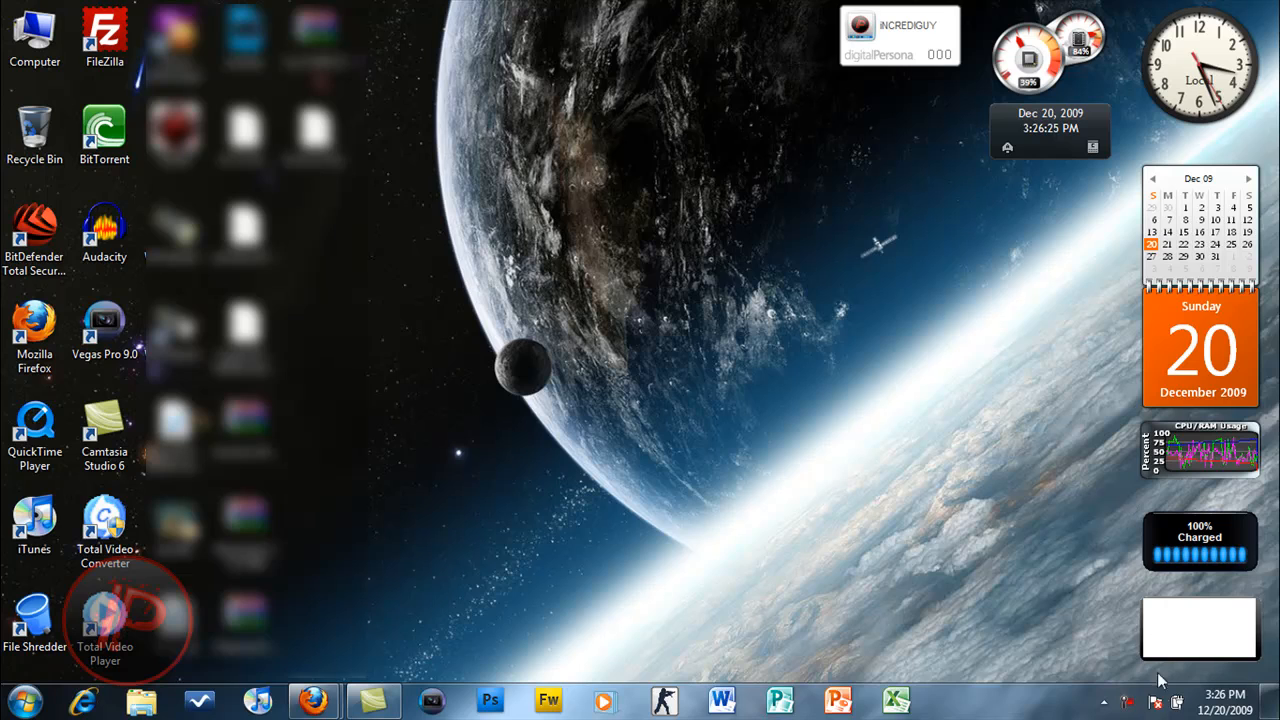
click(1156, 702)
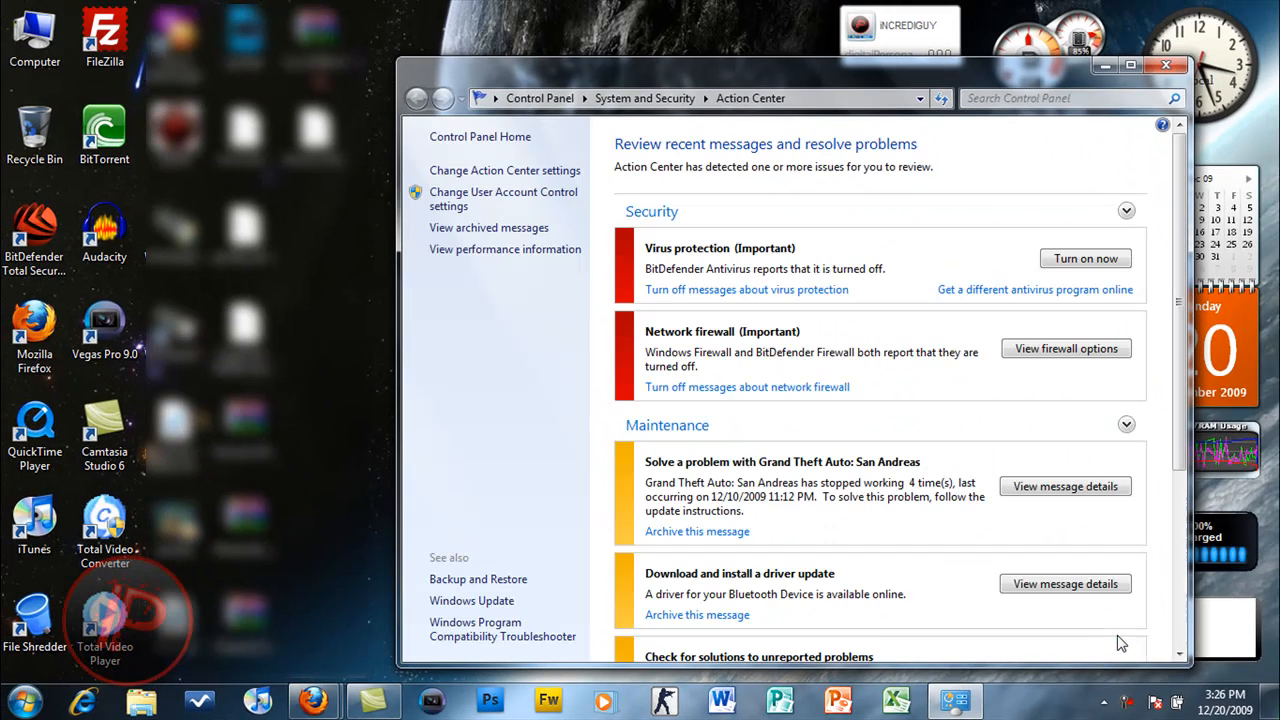
mouse_move(1036, 84)
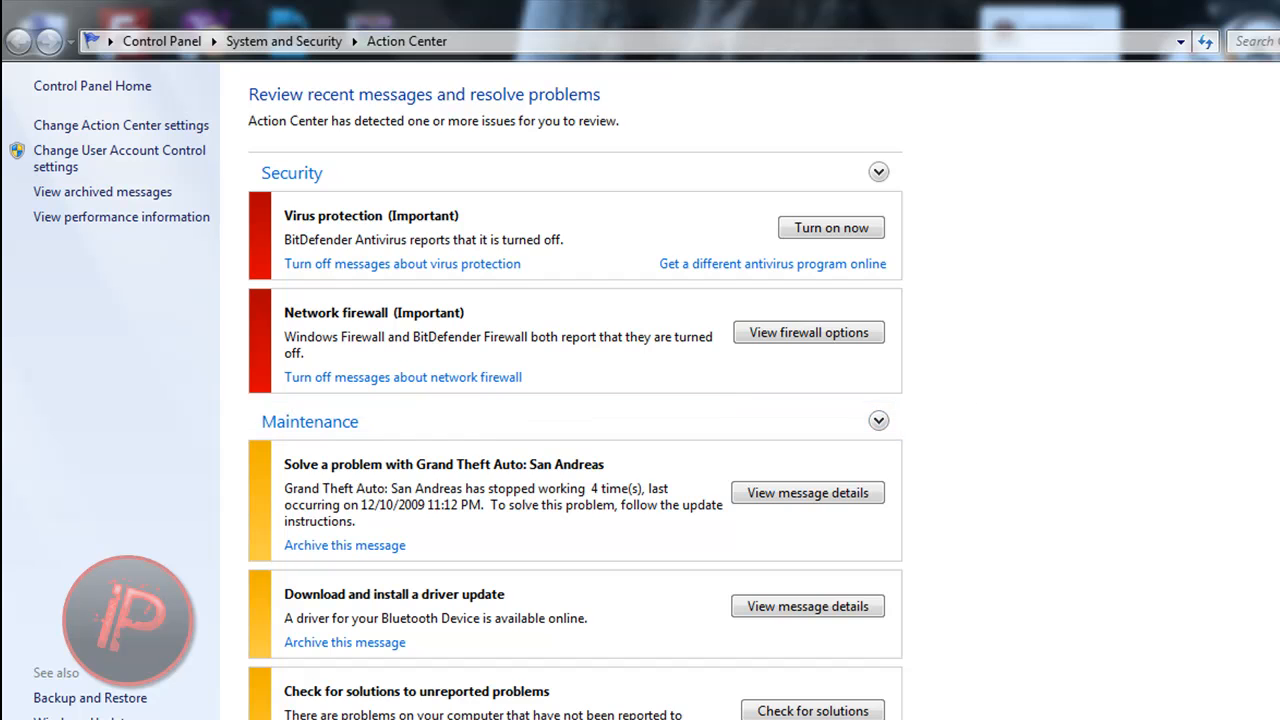
scroll(down, 3)
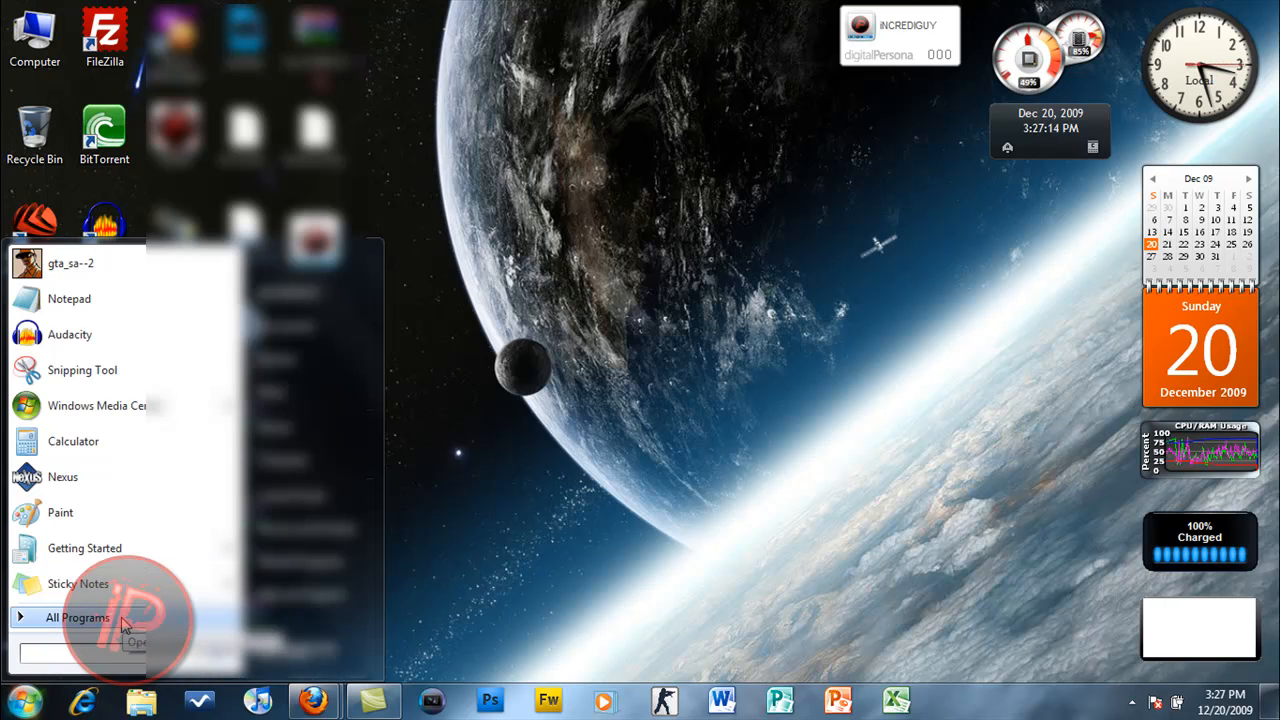
Step: Show the All Programs list with Adobe, Apple and other installed programs
click(76, 616)
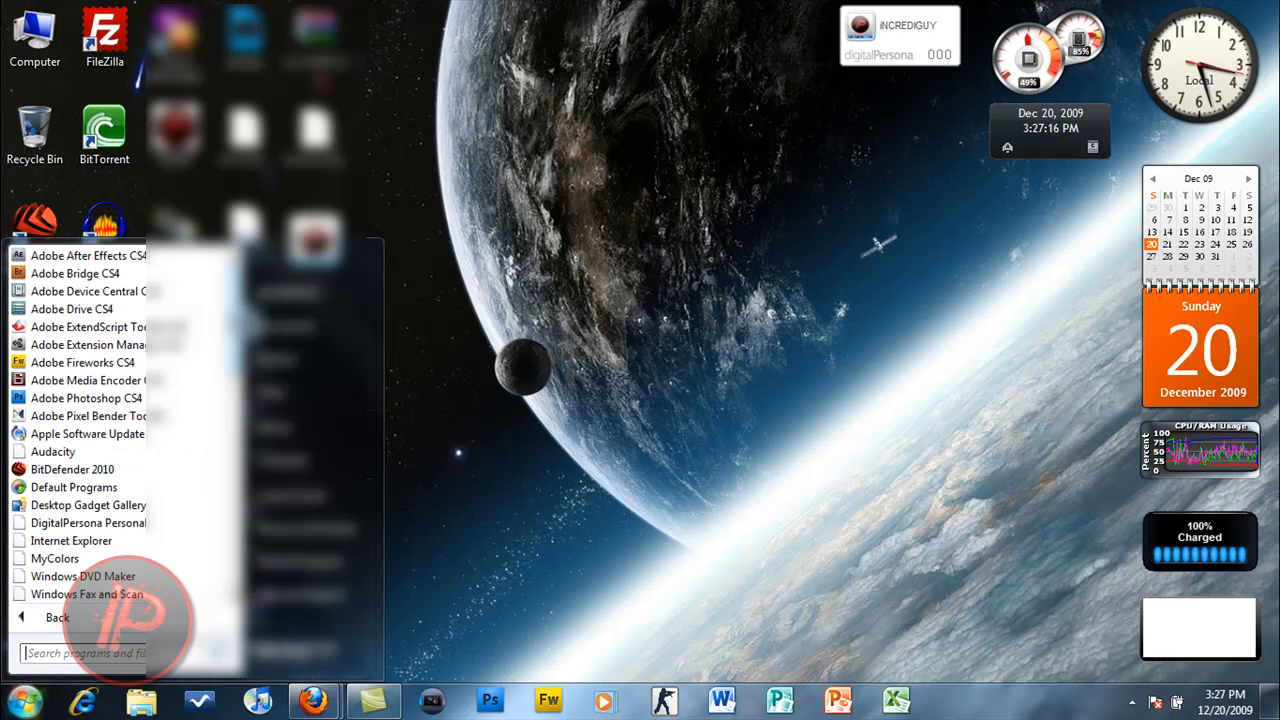